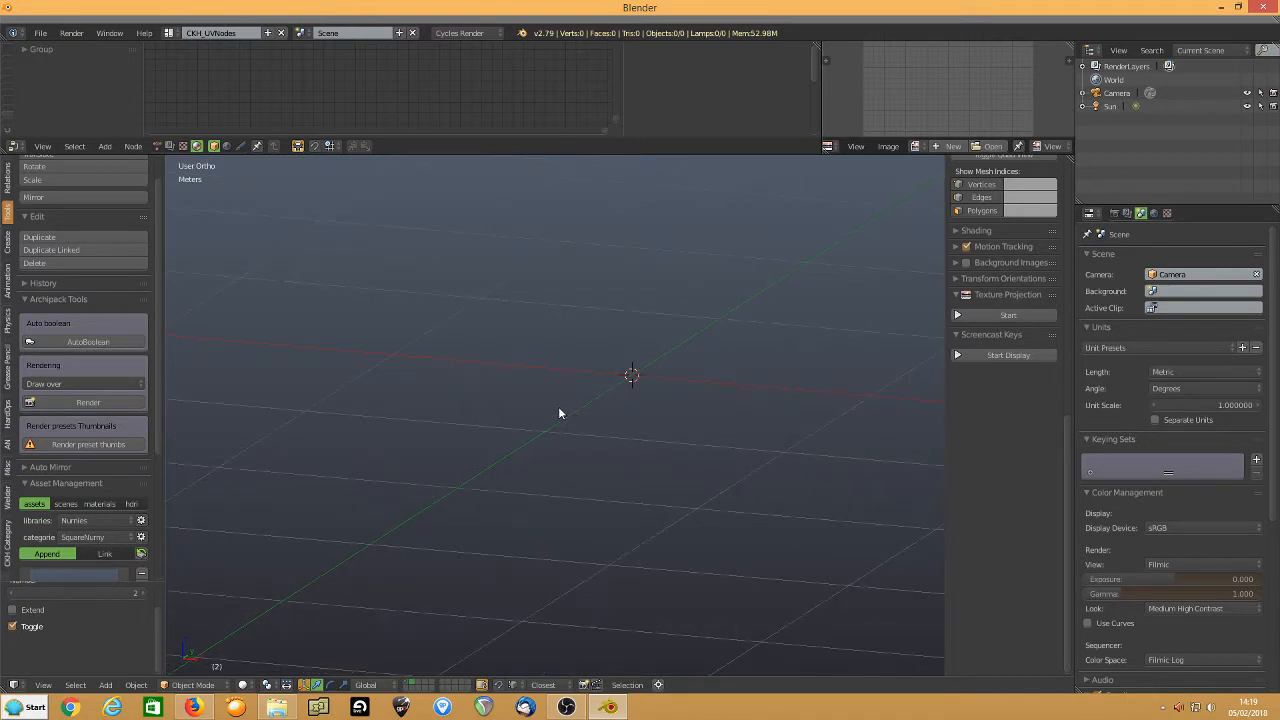
{"action": "mouse_move", "coordinate": [258, 645]}
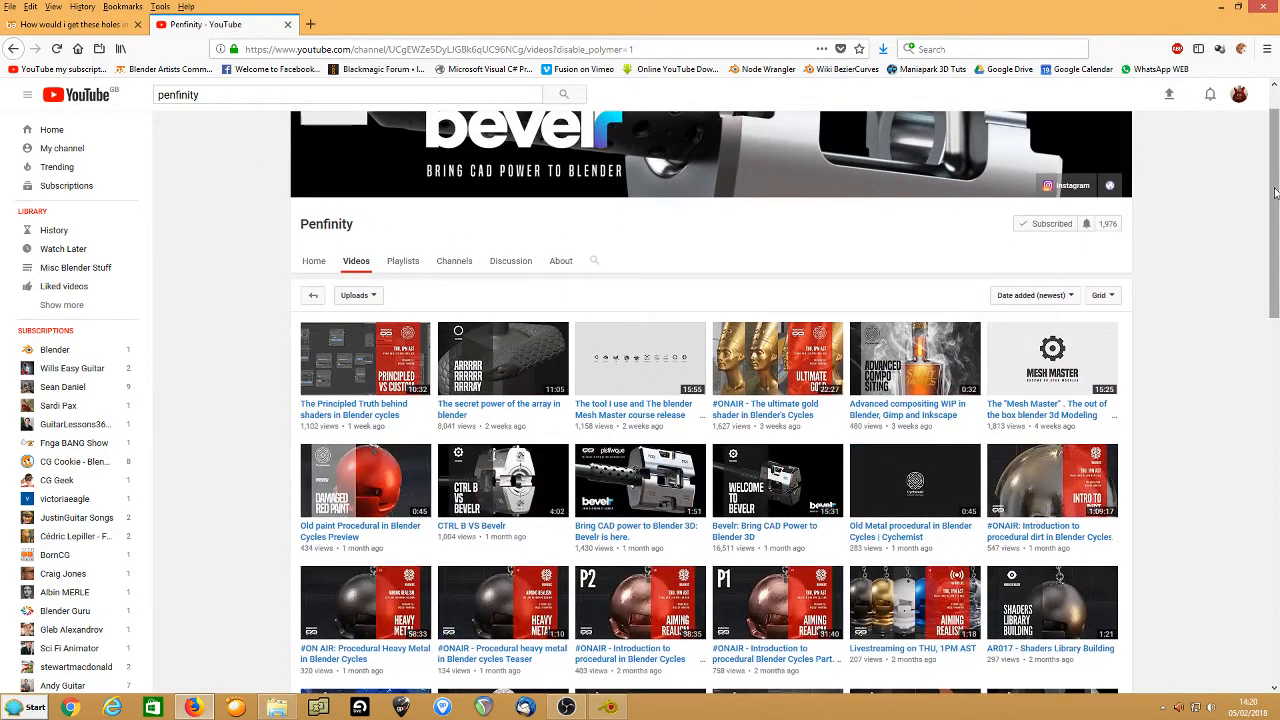
Add a cylinder, stretch it tall on Z, and apply its scale with Ctrl+A
{"action": "scroll", "scroll_direction": "down", "scroll_amount": 3}
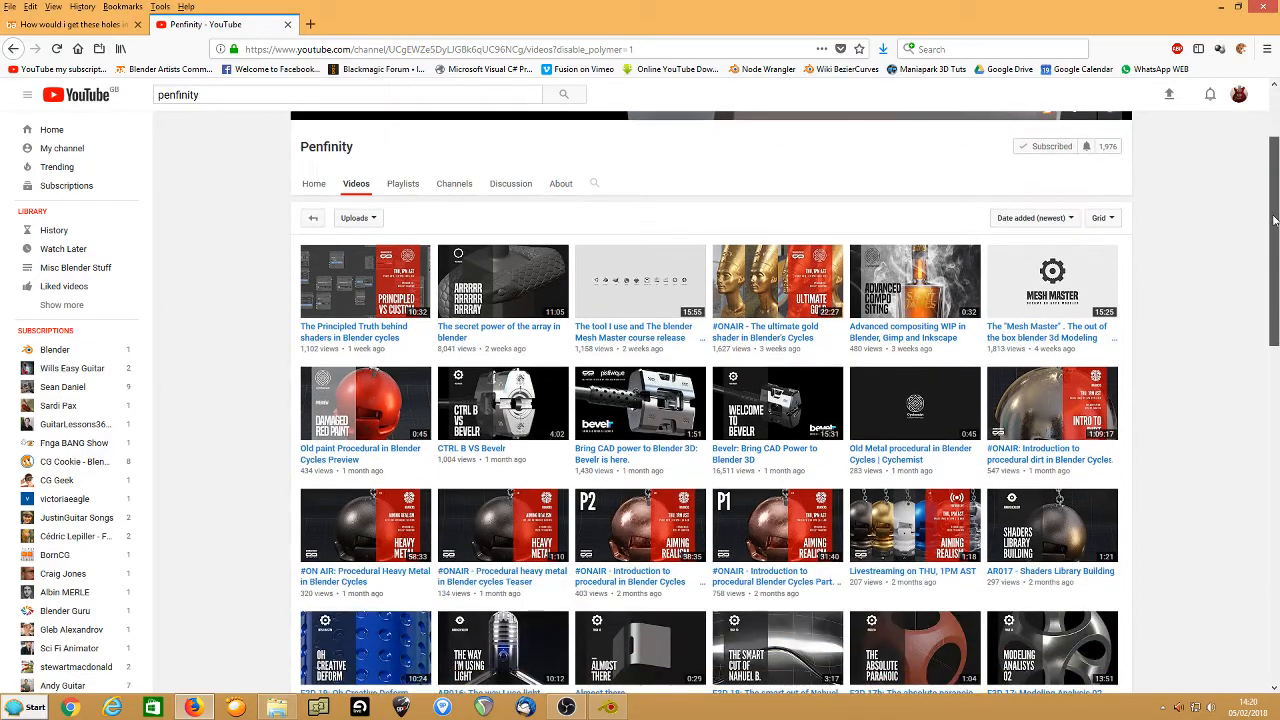
{"action": "scroll", "scroll_direction": "down", "scroll_amount": 3}
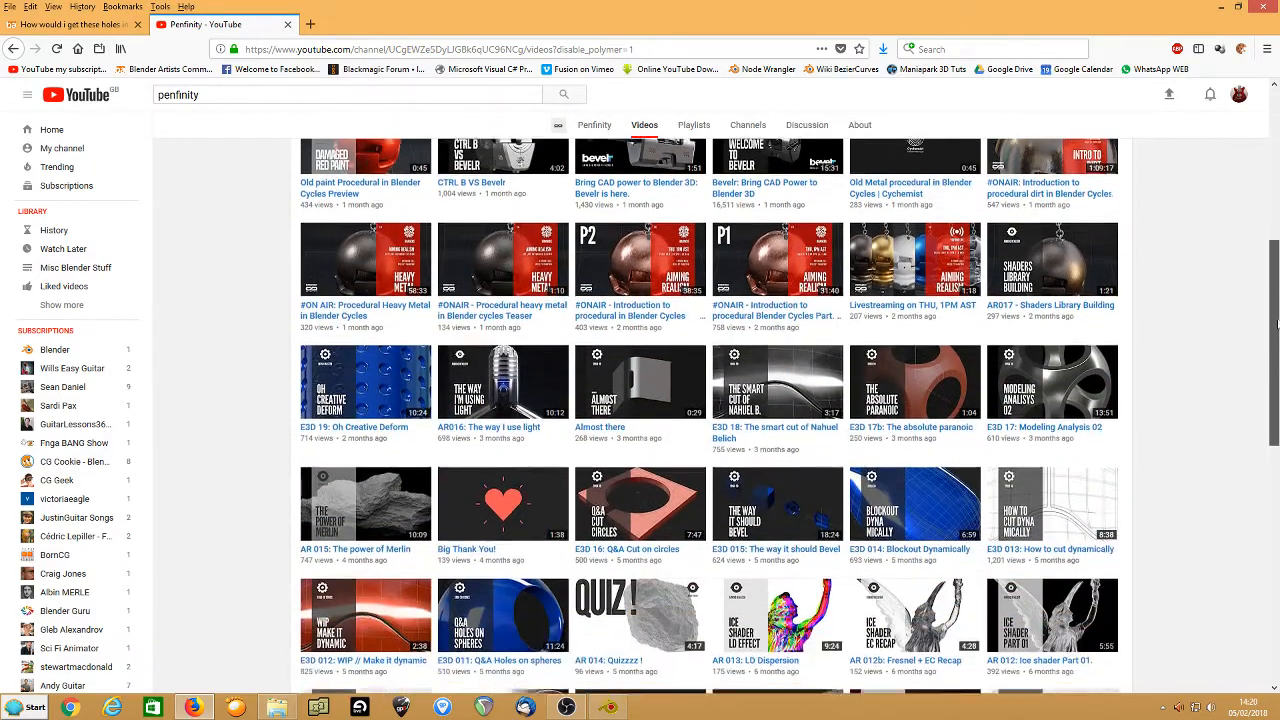
{"action": "scroll", "scroll_direction": "down", "scroll_amount": 3}
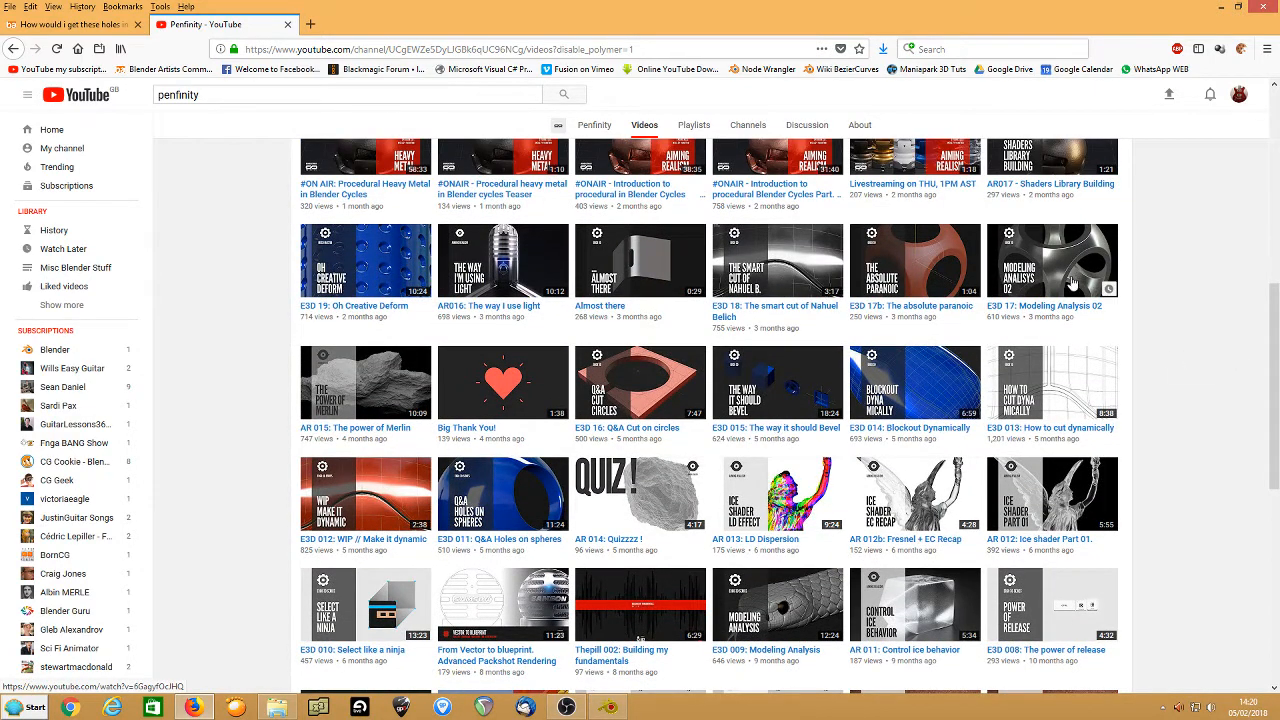
{"action": "mouse_move", "coordinate": [1080, 408]}
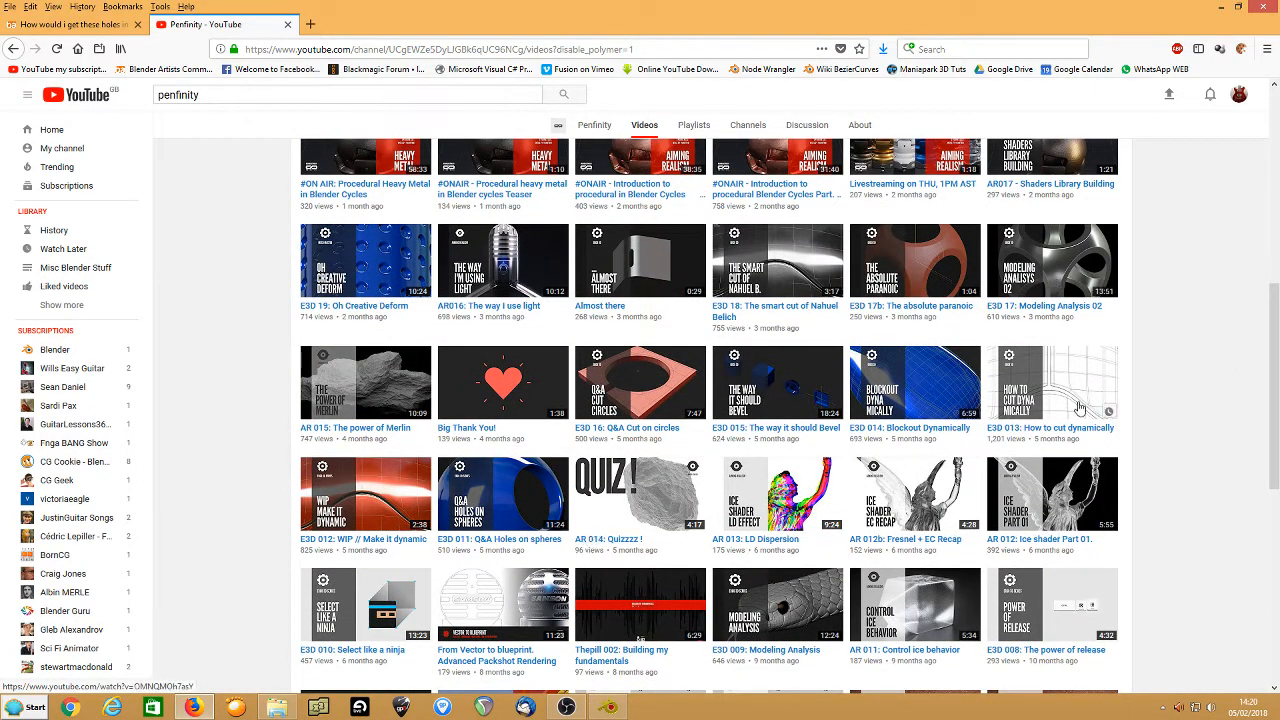
{"action": "mouse_move", "coordinate": [587, 334]}
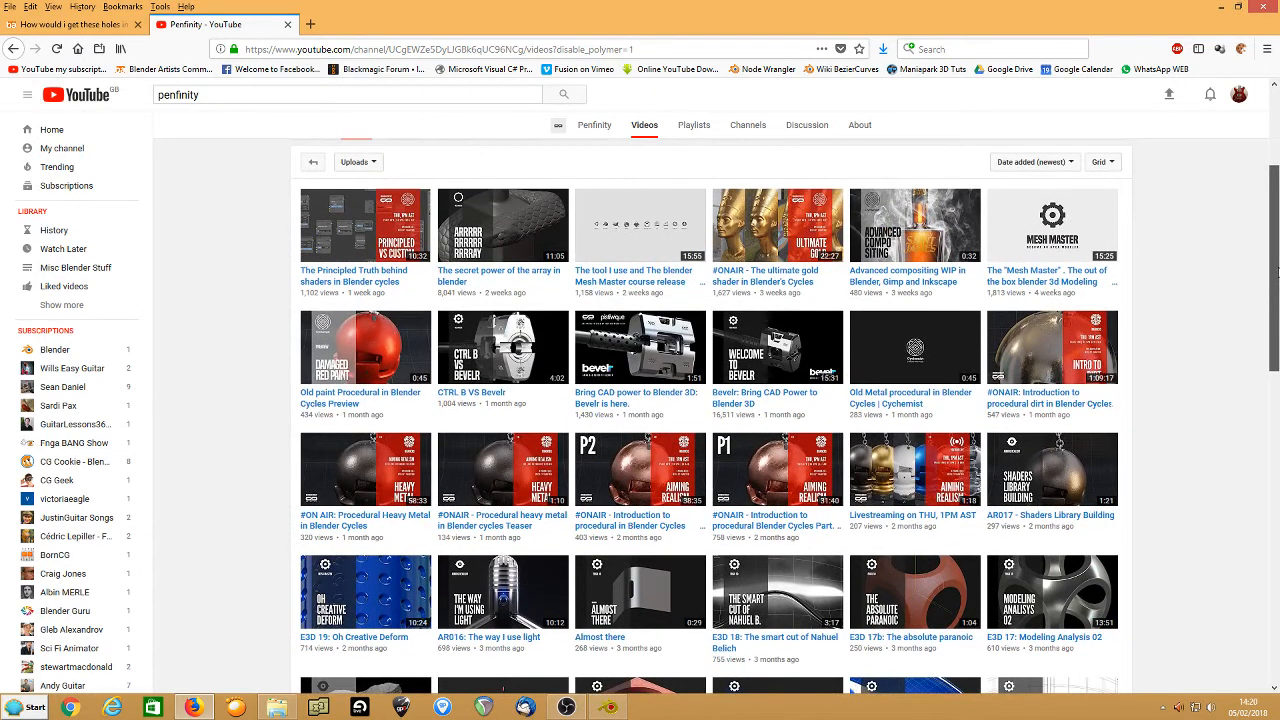
{"action": "mouse_move", "coordinate": [1047, 281]}
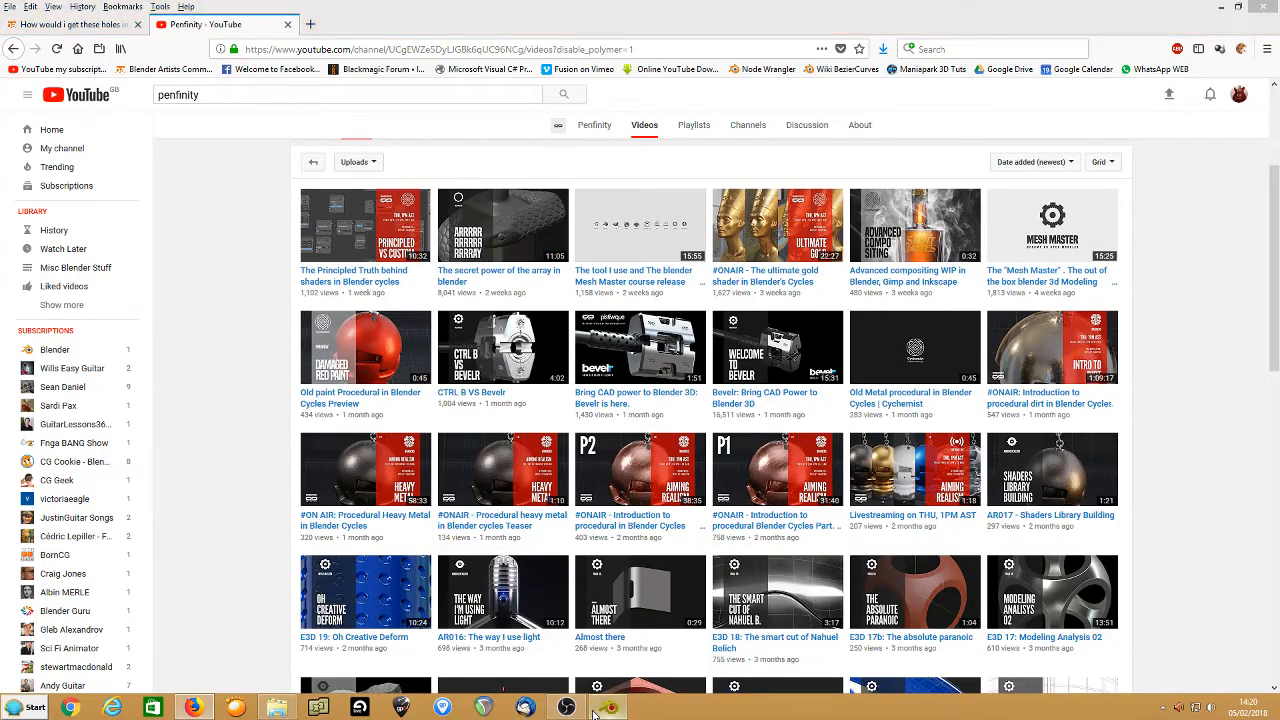
{"action": "left_click", "coordinate": [608, 707]}
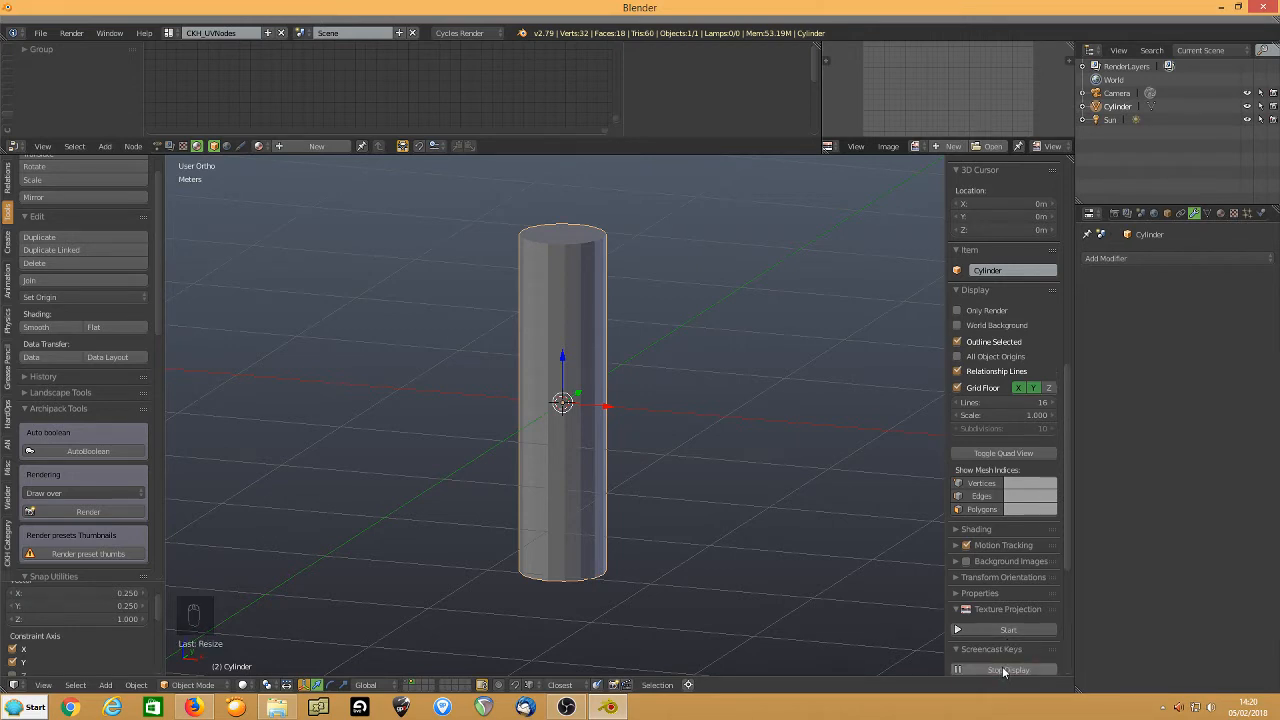
{"action": "left_click", "coordinate": [1003, 669]}
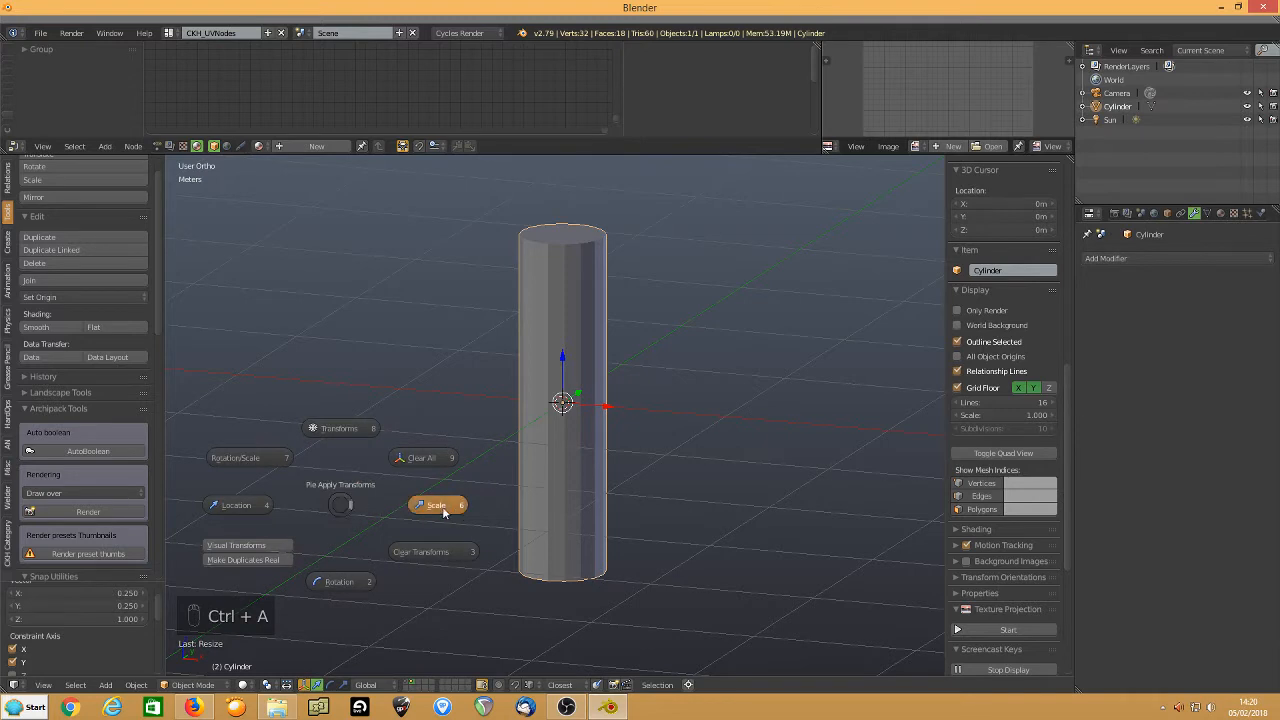
{"action": "left_click", "coordinate": [437, 505]}
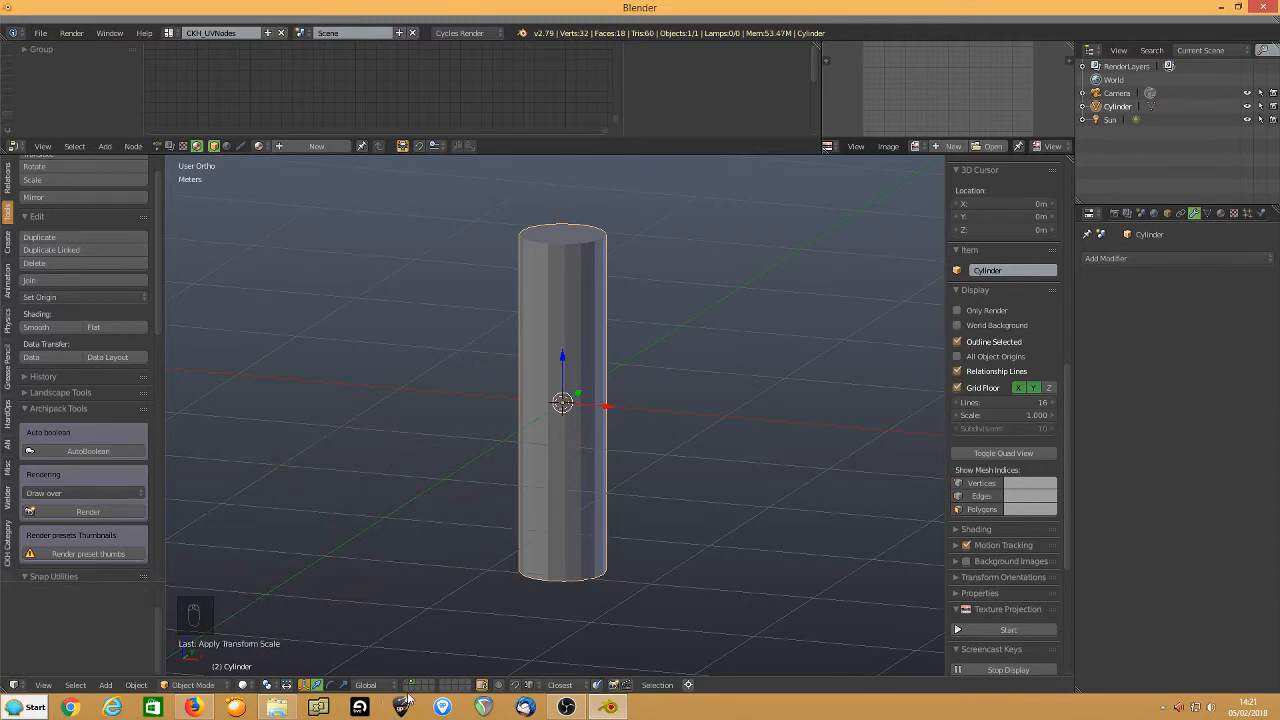
Add a second cylinder, repeat the earlier resize on it via Repeat History, and apply its scale
{"action": "right_click", "coordinate": [507, 440]}
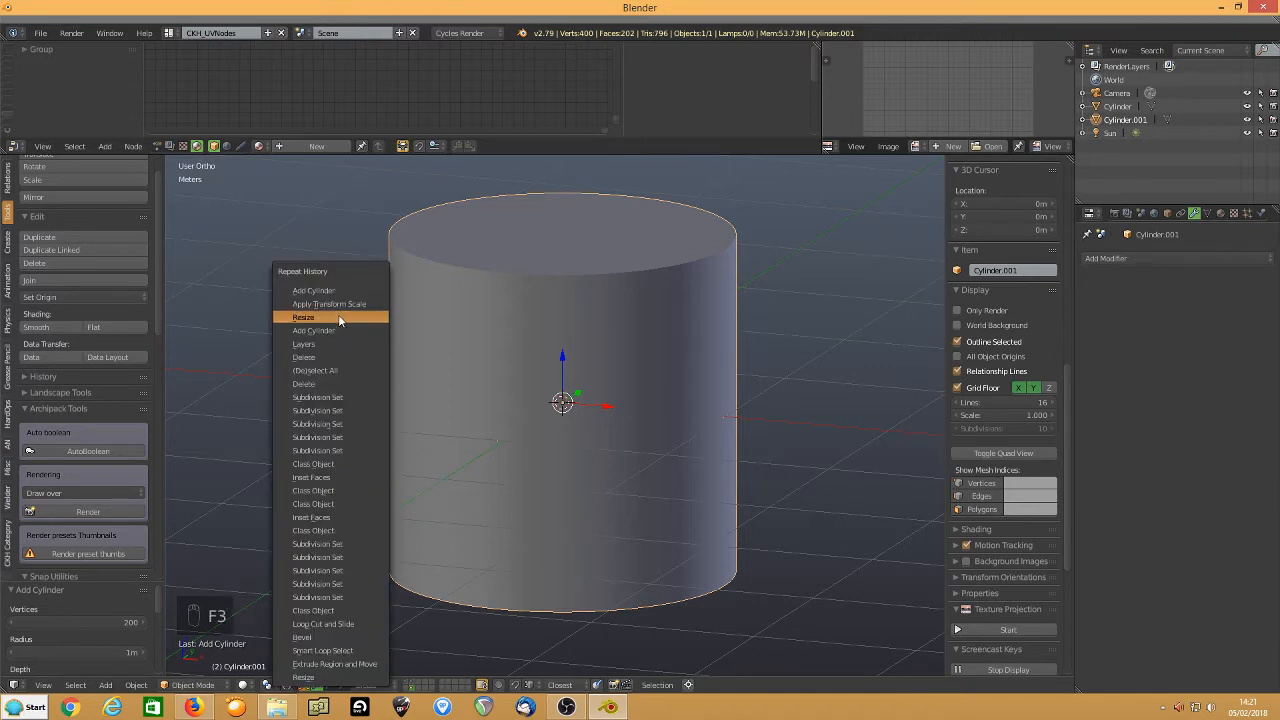
{"action": "left_click", "coordinate": [303, 316]}
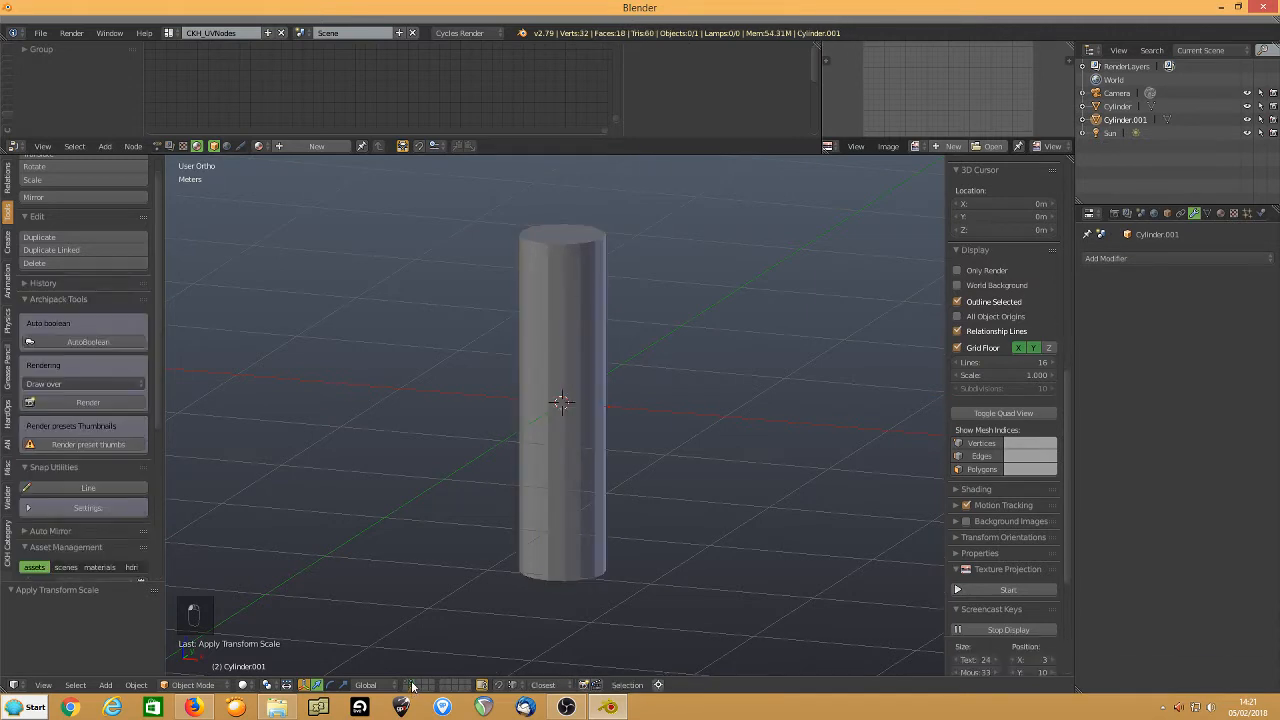
Rename Cylinder.001 to Cylinder.TRG and give Cylinder a Shrinkwrap modifier targeting it
{"action": "left_click", "coordinate": [562, 400]}
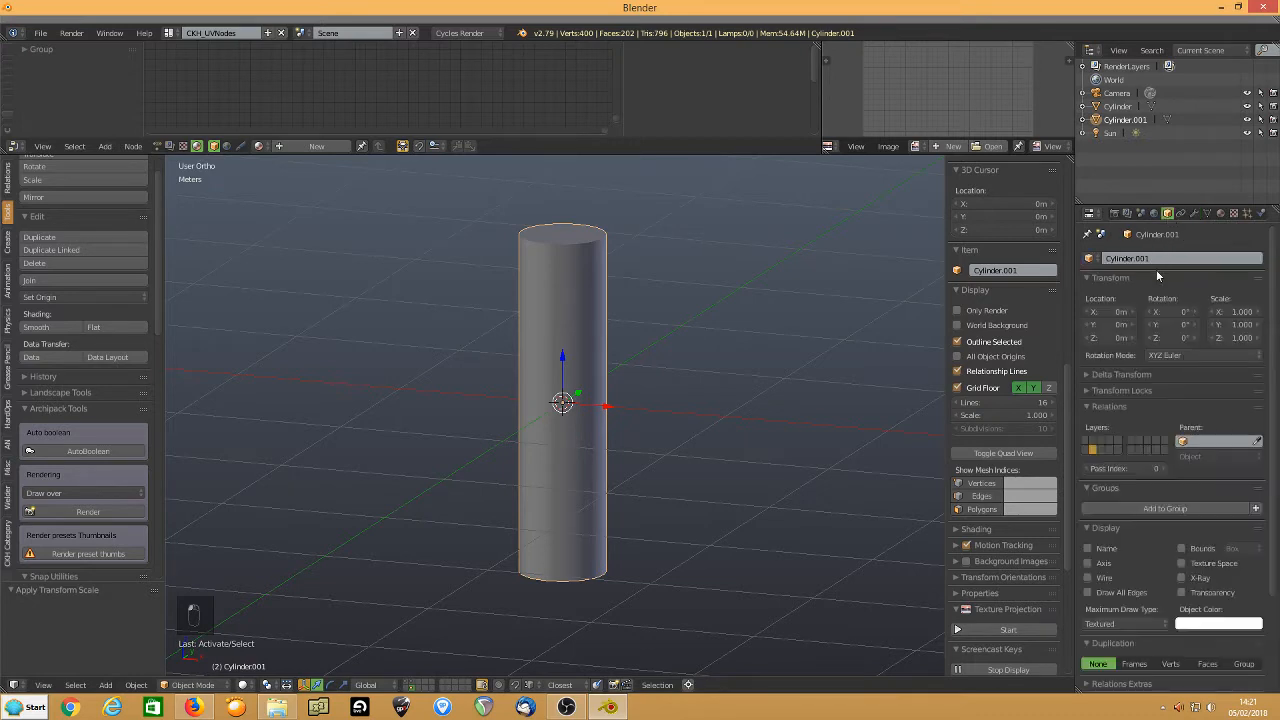
{"action": "key", "text": "backspace"}
{"action": "type", "text": "TRG"}
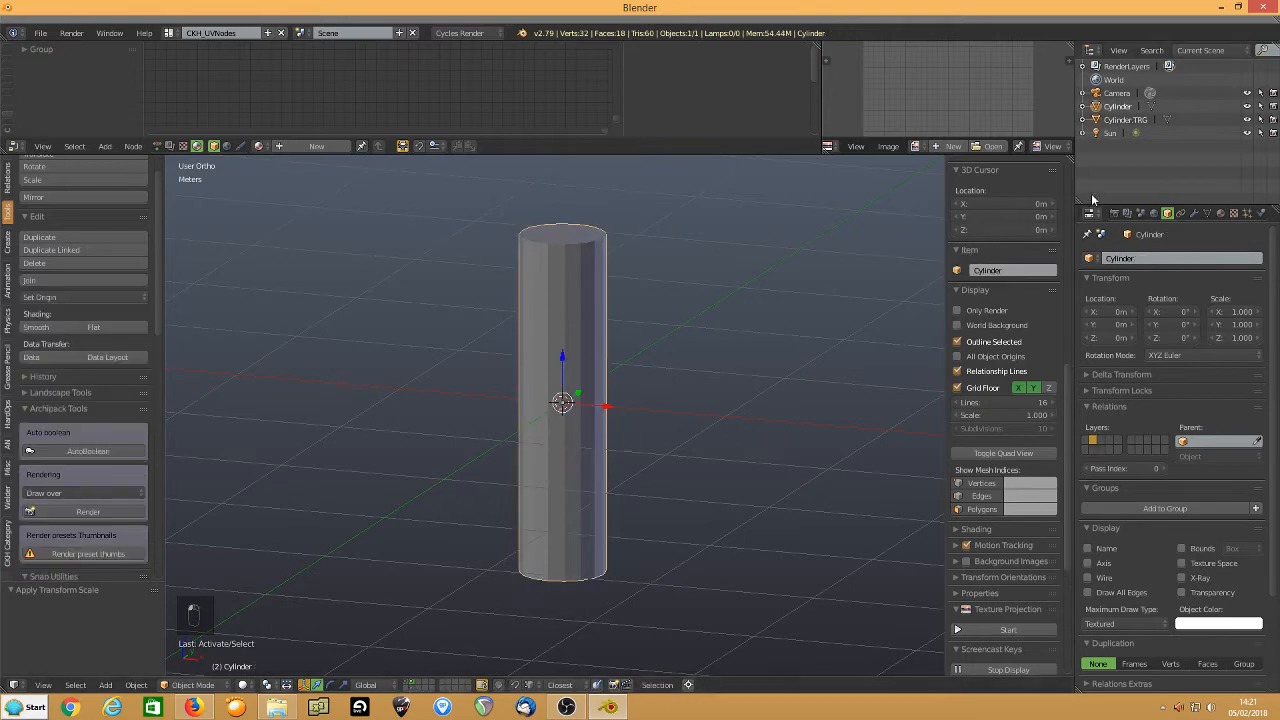
{"action": "left_click", "coordinate": [1105, 258]}
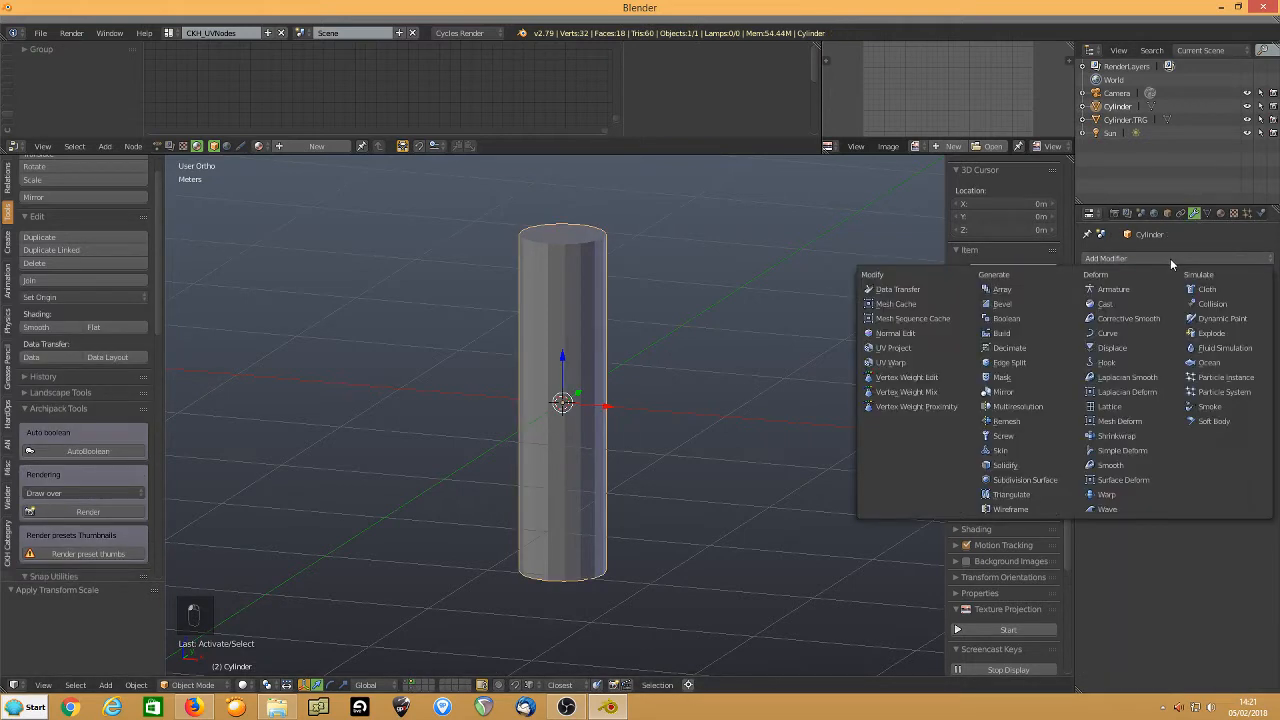
{"action": "left_click", "coordinate": [1108, 435]}
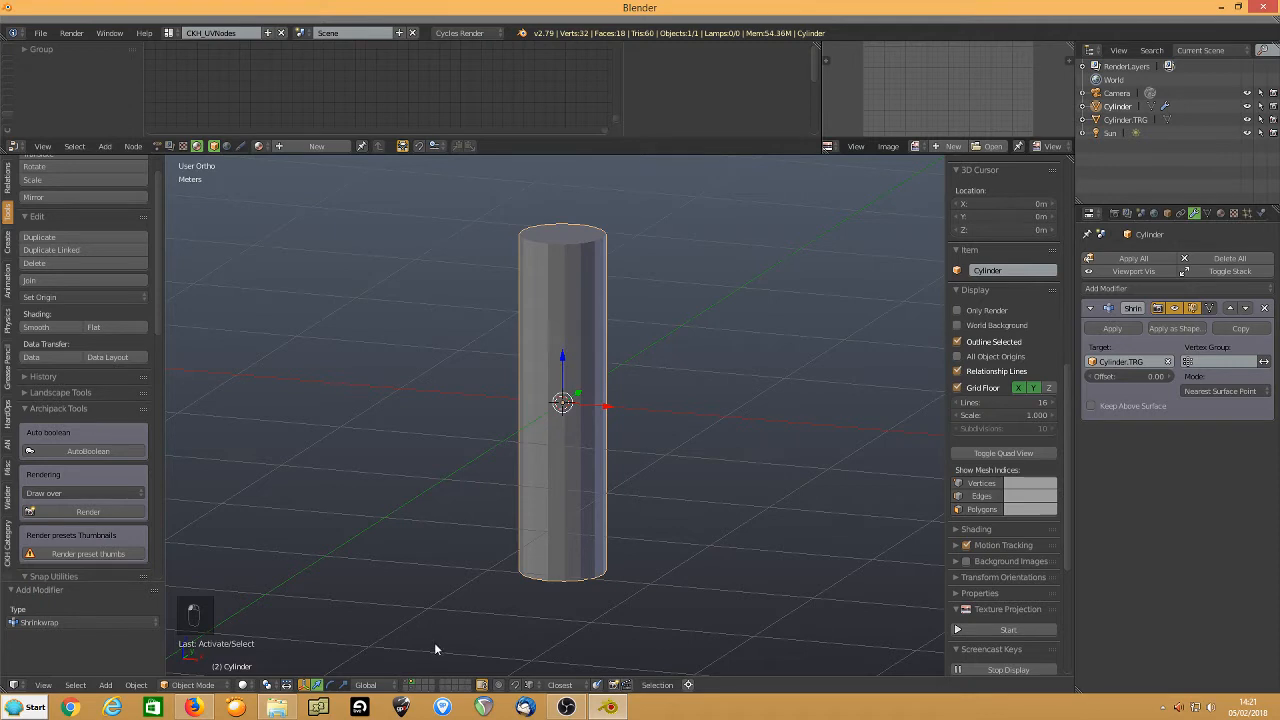
{"action": "mouse_move", "coordinate": [537, 475]}
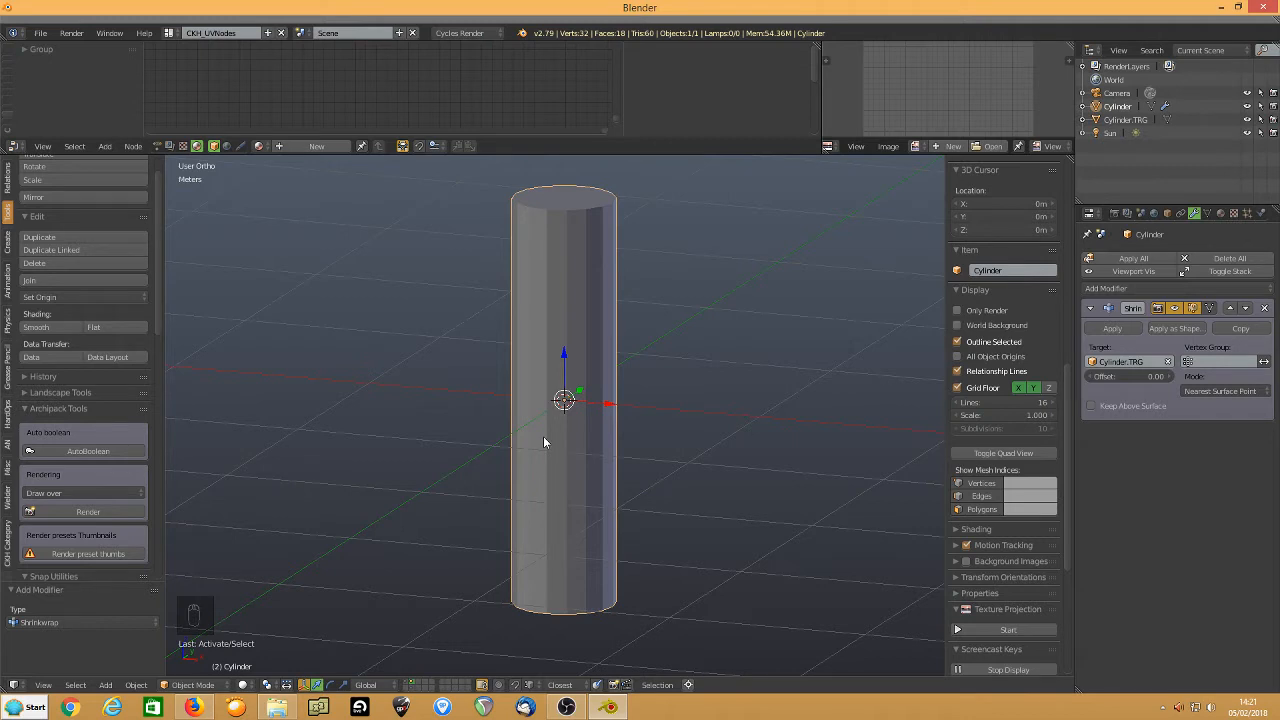
In Edit Mode, add loop cuts around the lower cylinder, then scale and move the loops upward
{"action": "key", "text": "Tab"}
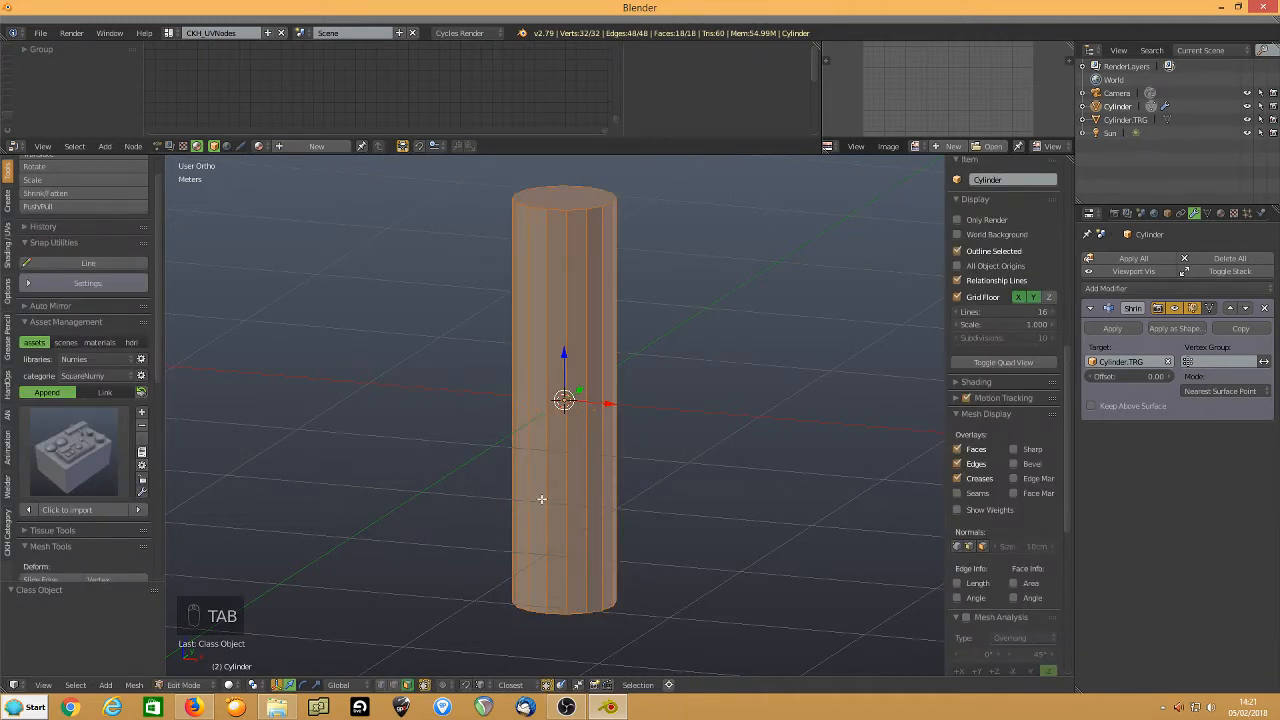
{"action": "key", "text": "ctrl+r"}
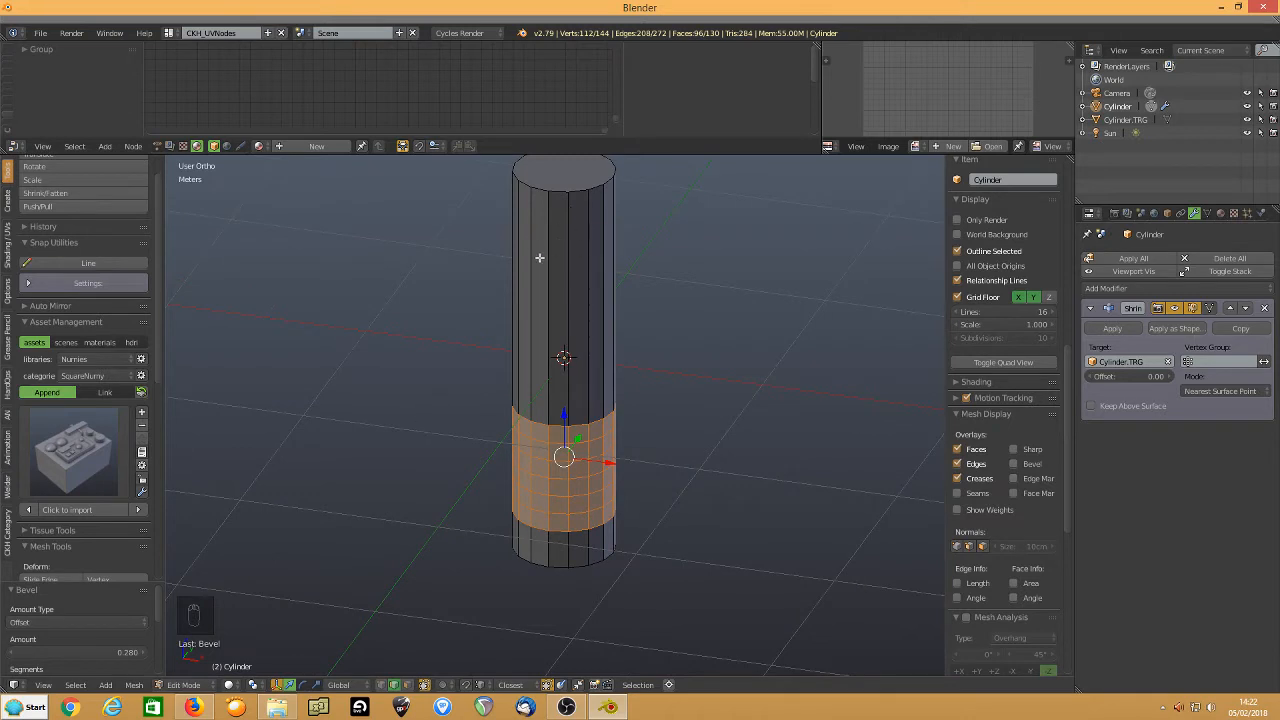
{"action": "mouse_move", "coordinate": [541, 263]}
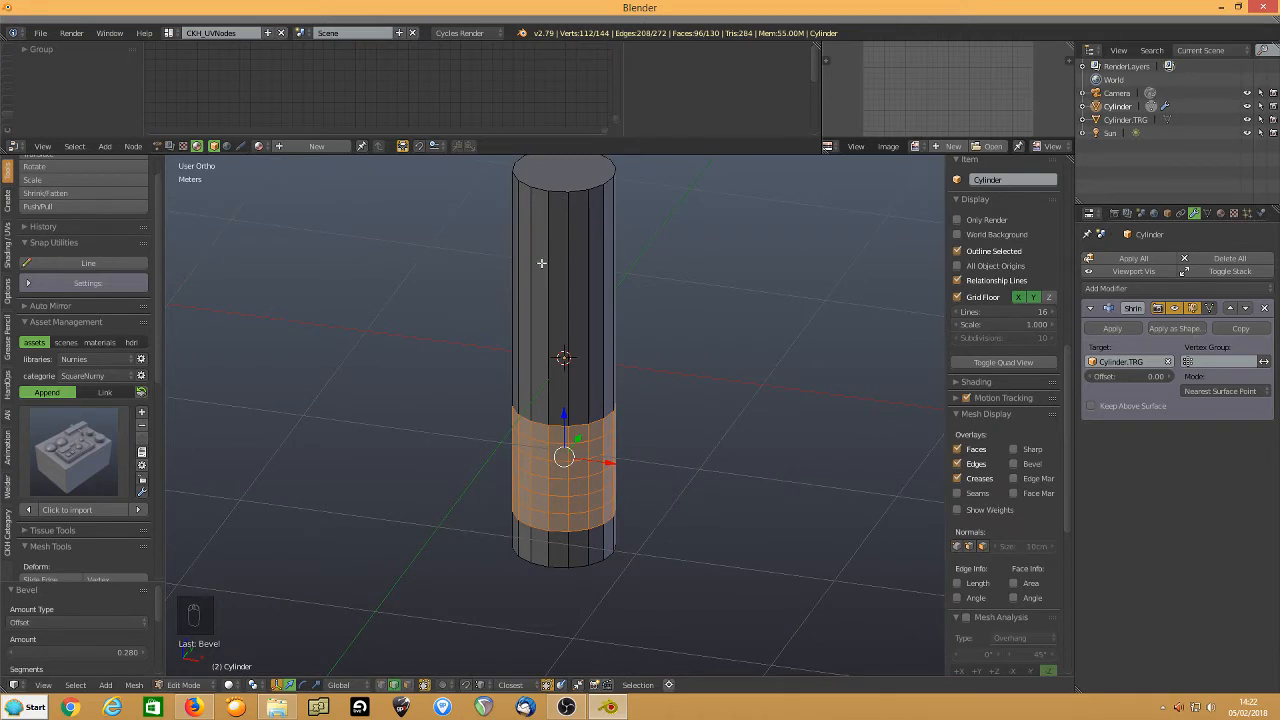
{"action": "mouse_move", "coordinate": [551, 267]}
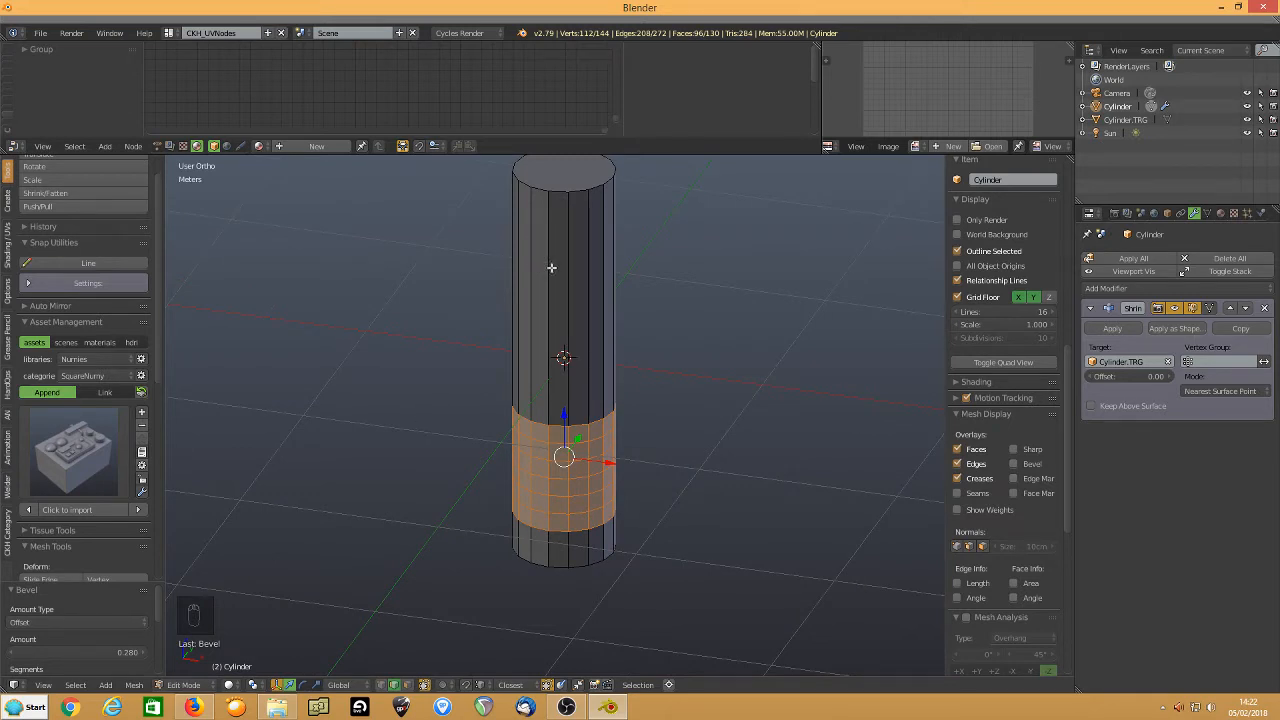
{"action": "key", "text": "ctrl+r"}
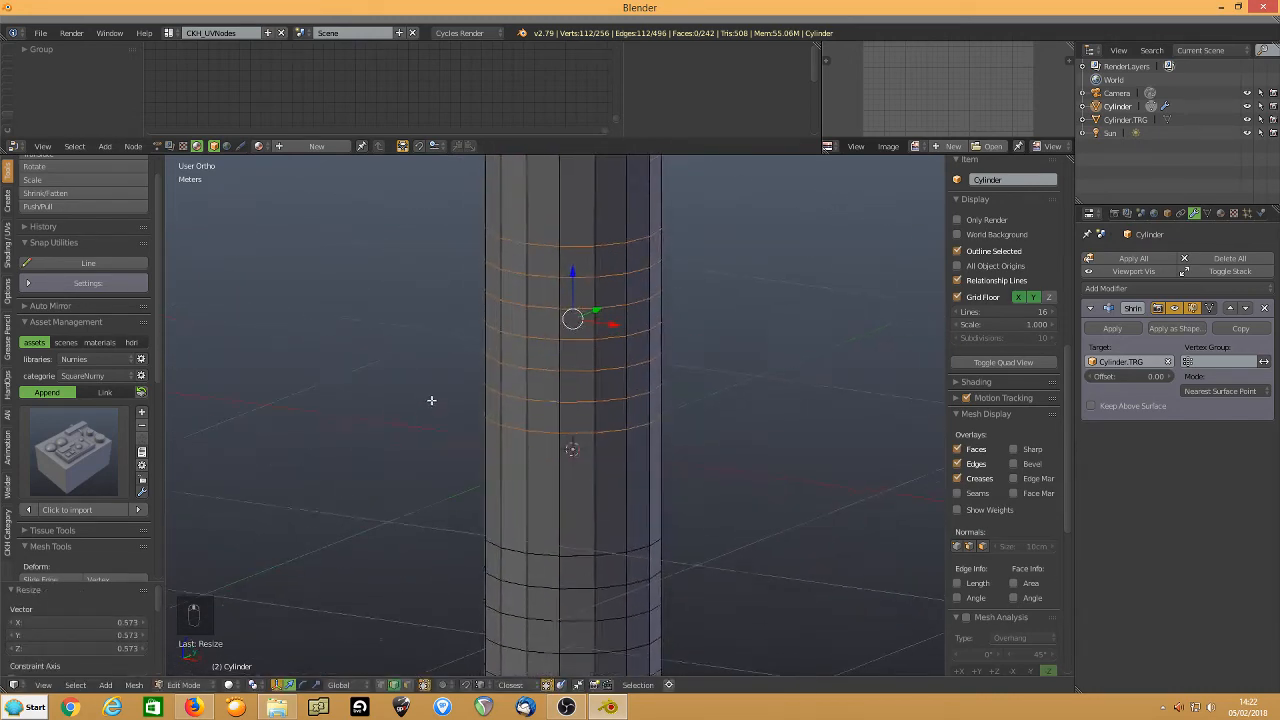
{"action": "key", "text": "s"}
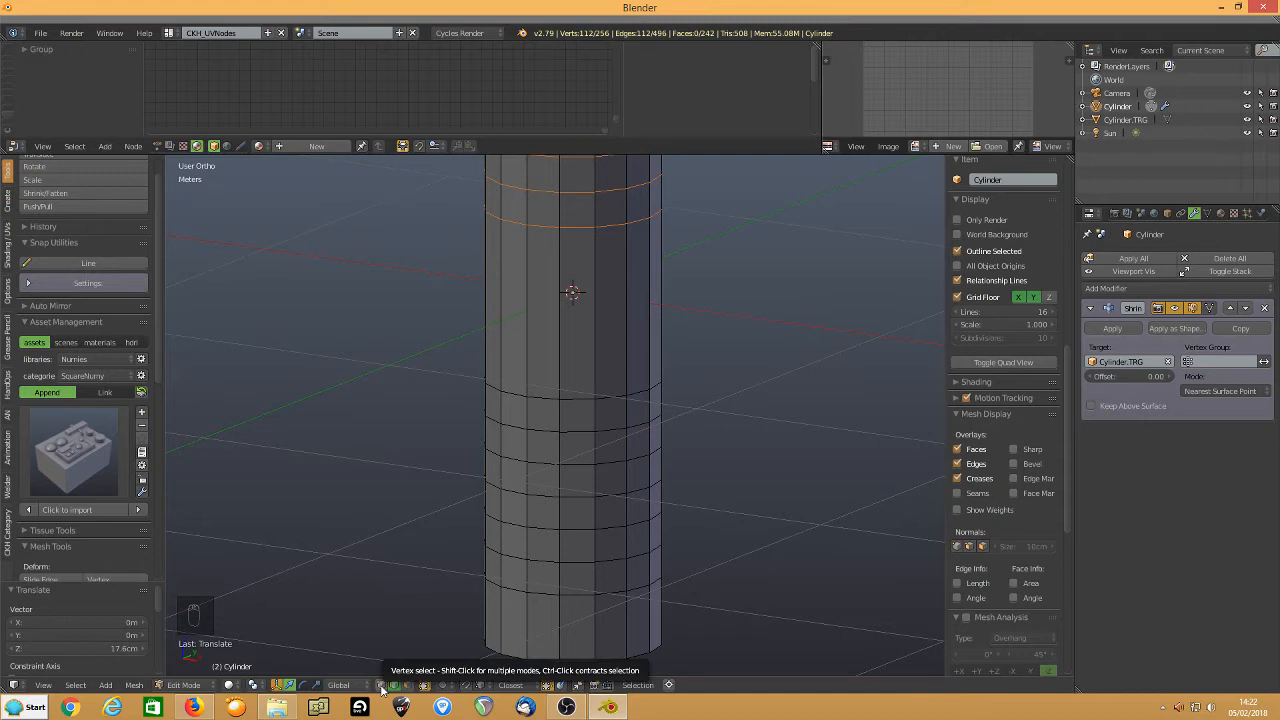
Select every vertex and assign them all to a new vertex group named Group
{"action": "left_click", "coordinate": [500, 472]}
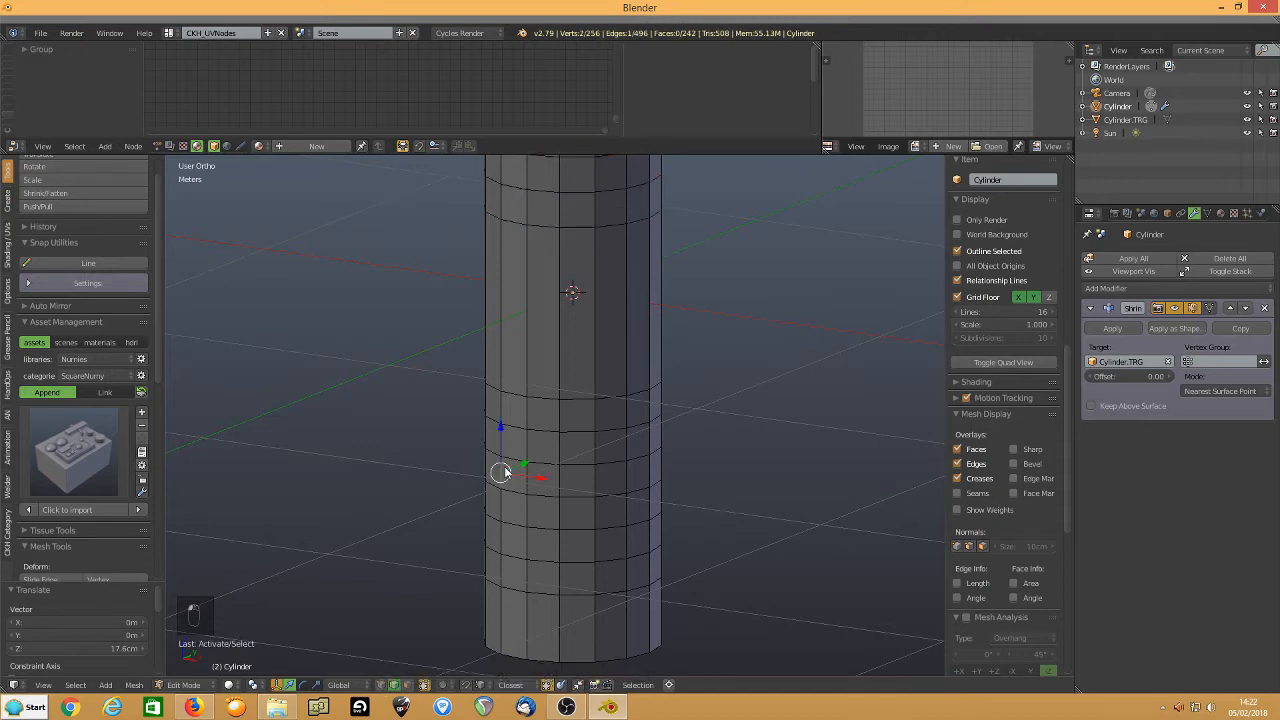
{"action": "key", "text": "a"}
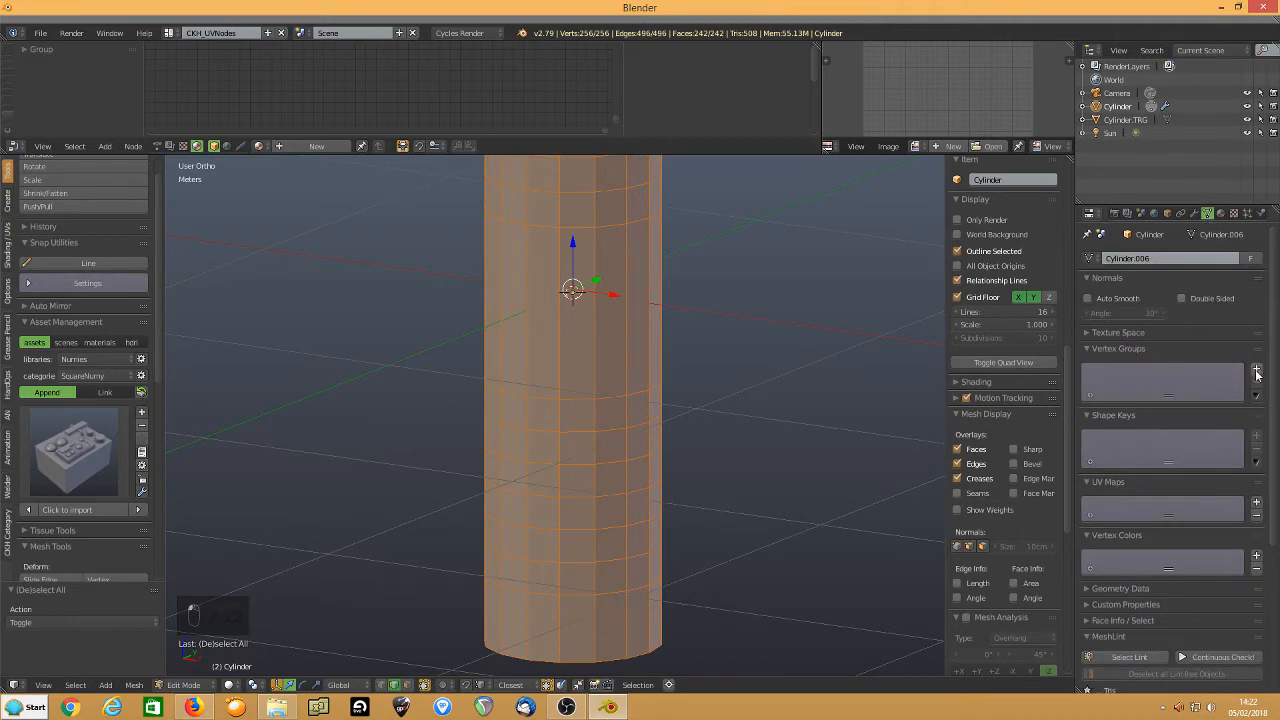
{"action": "left_click", "coordinate": [1256, 368]}
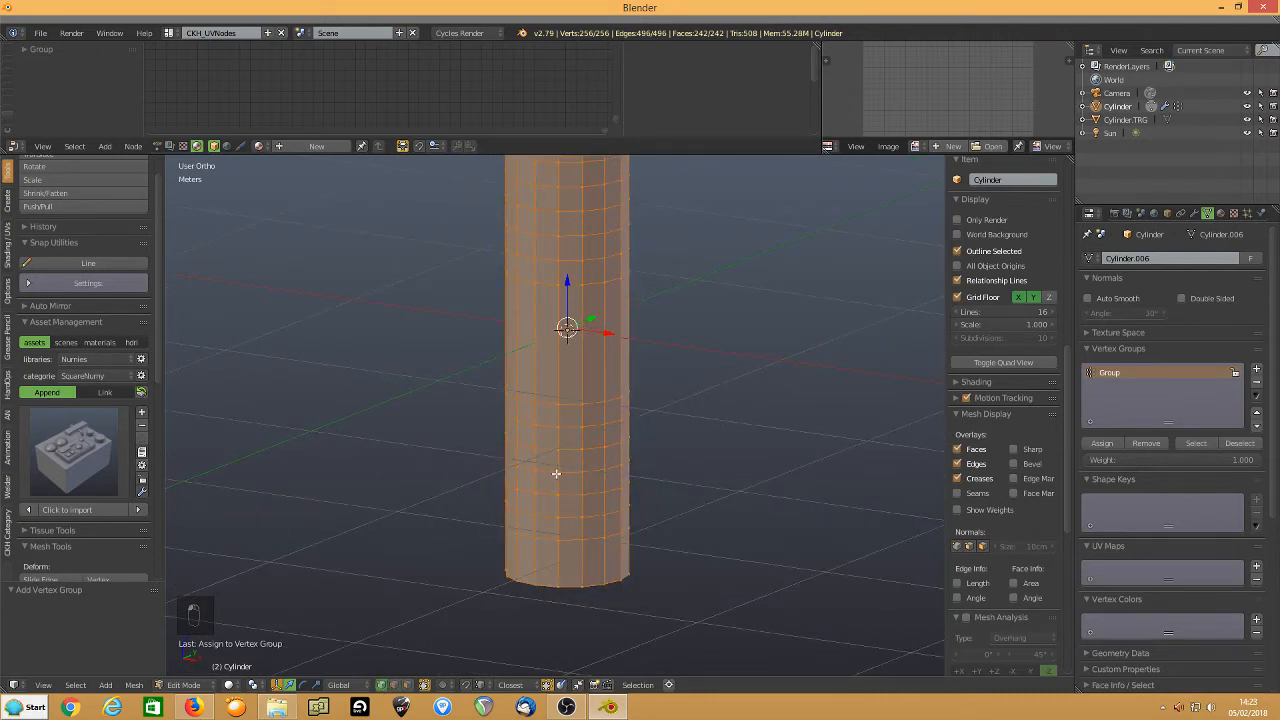
Round the selected side faces into a circle with LoopTools and scale it to about 0.86
{"action": "key", "text": "KP_1"}
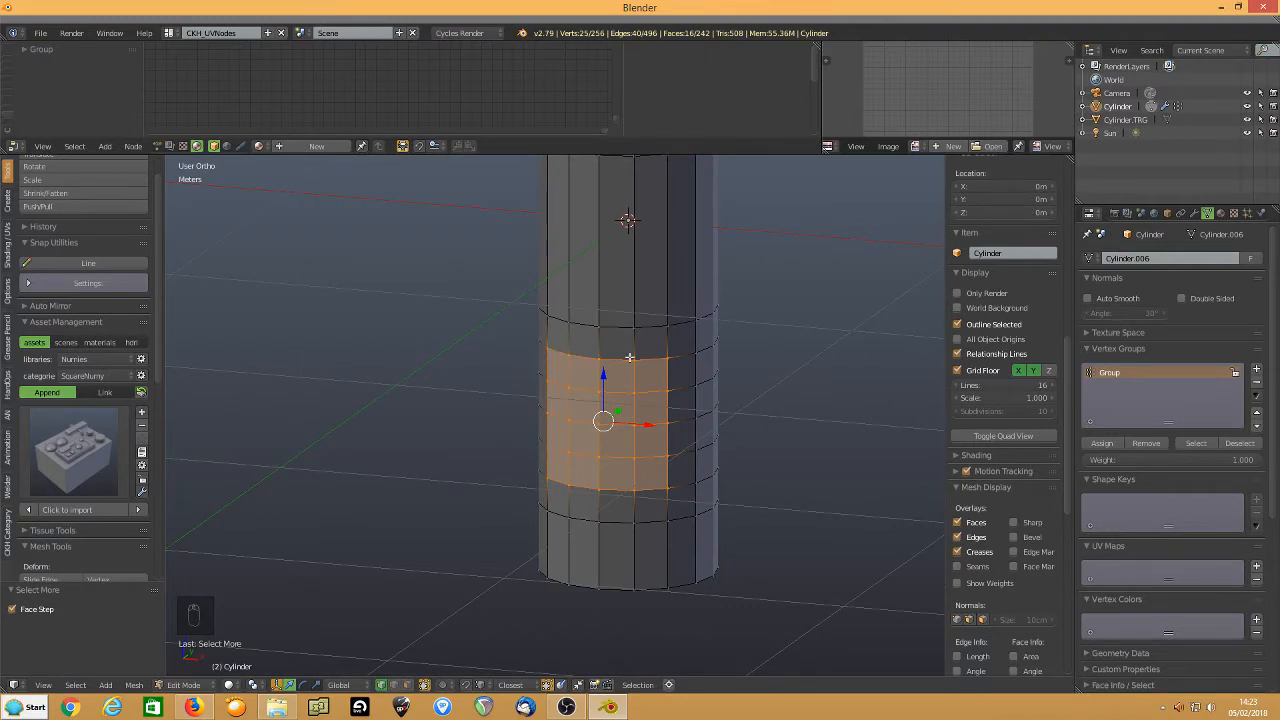
{"action": "mouse_move", "coordinate": [406, 363]}
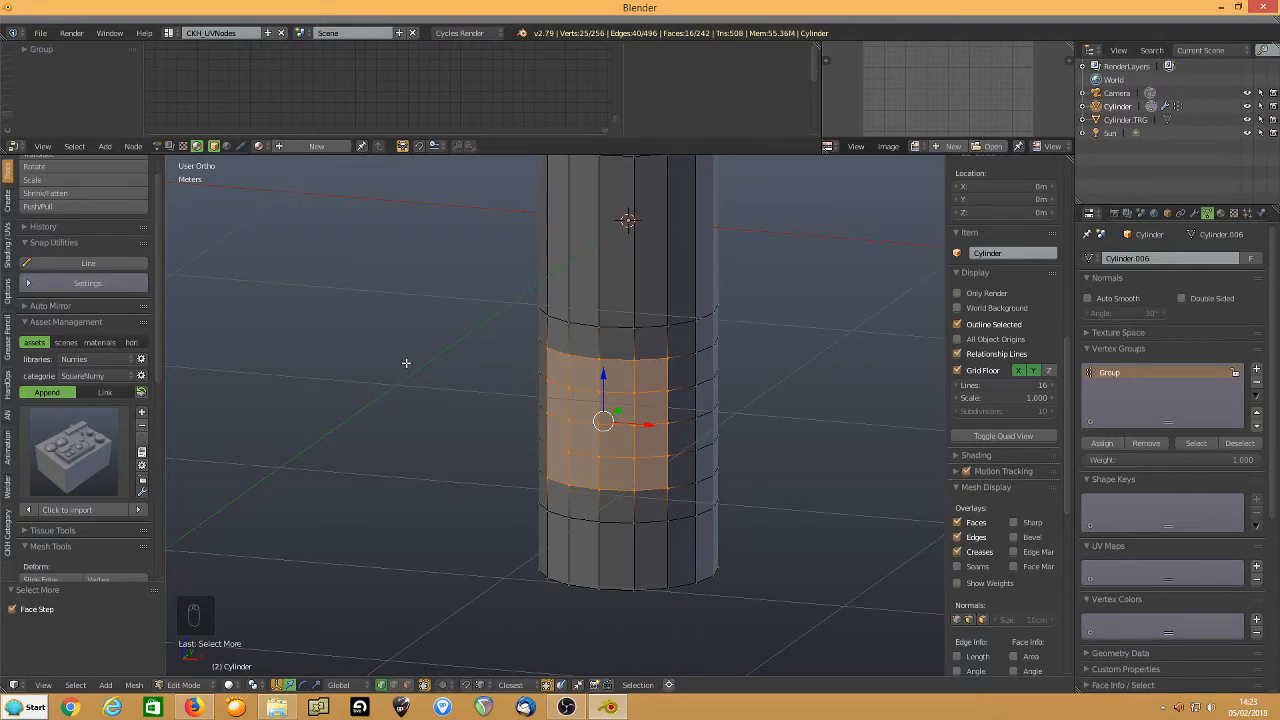
{"action": "mouse_move", "coordinate": [386, 390]}
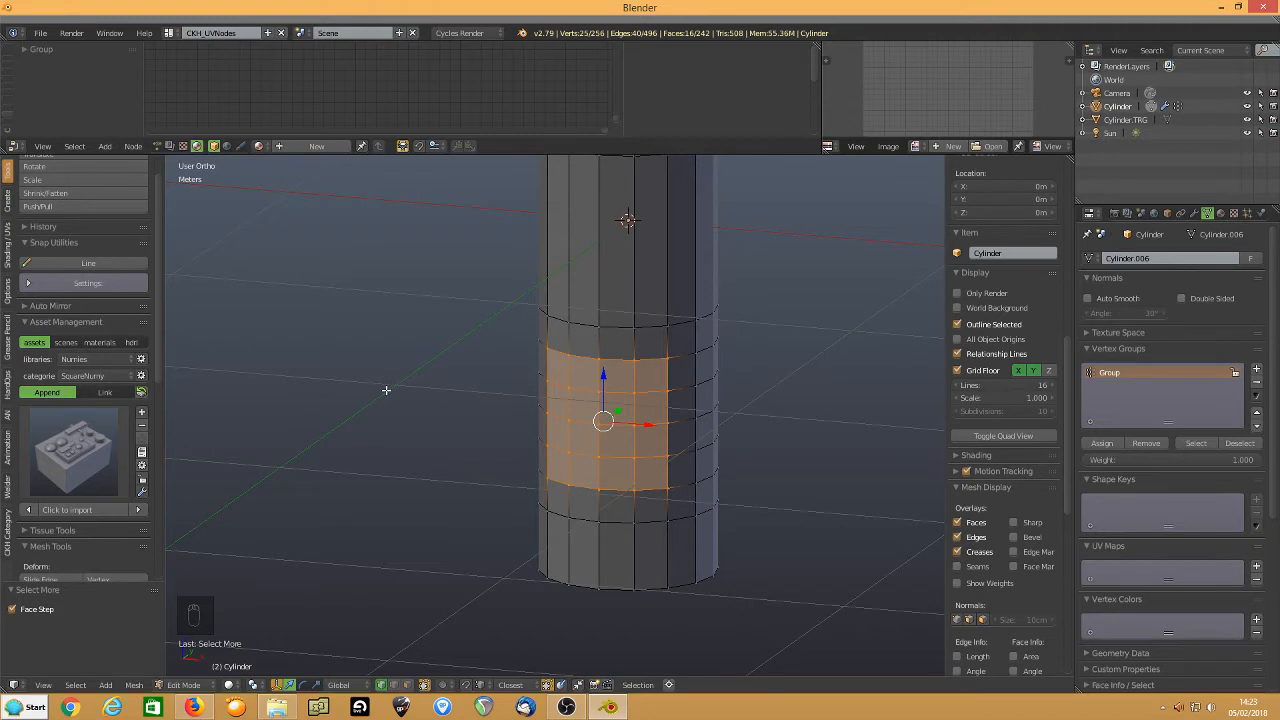
{"action": "key", "text": "w"}
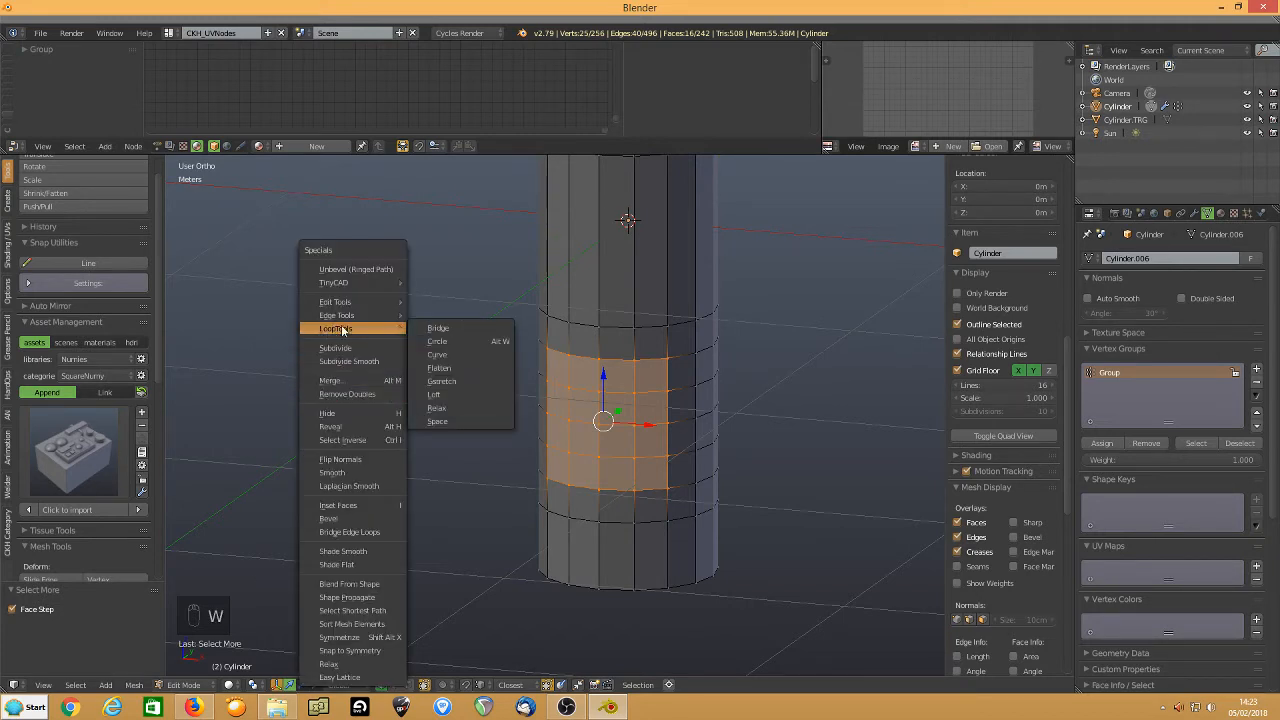
{"action": "mouse_move", "coordinate": [437, 341]}
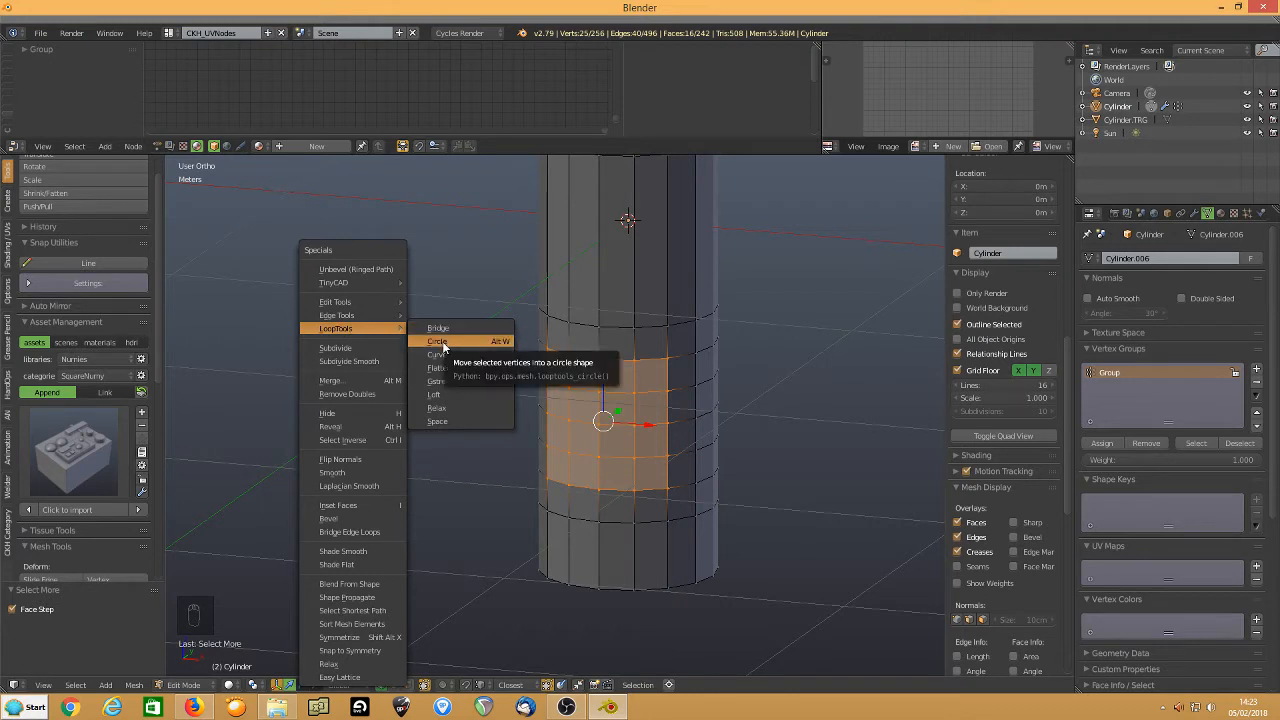
{"action": "mouse_move", "coordinate": [503, 348]}
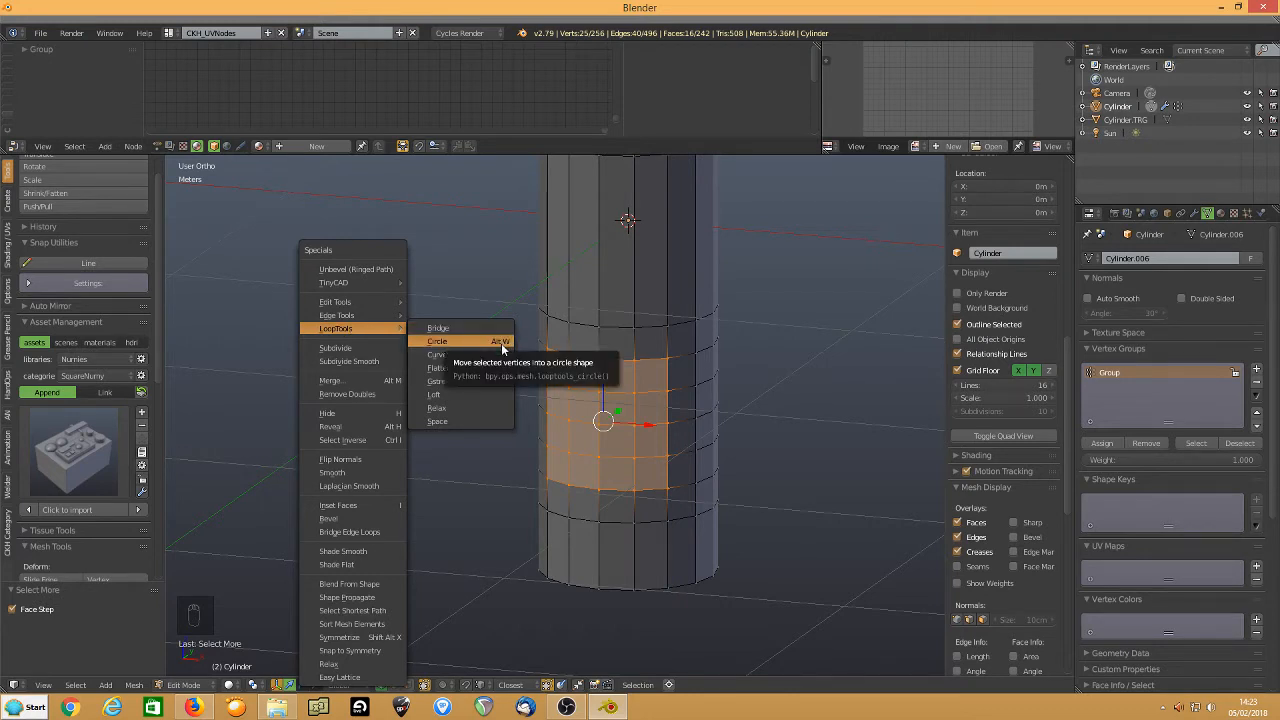
{"action": "mouse_move", "coordinate": [500, 347]}
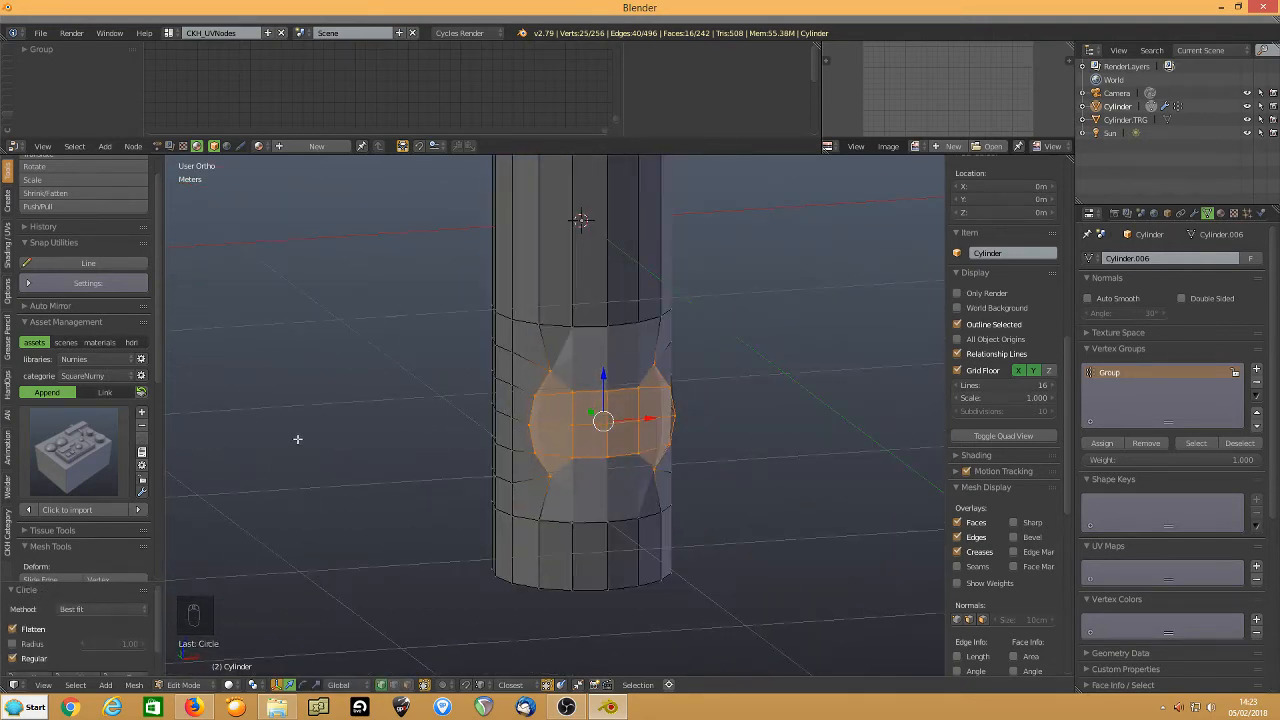
{"action": "key", "text": "s"}
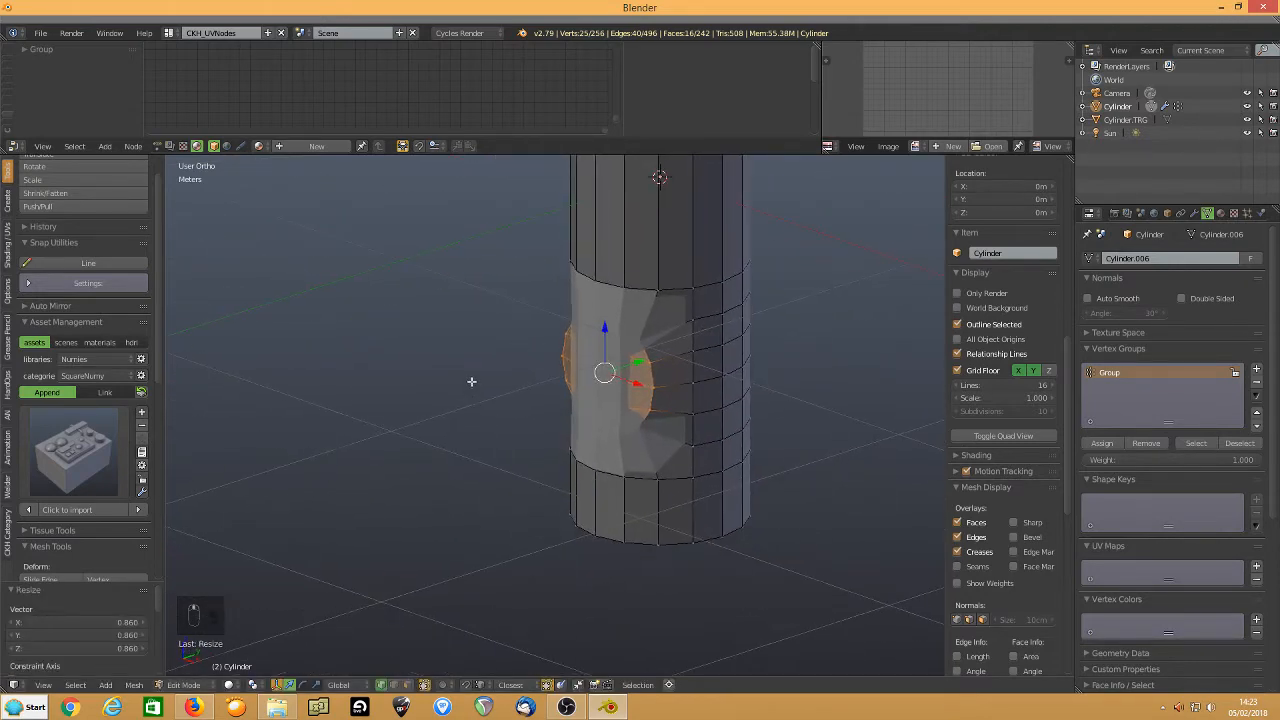
{"action": "mouse_move", "coordinate": [454, 410]}
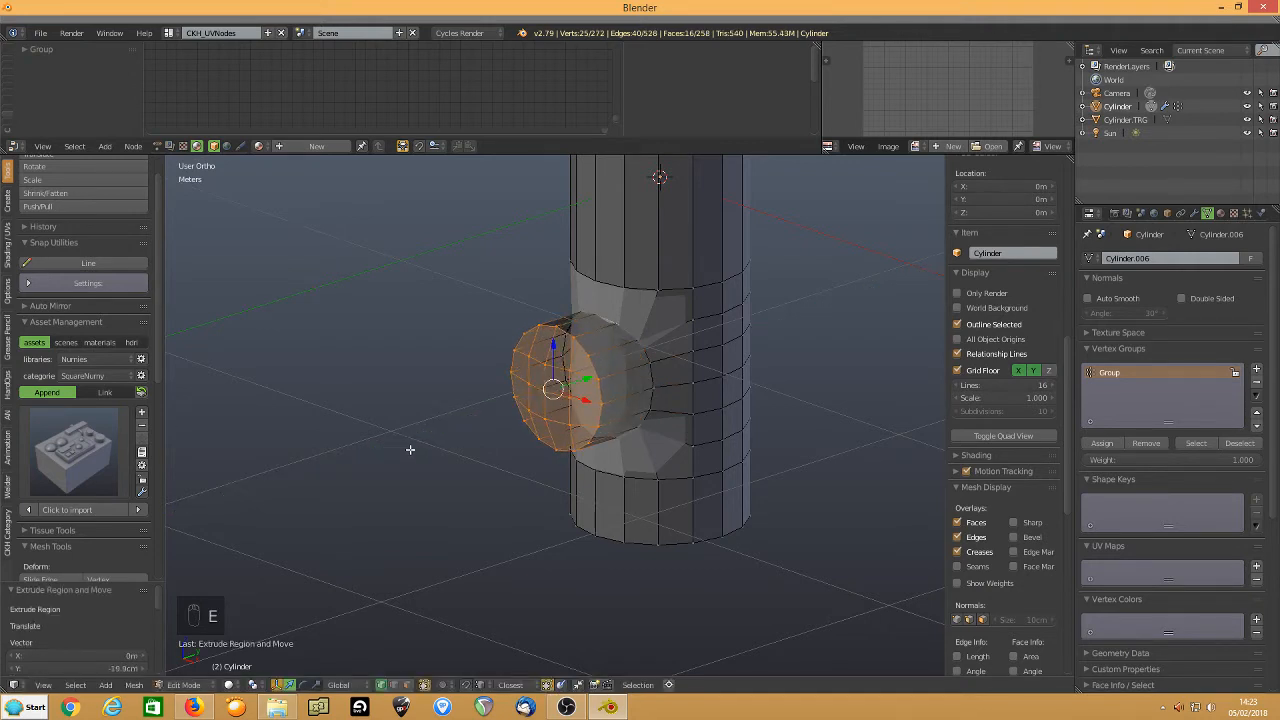
{"action": "mouse_move", "coordinate": [1146, 443]}
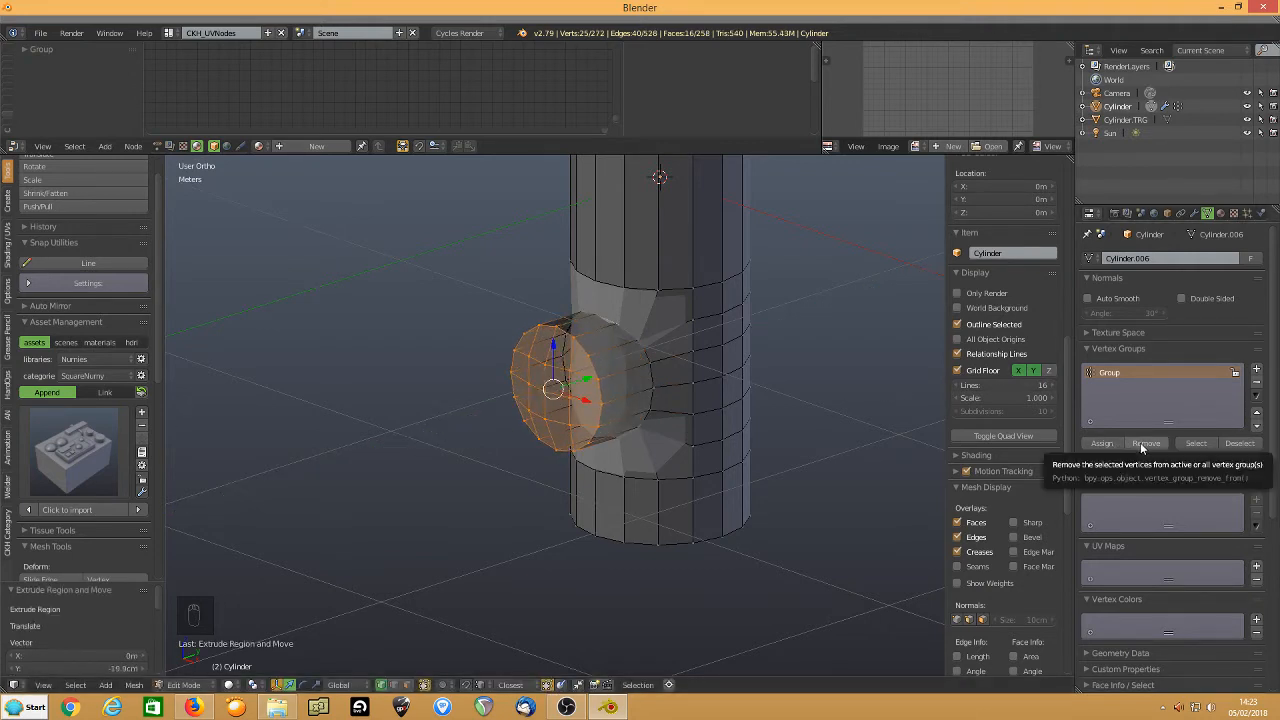
Extrude the circle into a short stub, remove it from the vertex group, and flatten its end with Y 0
{"action": "left_click", "coordinate": [1146, 443]}
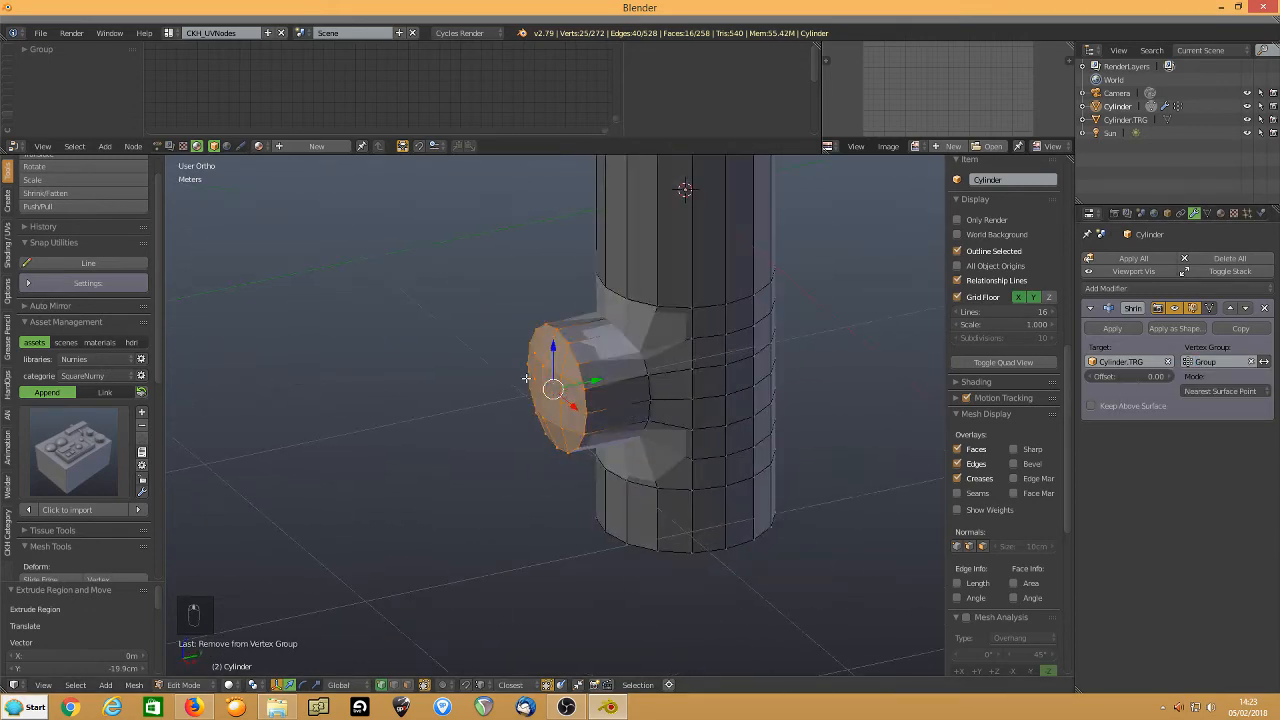
{"action": "mouse_move", "coordinate": [648, 400]}
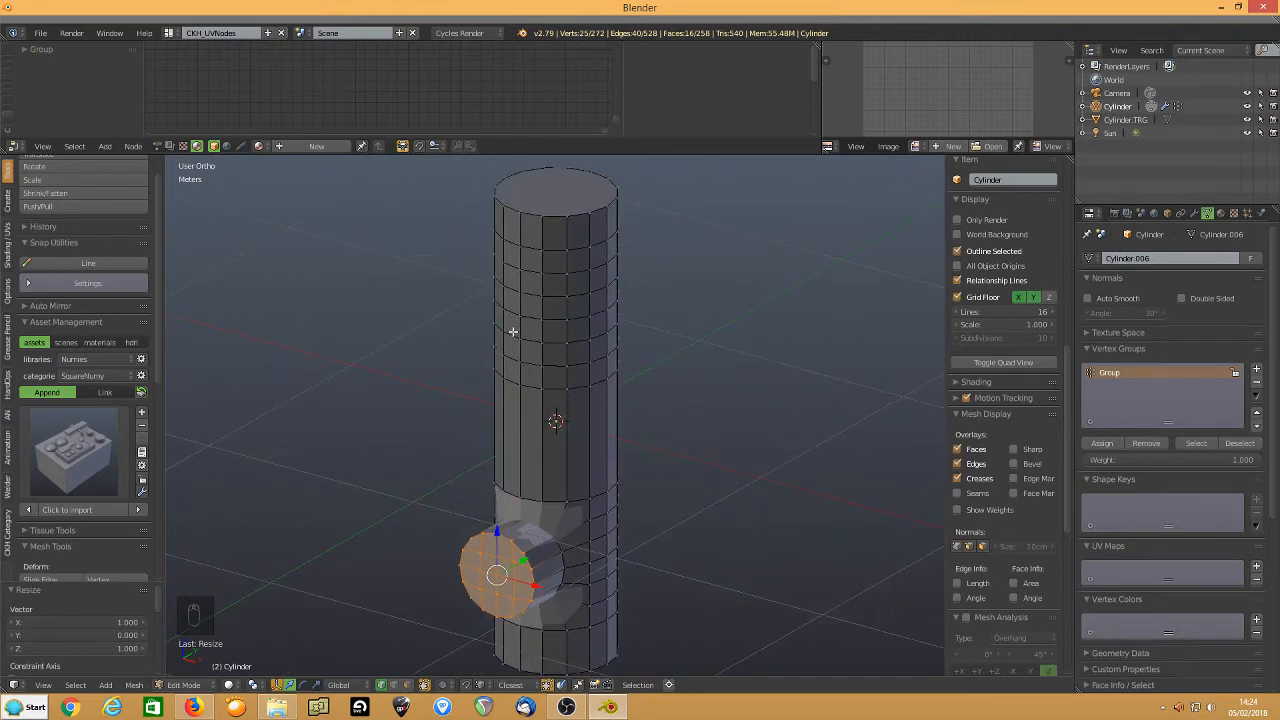
Circle a higher patch, extrude it into a second stub, and remove it from the vertex group
{"action": "key", "text": "KP_1"}
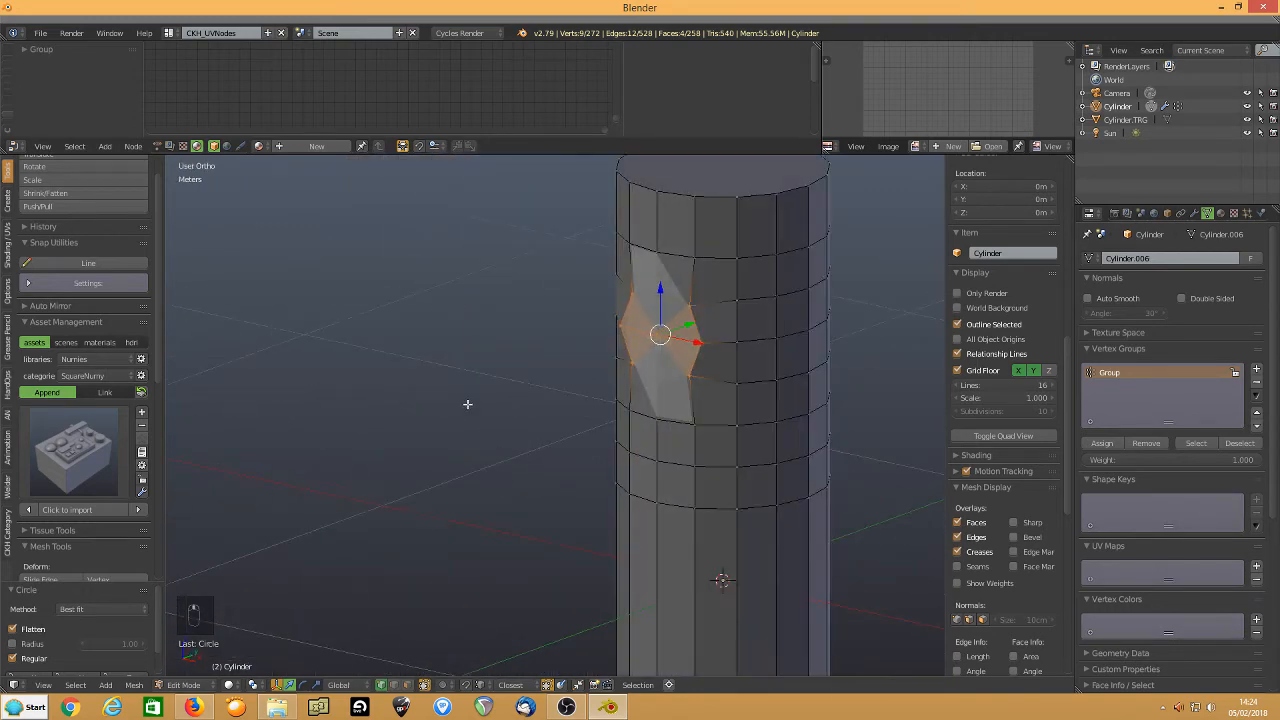
{"action": "key", "text": "e"}
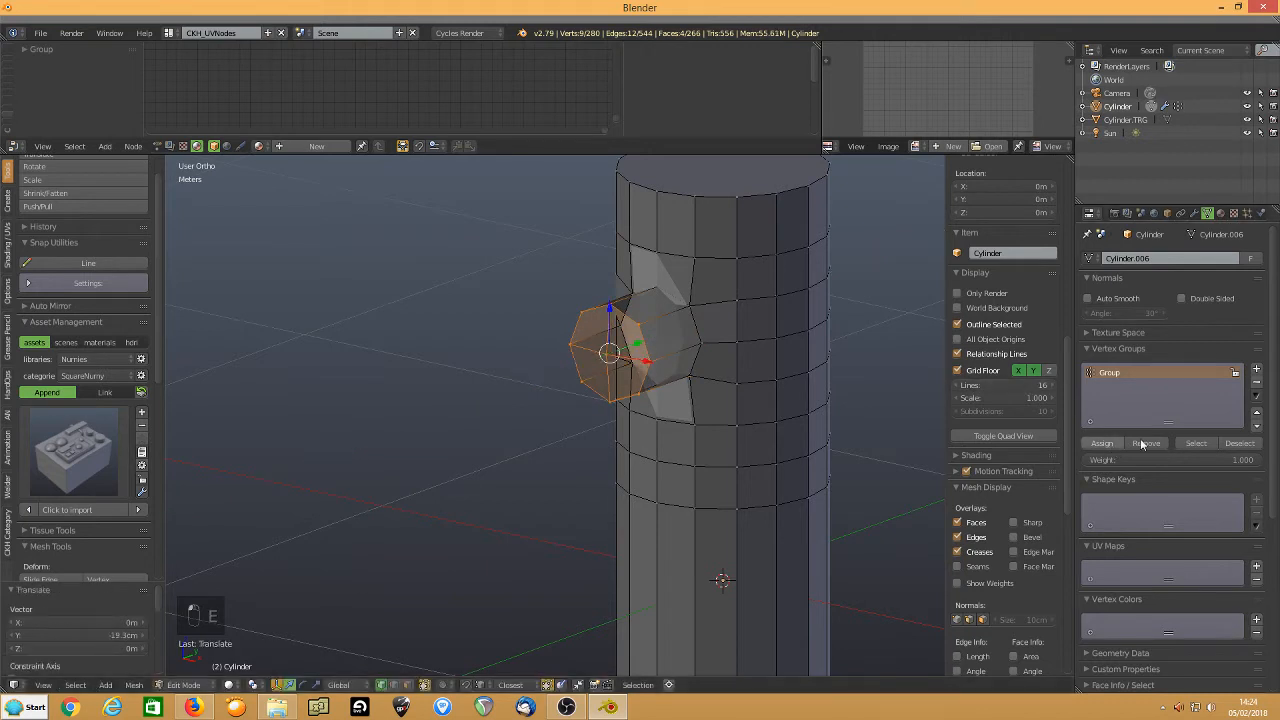
{"action": "left_click", "coordinate": [1146, 443]}
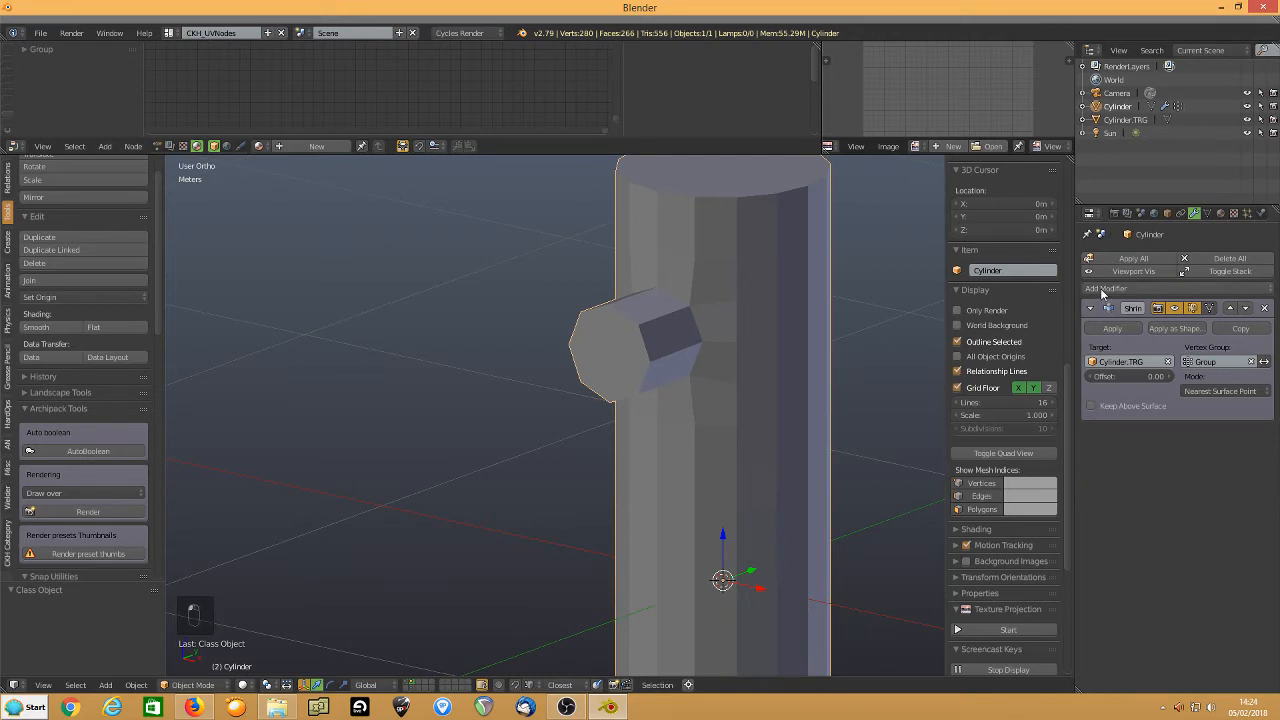
Set the cylinder to Shade Smooth with Auto Smooth ticked, then return to Edit Mode
{"action": "left_click", "coordinate": [1111, 328]}
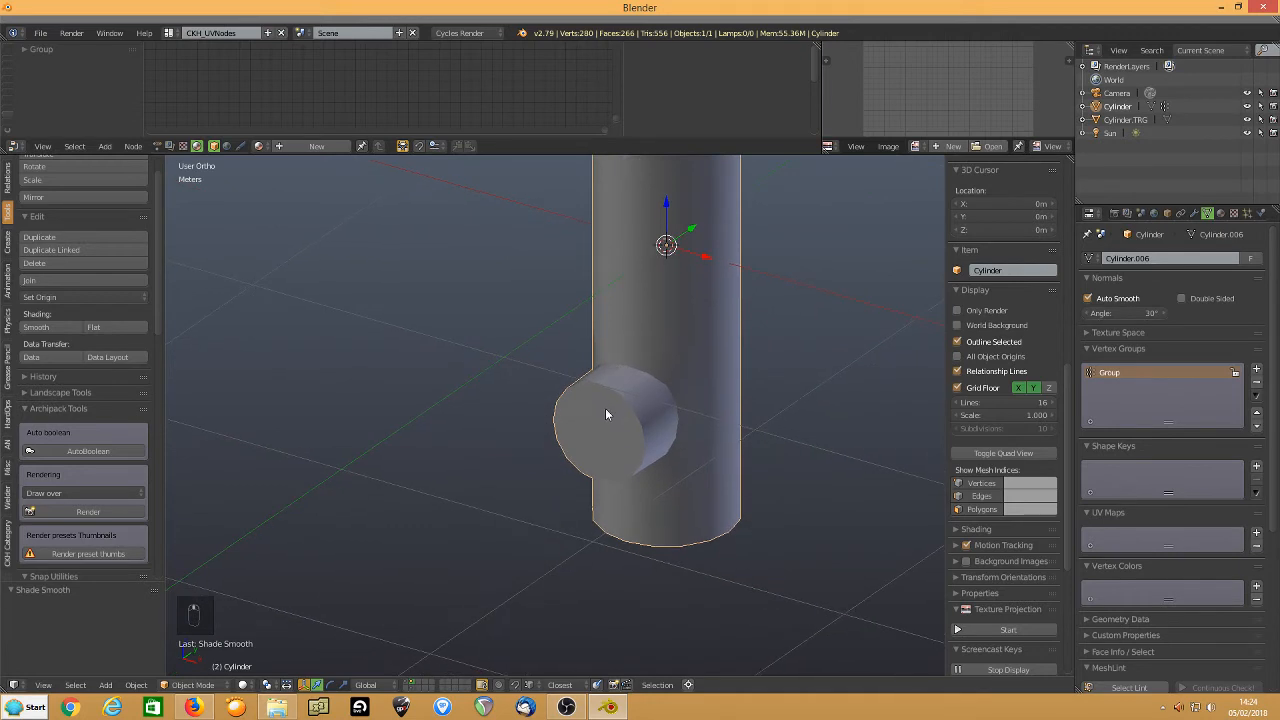
{"action": "key", "text": "Tab"}
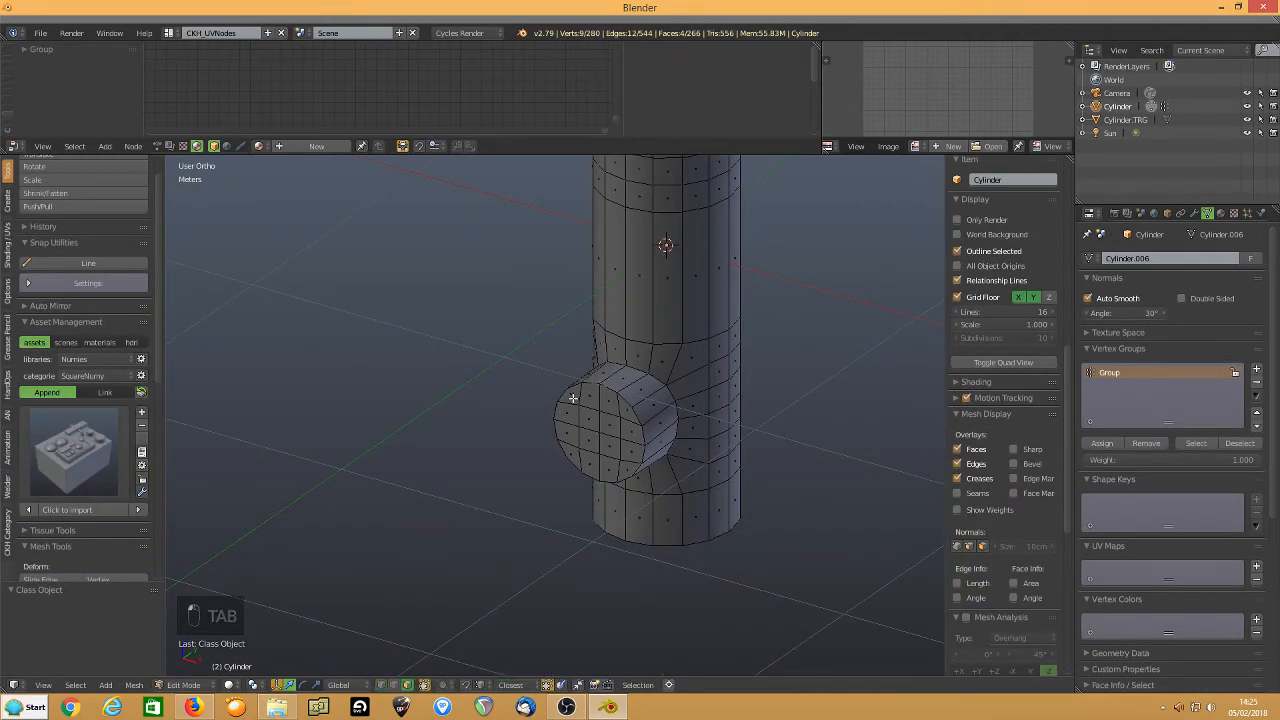
Inset the lower stub's end face inward and extrude a smaller centre ring inside the rim
{"action": "left_click", "coordinate": [570, 395]}
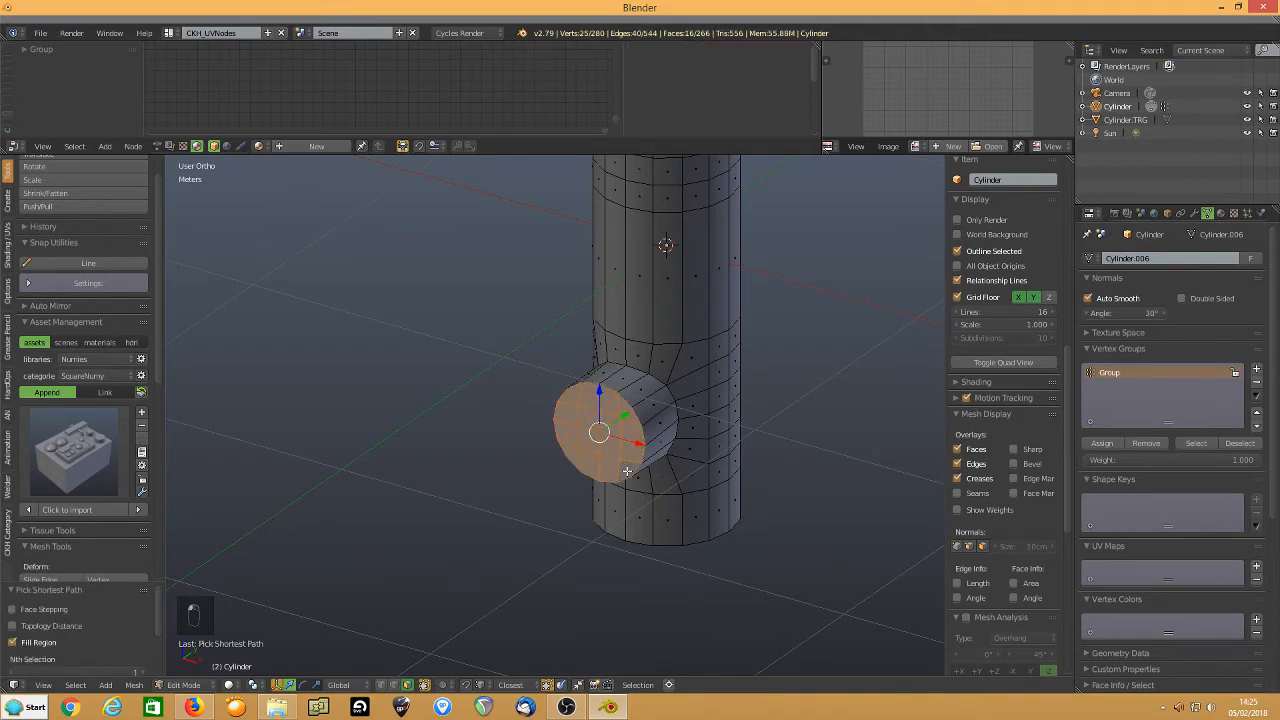
{"action": "mouse_move", "coordinate": [562, 416]}
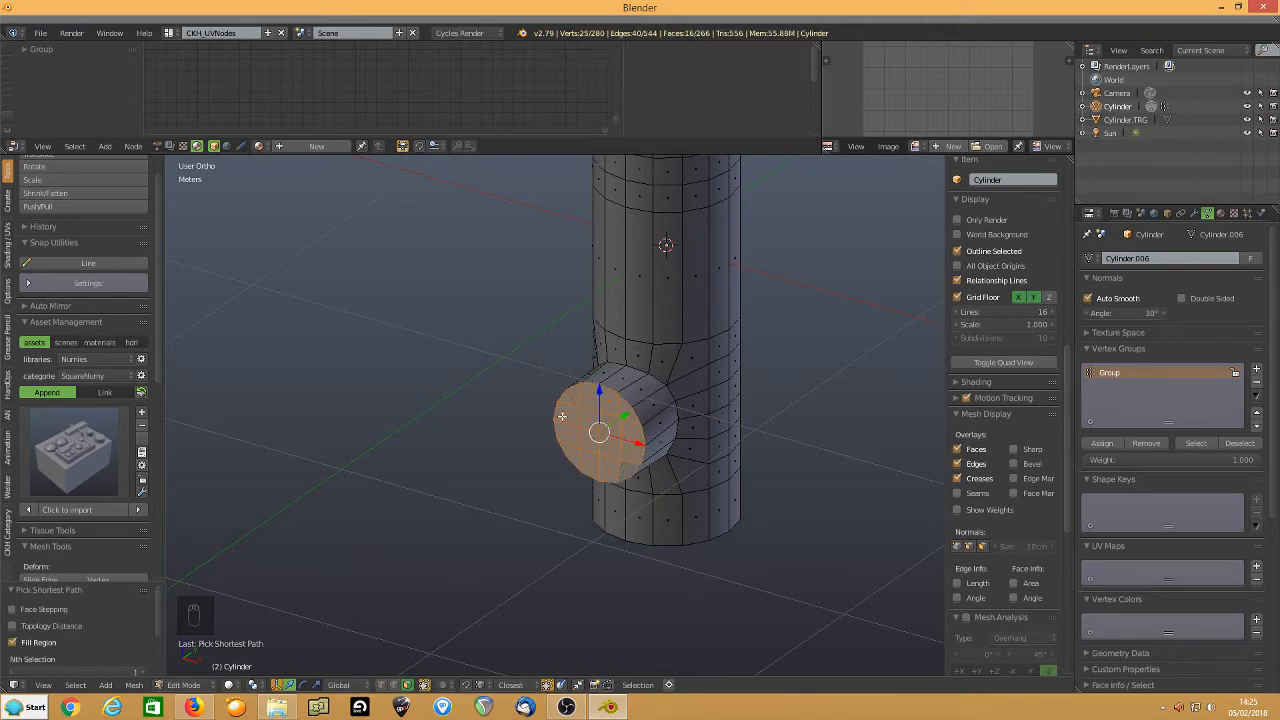
{"action": "key", "text": "f"}
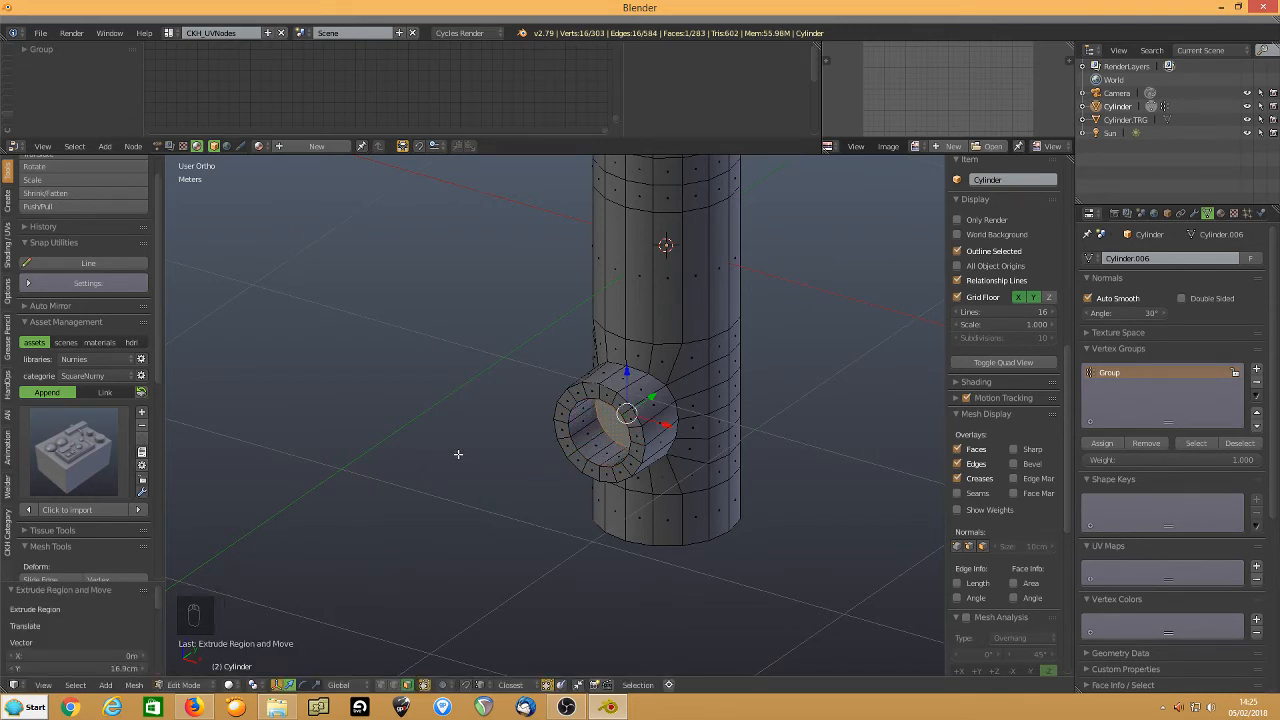
{"action": "key", "text": "shift+d"}
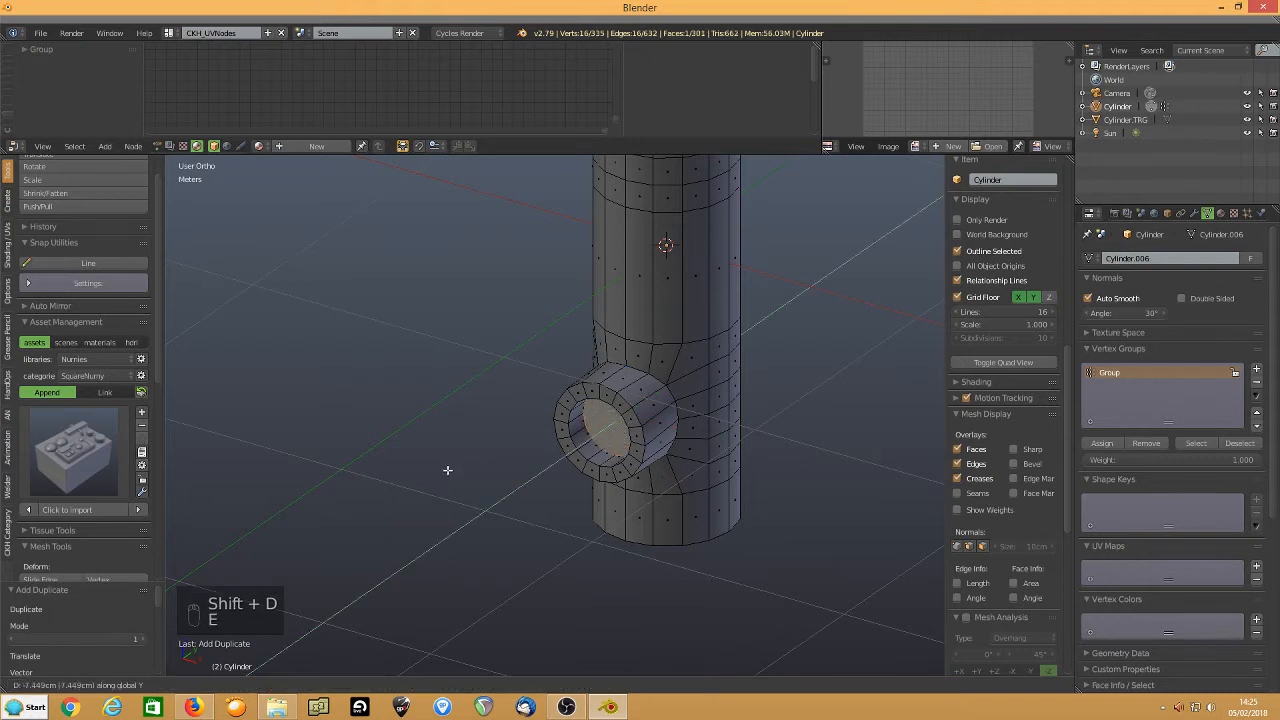
{"action": "key", "text": "e"}
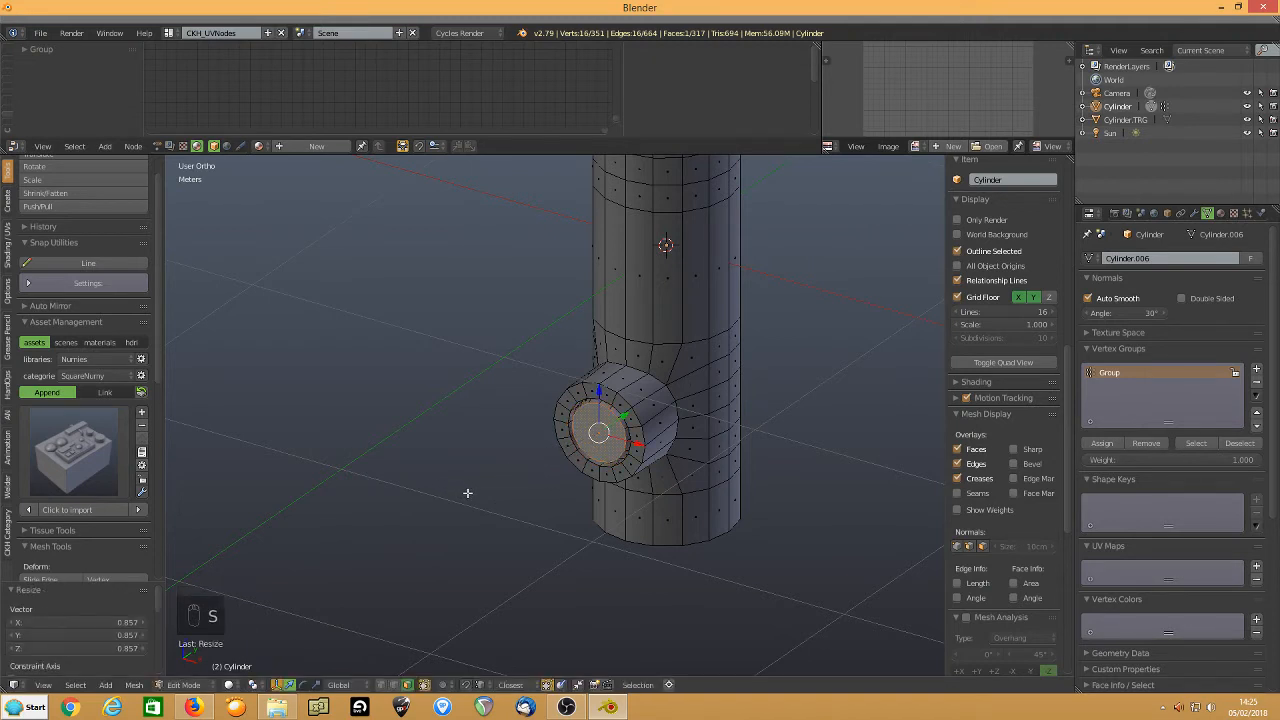
Extrude and push the centre face inward to form the rounded core, then view it in Object Mode
{"action": "key", "text": "e"}
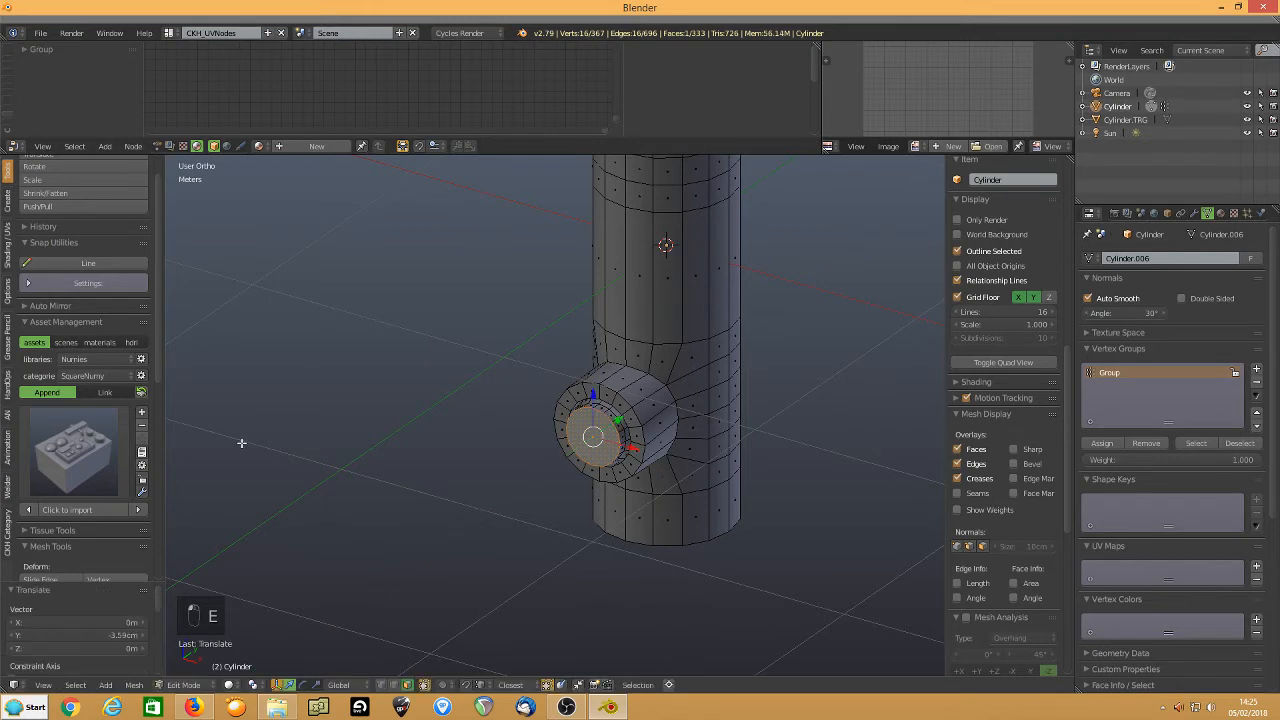
{"action": "key", "text": "s"}
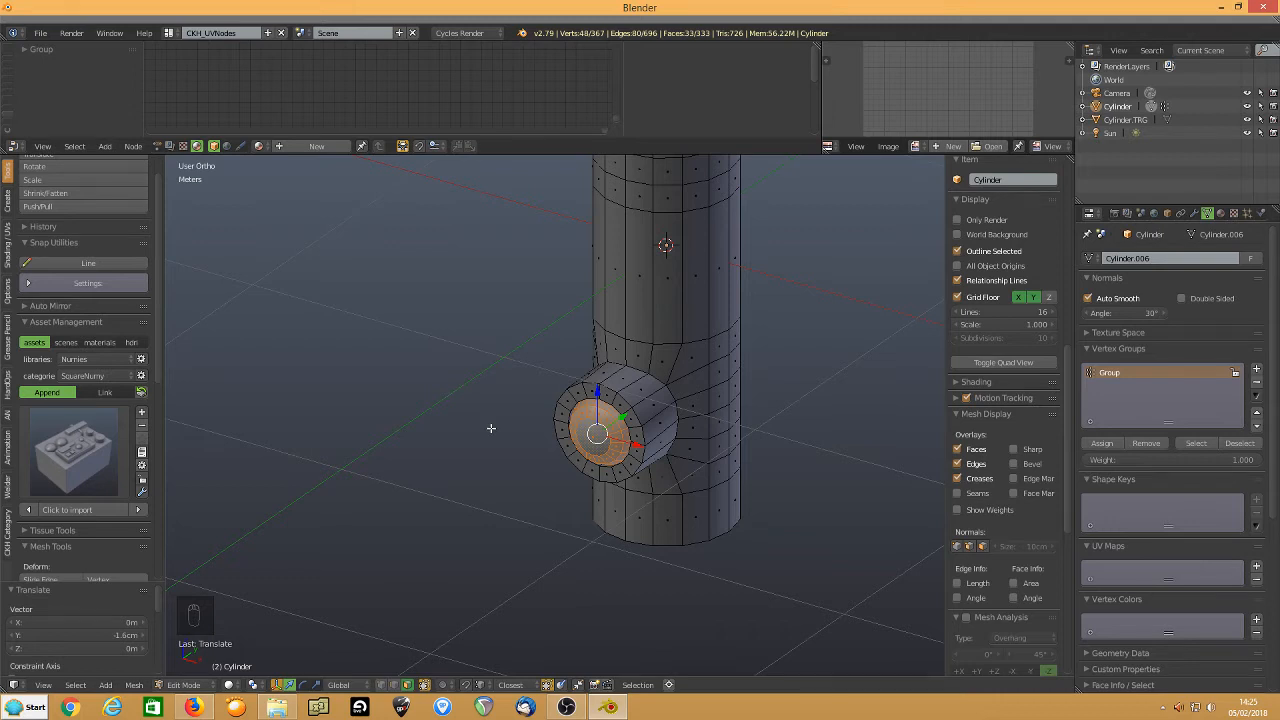
{"action": "key", "text": "Tab"}
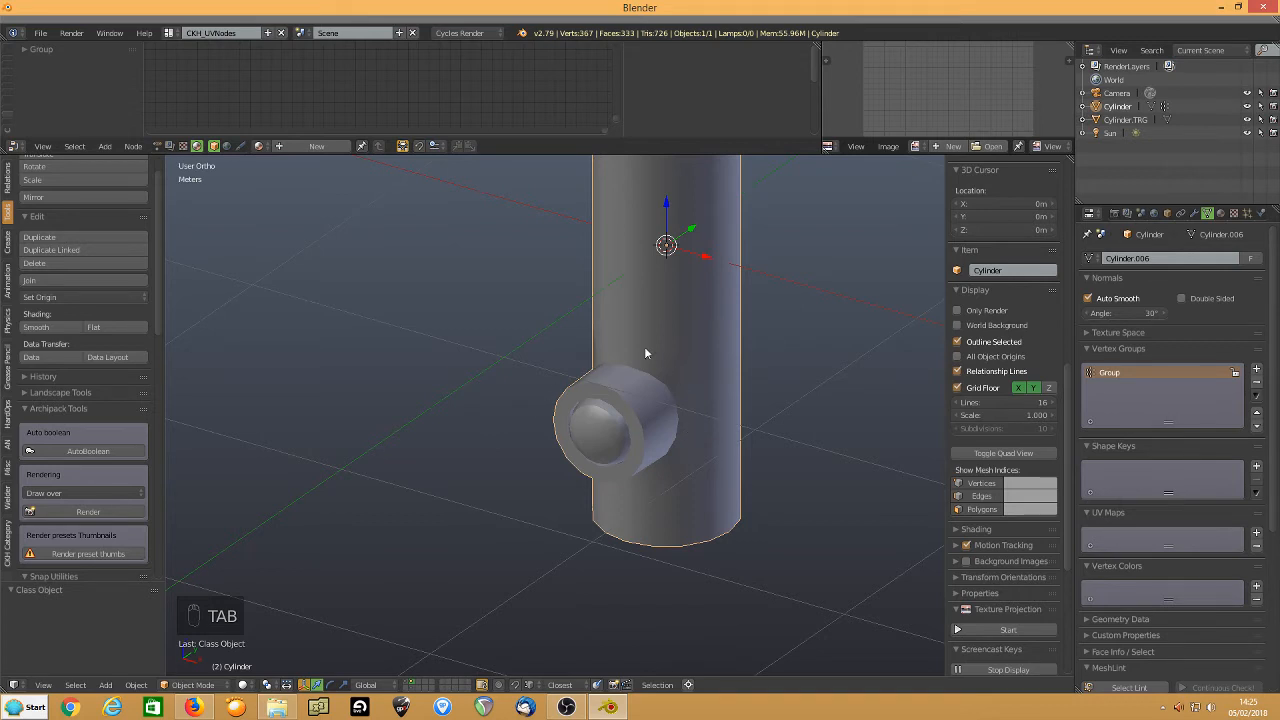
Inset the upper stub's end face and push it inward to form a recessed opening
{"action": "left_click_drag", "start_coordinate": [645, 353], "coordinate": [665, 413]}
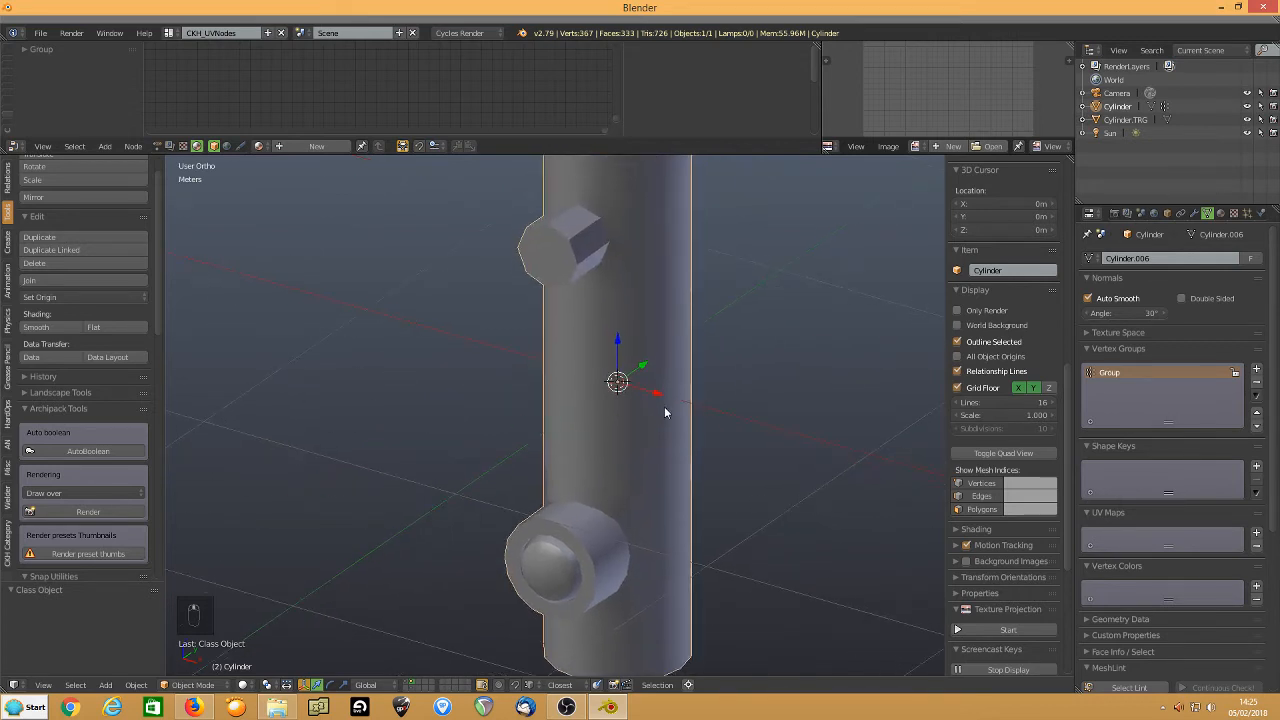
{"action": "key", "text": "Tab"}
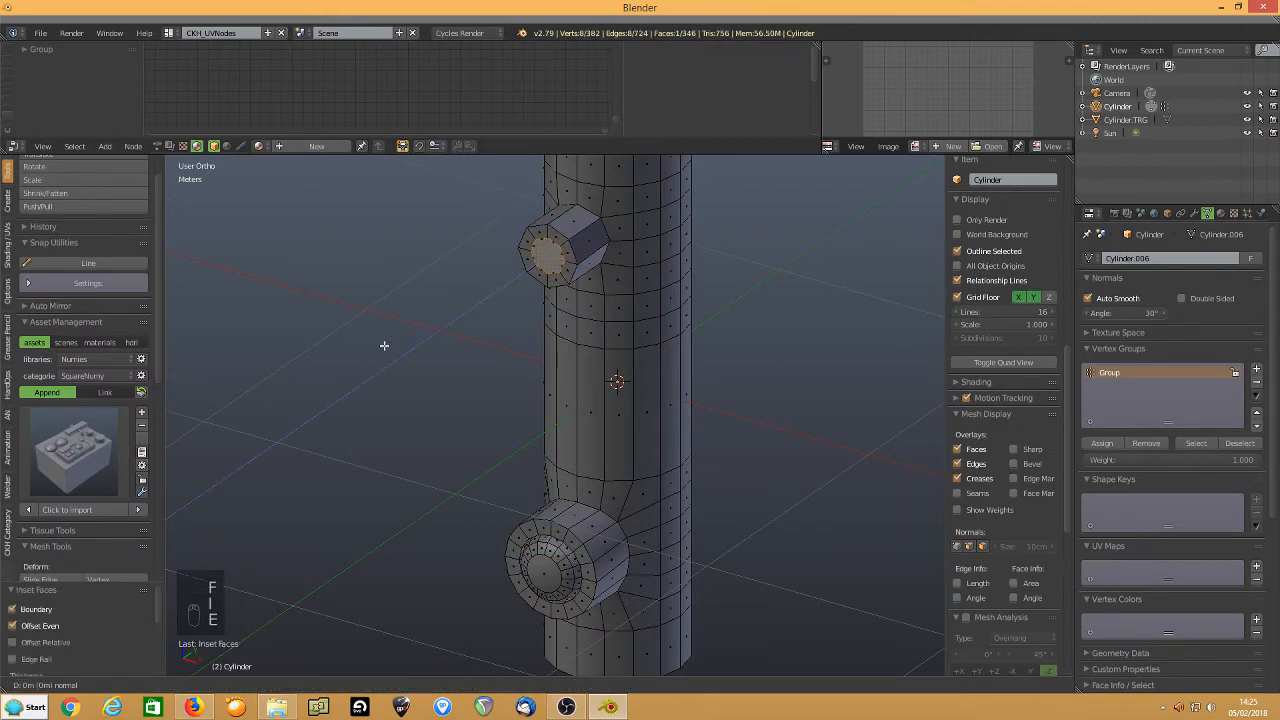
{"action": "key", "text": "e"}
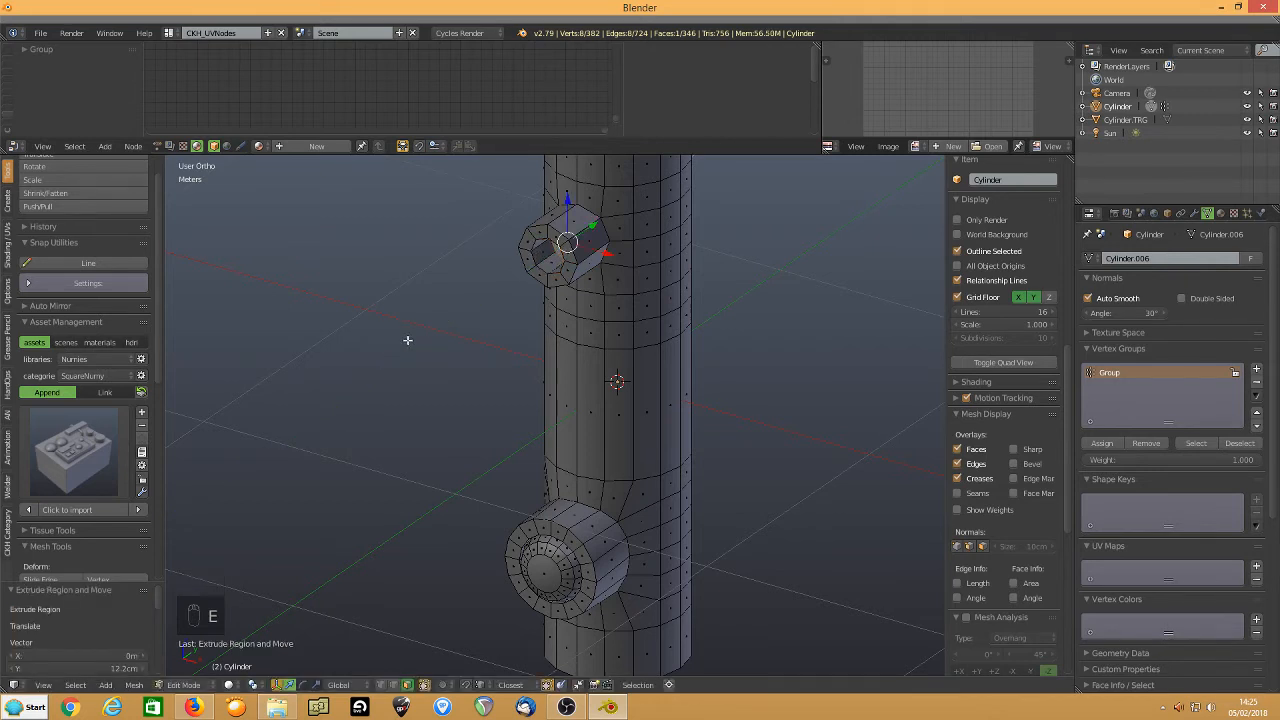
{"action": "key", "text": "Tab"}
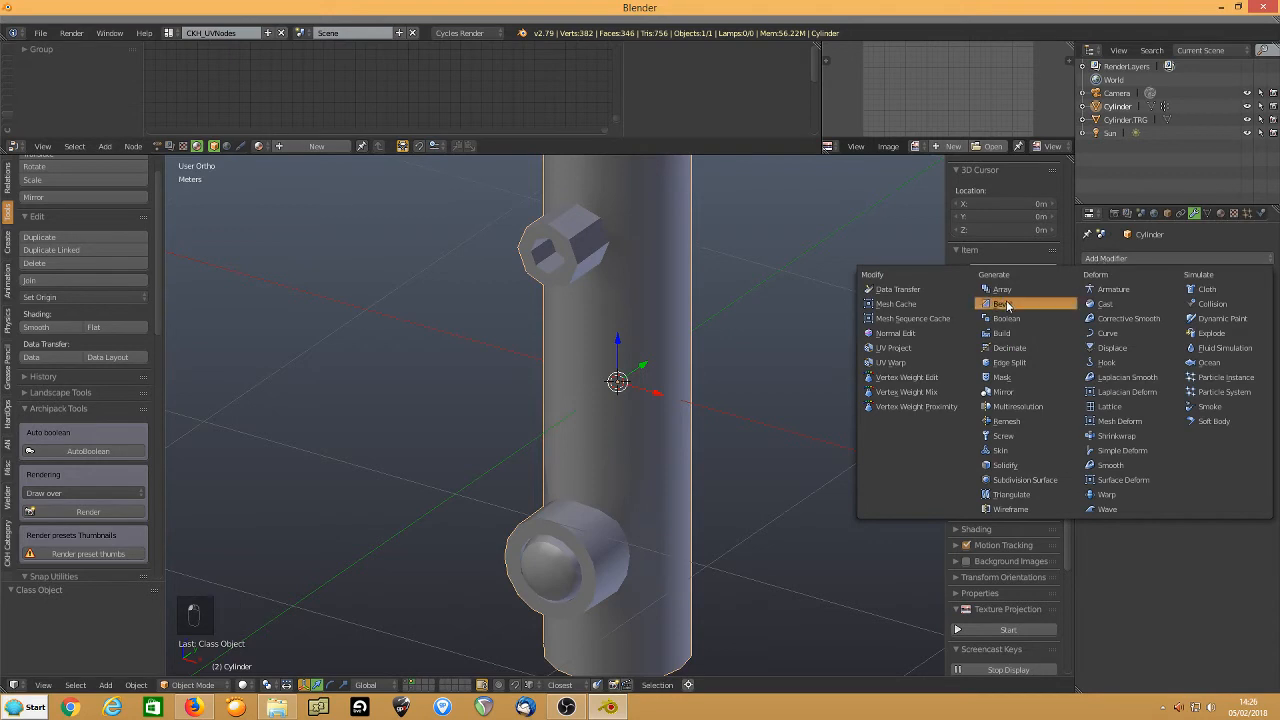
Add a Bevel modifier to the cylinder limited by Angle at 35°
{"action": "left_click", "coordinate": [1001, 303]}
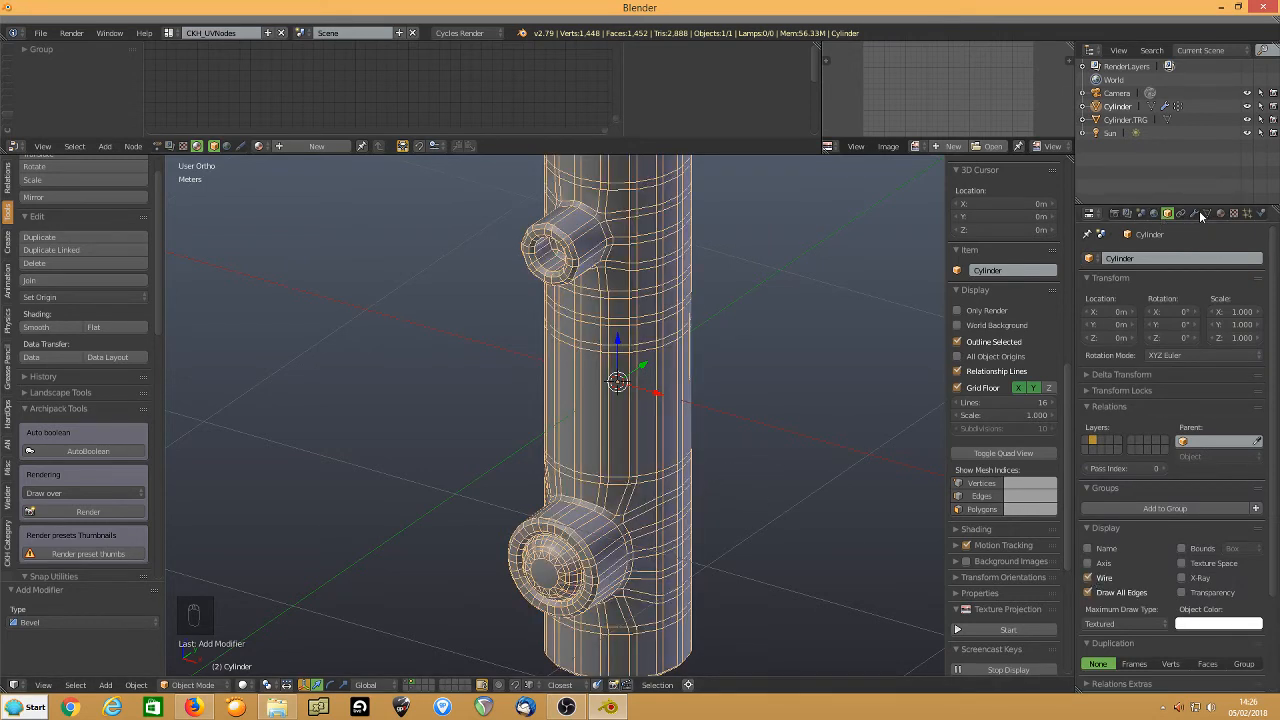
{"action": "left_click", "coordinate": [1167, 213]}
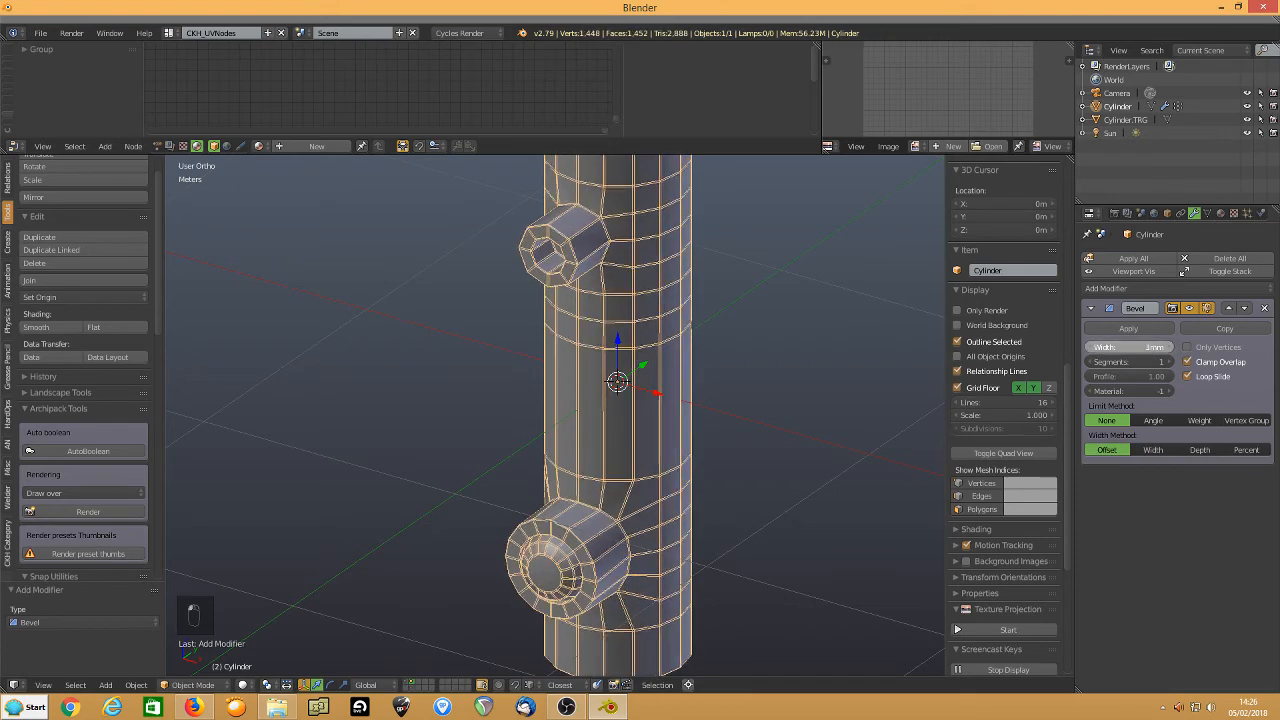
{"action": "left_click", "coordinate": [1152, 420]}
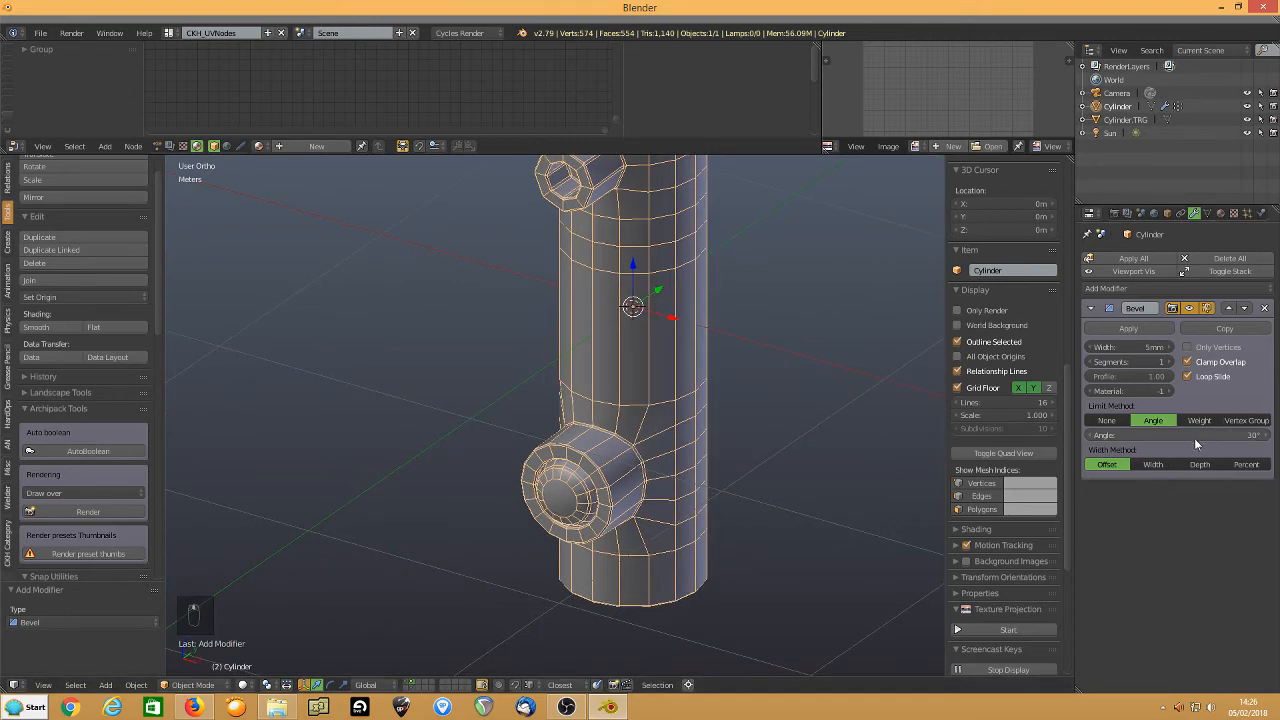
{"action": "left_click", "coordinate": [1176, 434]}
{"action": "type", "text": "35"}
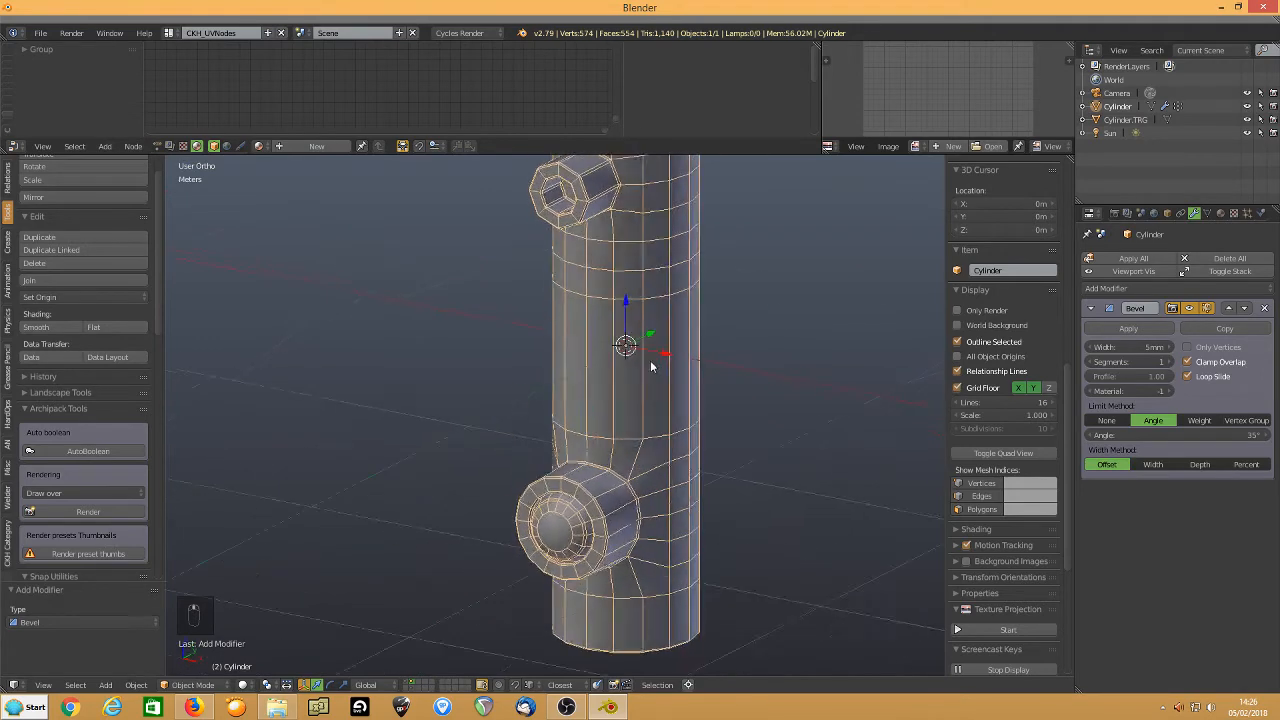
Inspect the lower pipe join closely, then remove the Bevel modifier again
{"action": "left_click_drag", "start_coordinate": [625, 345], "coordinate": [635, 345]}
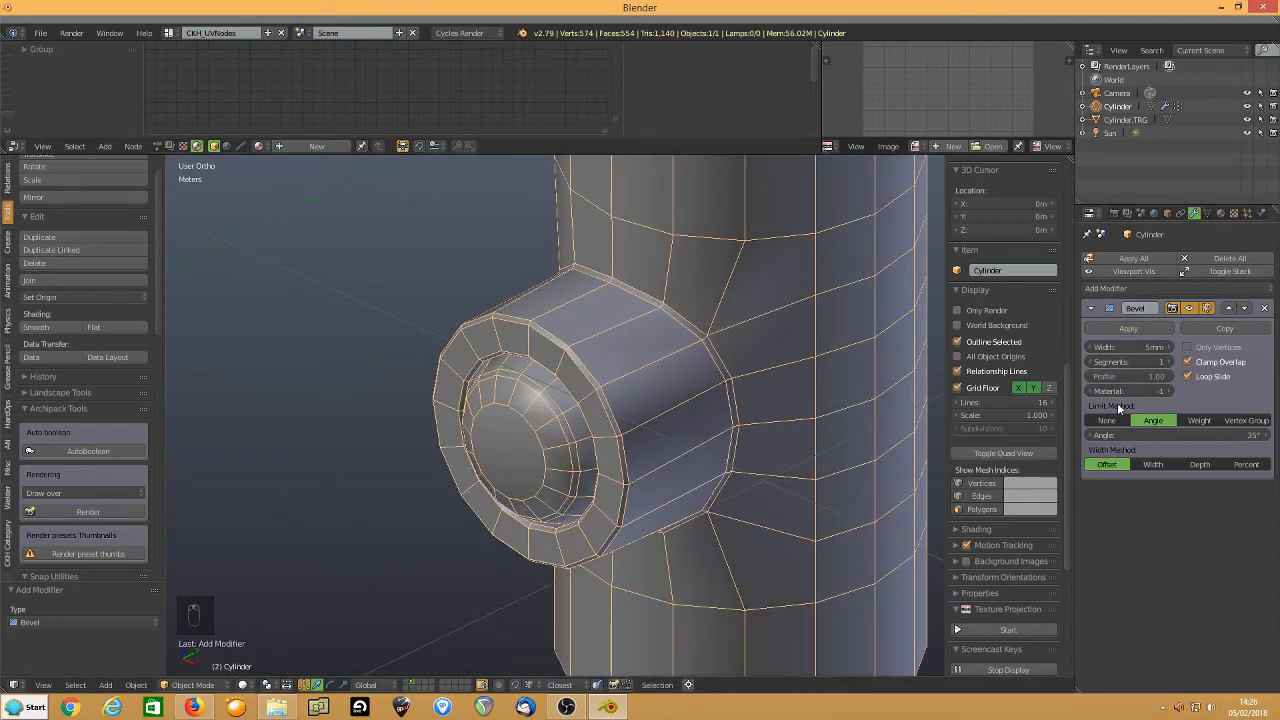
{"action": "left_click", "coordinate": [1130, 361]}
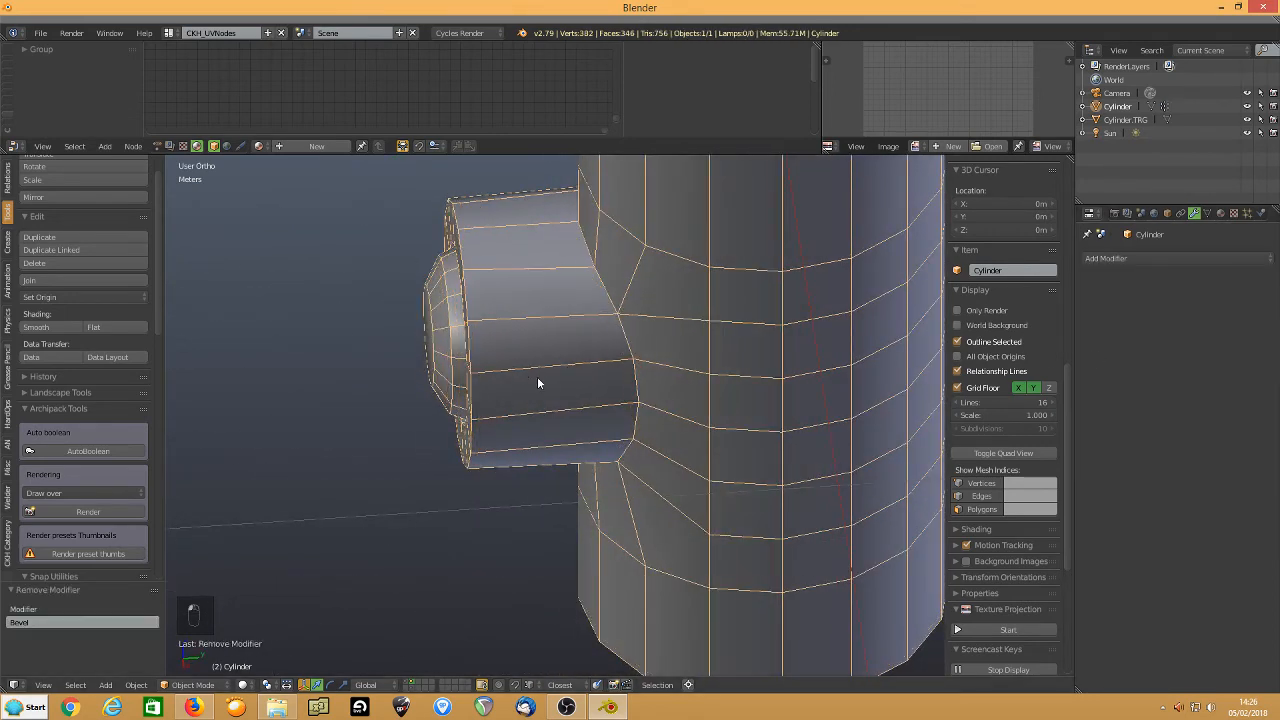
Select the boundary edge loops around the lower pipe join's rim faces
{"action": "key", "text": "Tab"}
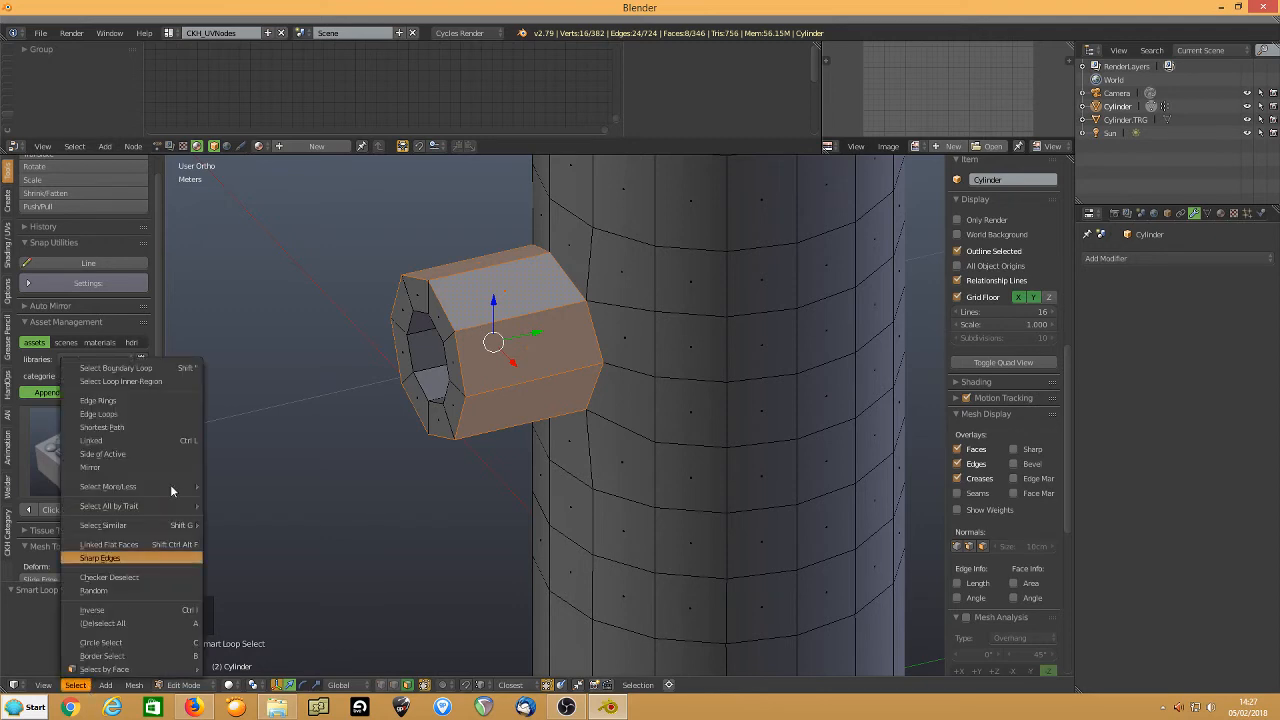
{"action": "mouse_move", "coordinate": [130, 367]}
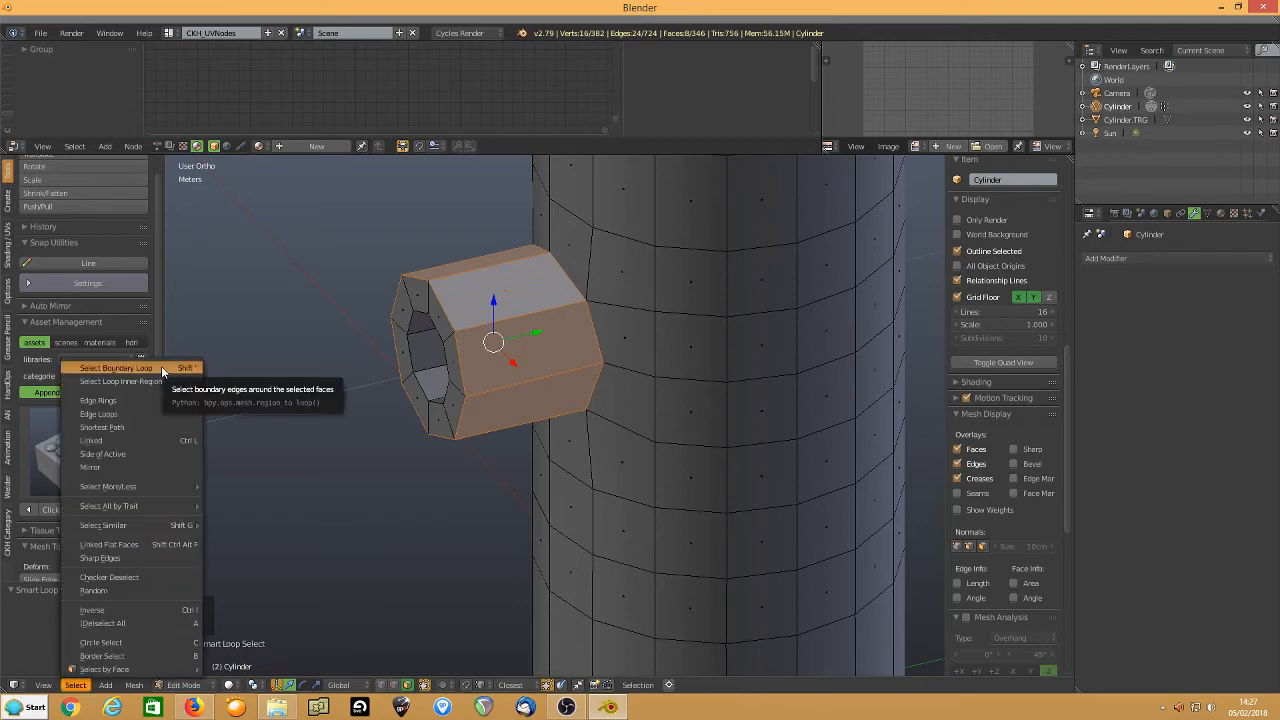
{"action": "left_click", "coordinate": [116, 367]}
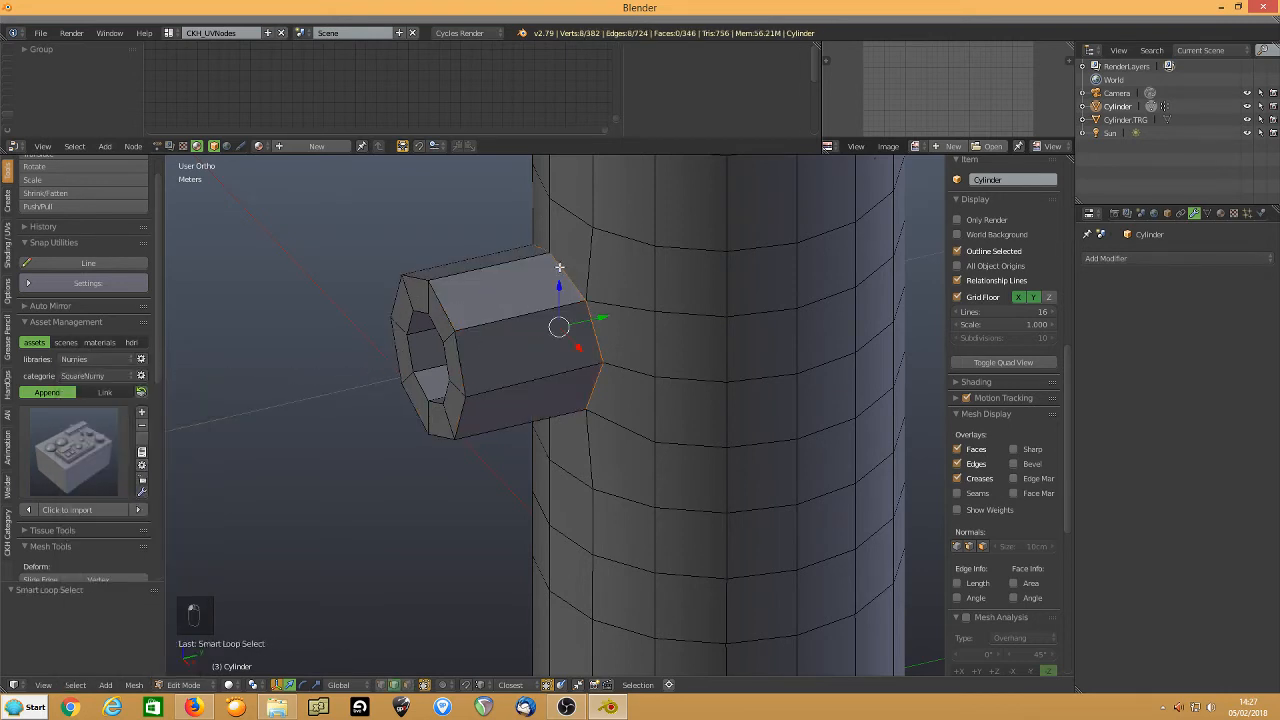
{"action": "key", "text": "ctrl+b"}
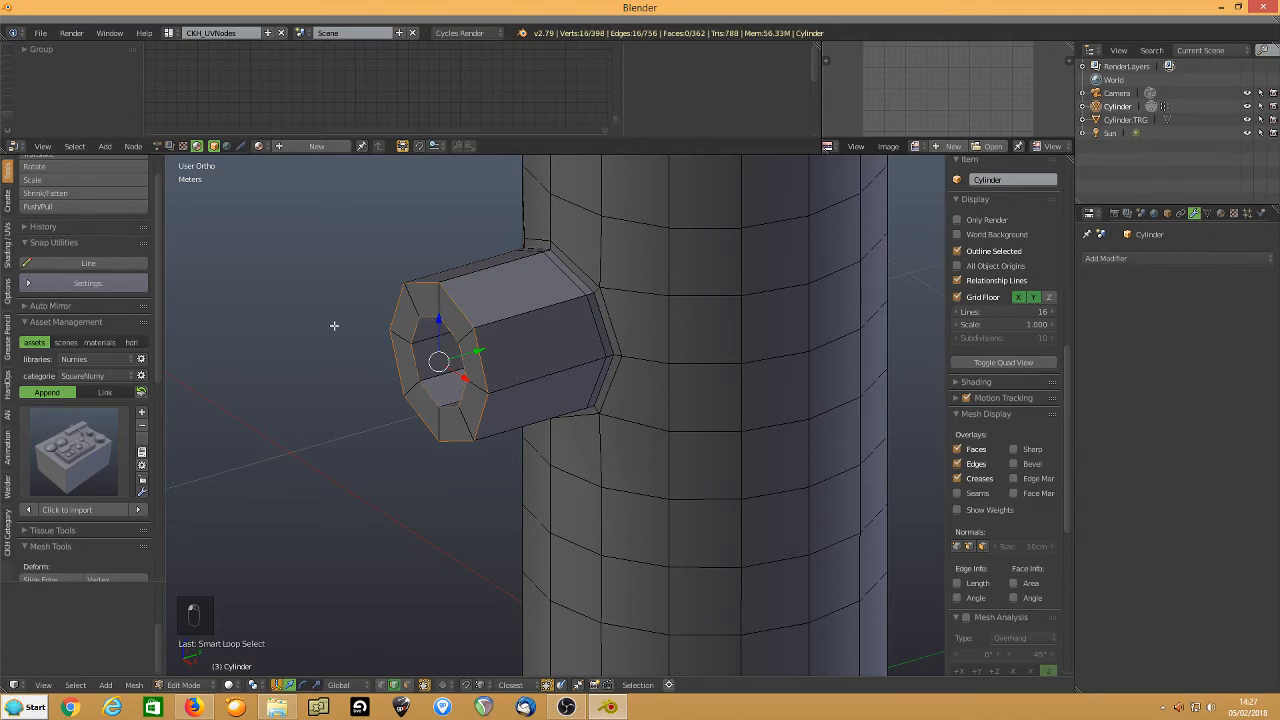
{"action": "key", "text": "ctrl+b"}
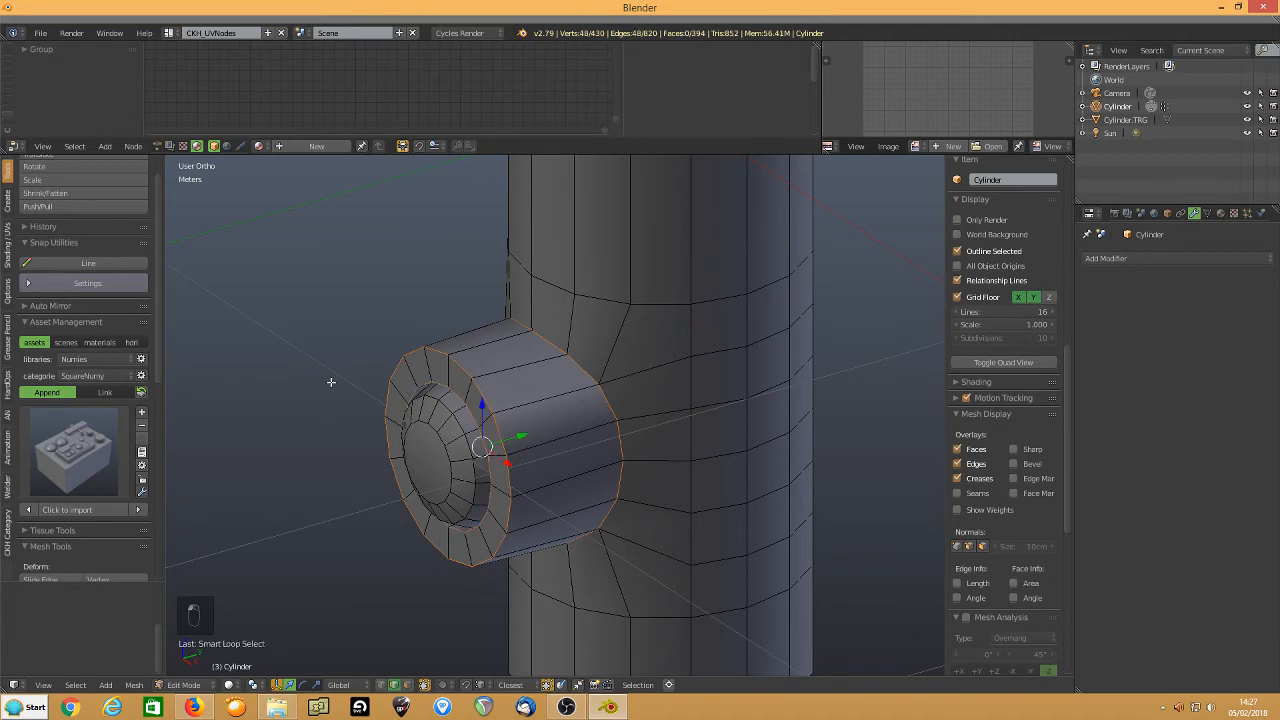
Bevel the selected rim edges with two segments and return to object mode
{"action": "key", "text": "f3"}
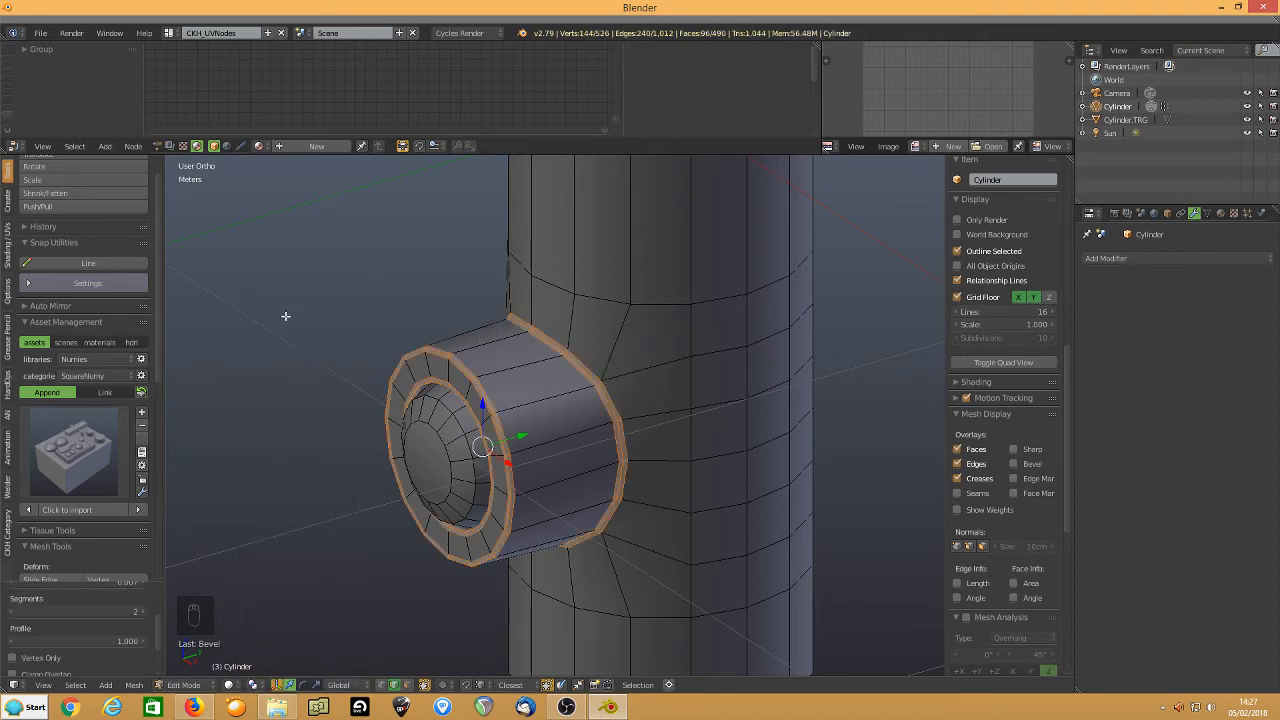
{"action": "mouse_move", "coordinate": [350, 397]}
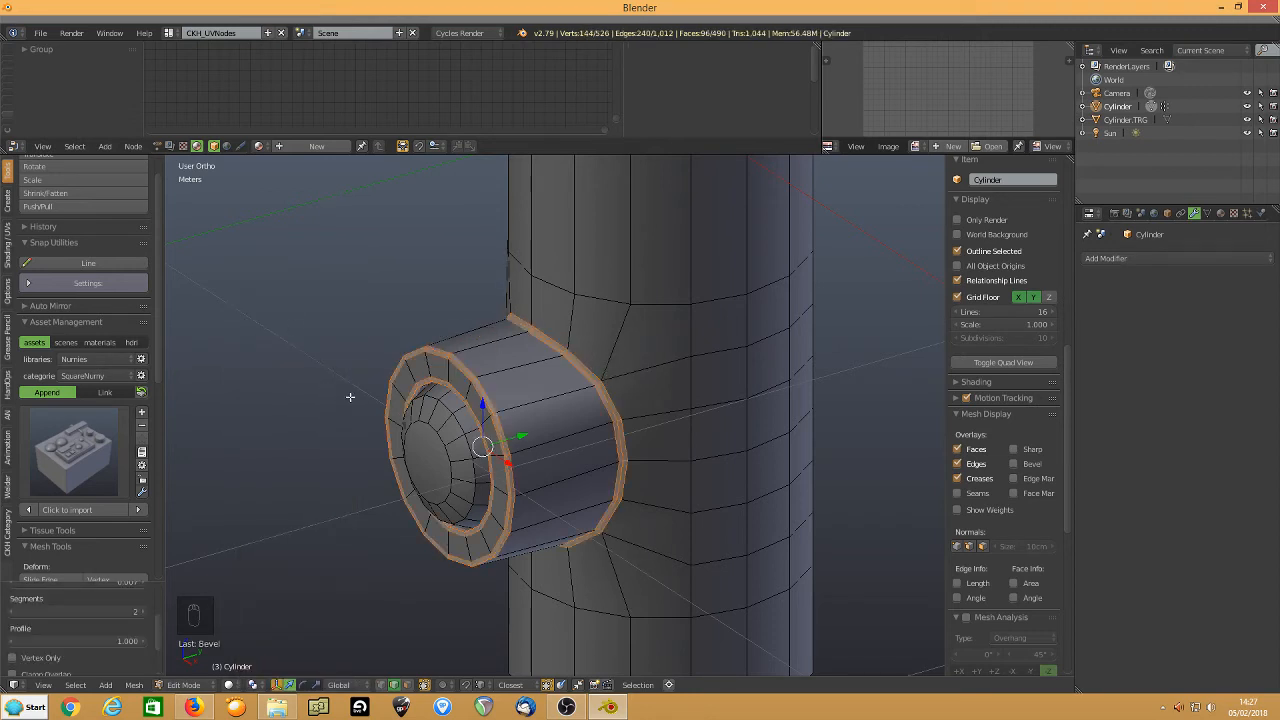
{"action": "key", "text": "Tab"}
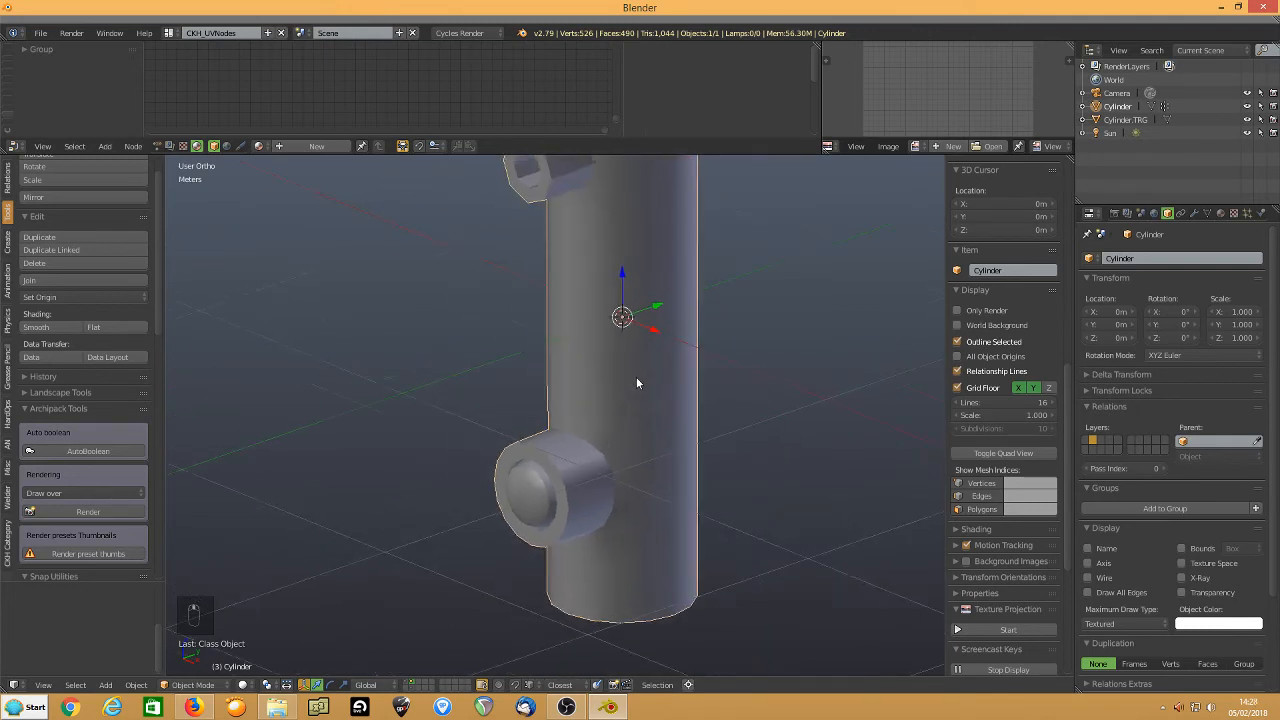
Try level-2 subdivision smoothing on the cylinder, then turn it back down
{"action": "key", "text": "ctrl+2"}
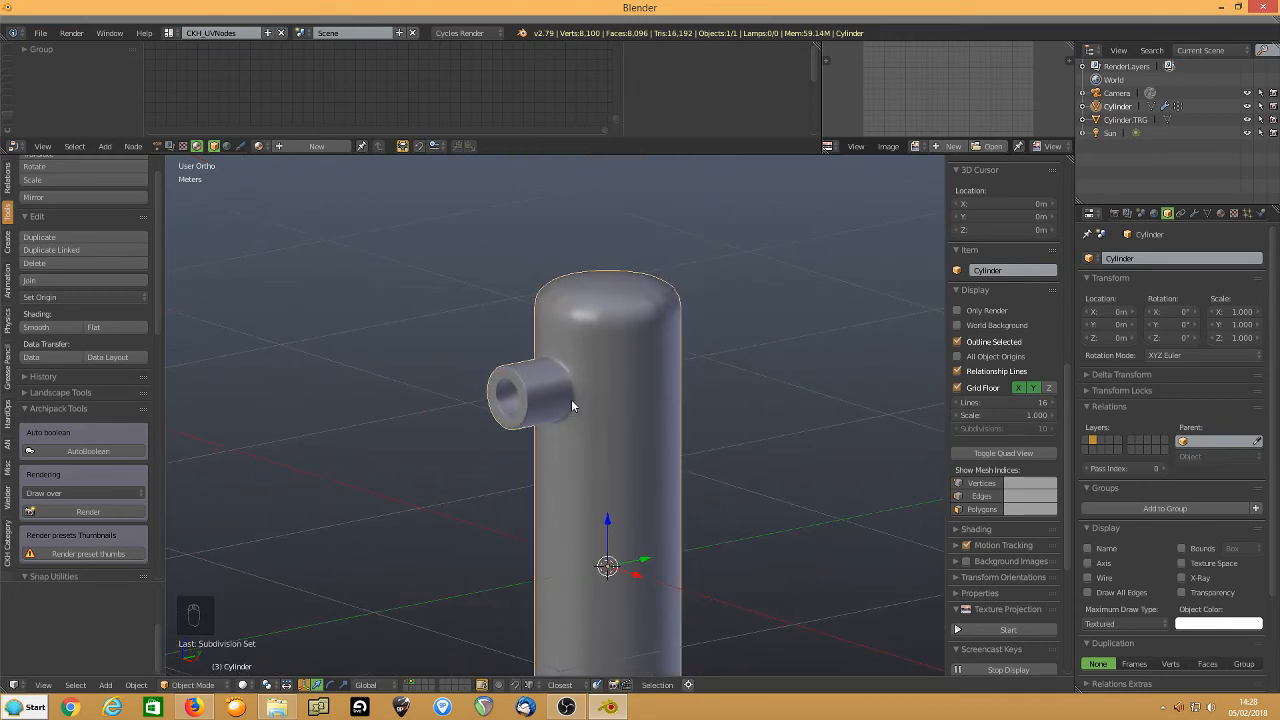
{"action": "mouse_move", "coordinate": [597, 389]}
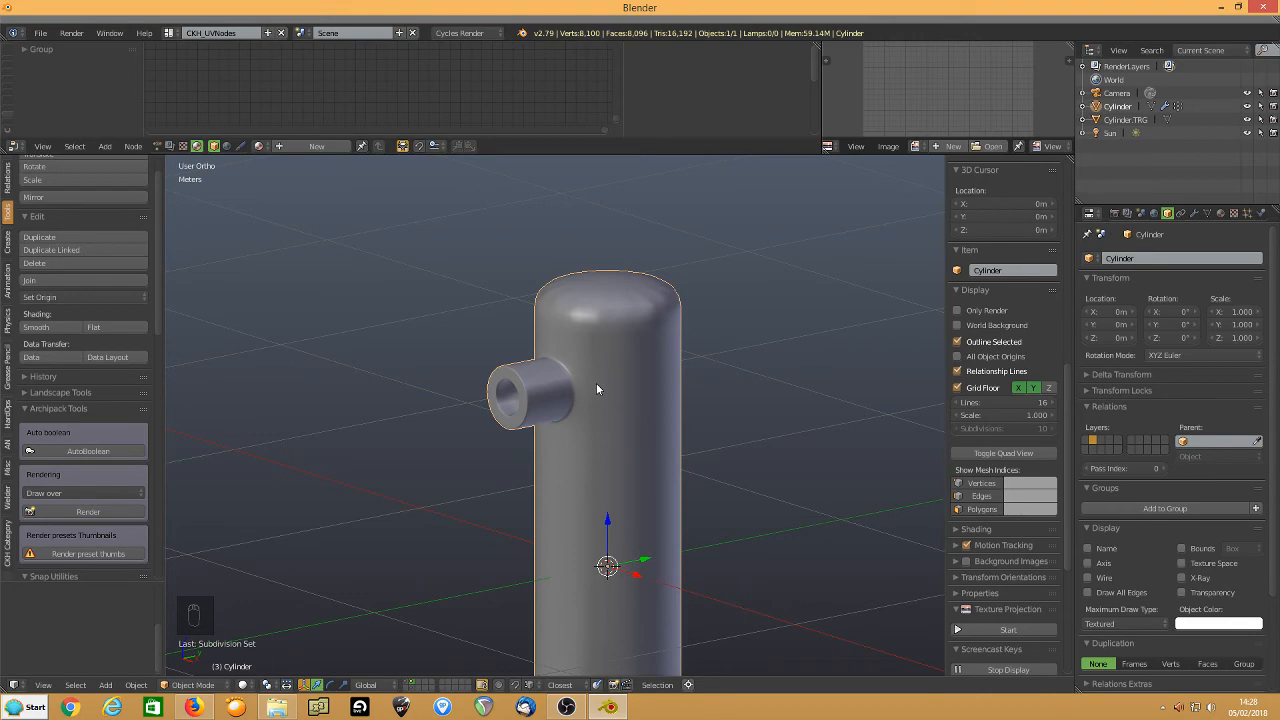
{"action": "key", "text": "Tab"}
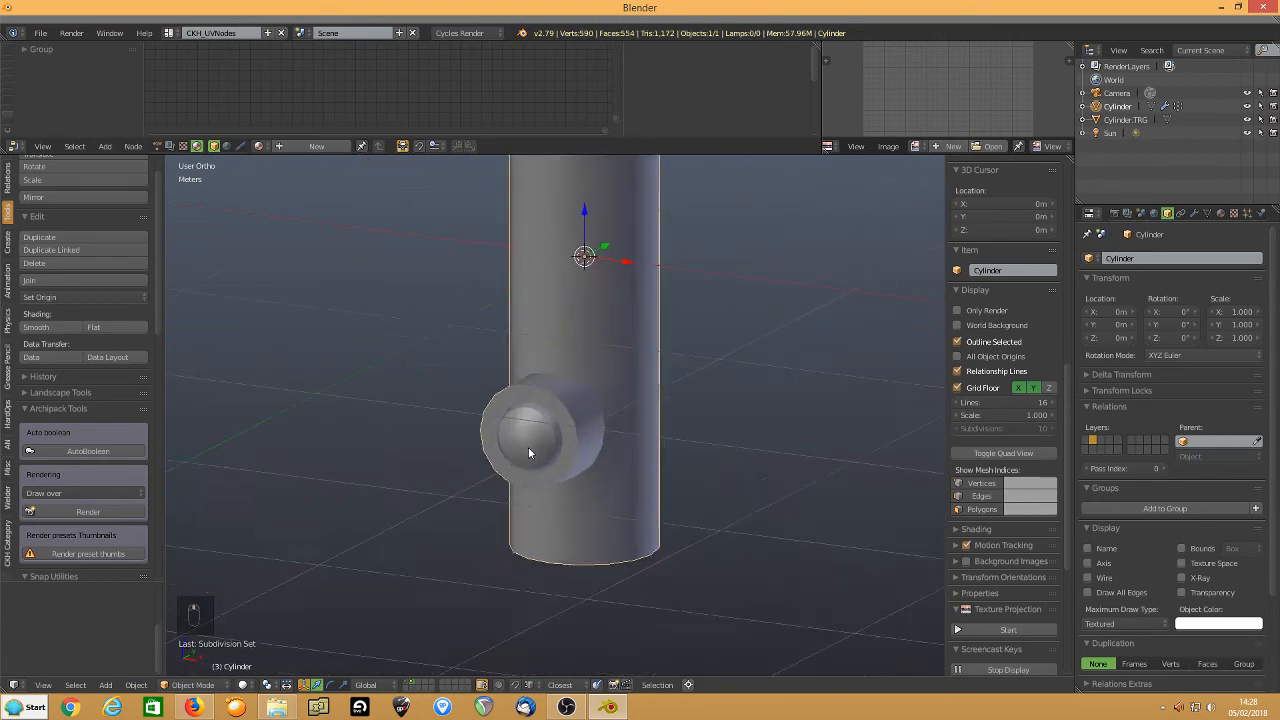
Select the inner edge ring around the lower join's recessed centre
{"action": "key", "text": "Tab"}
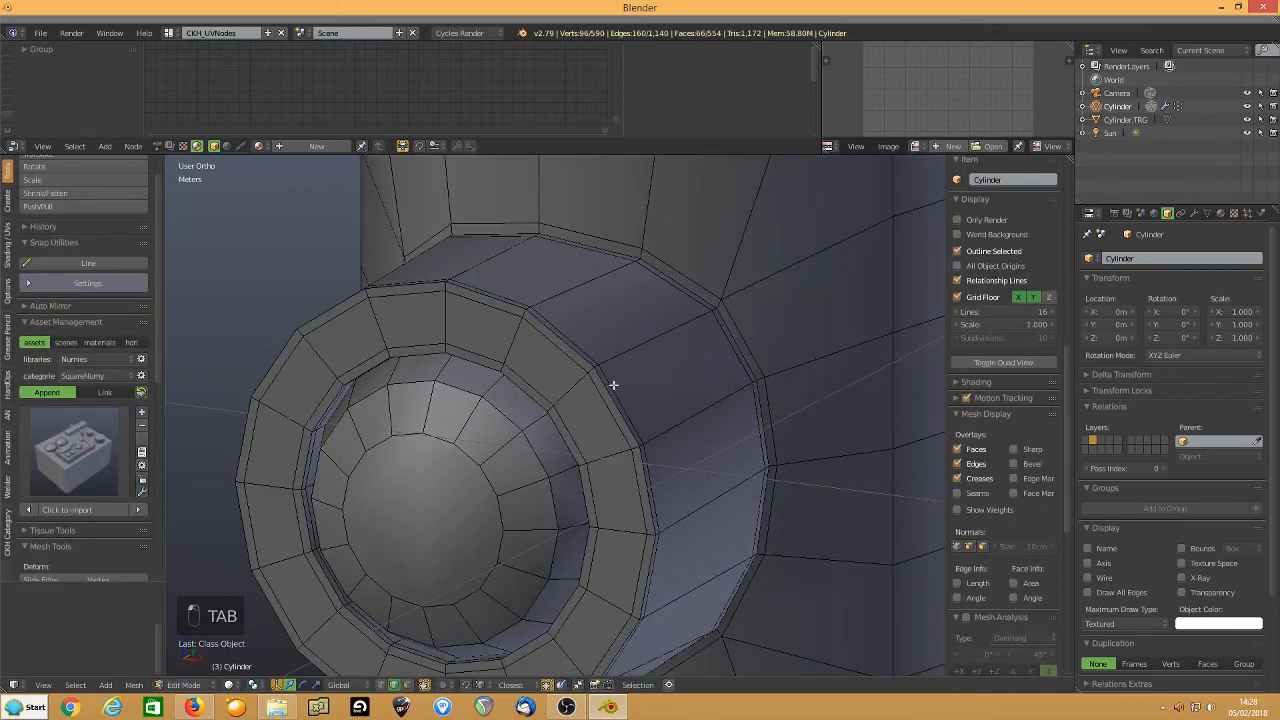
{"action": "left_click", "coordinate": [605, 371]}
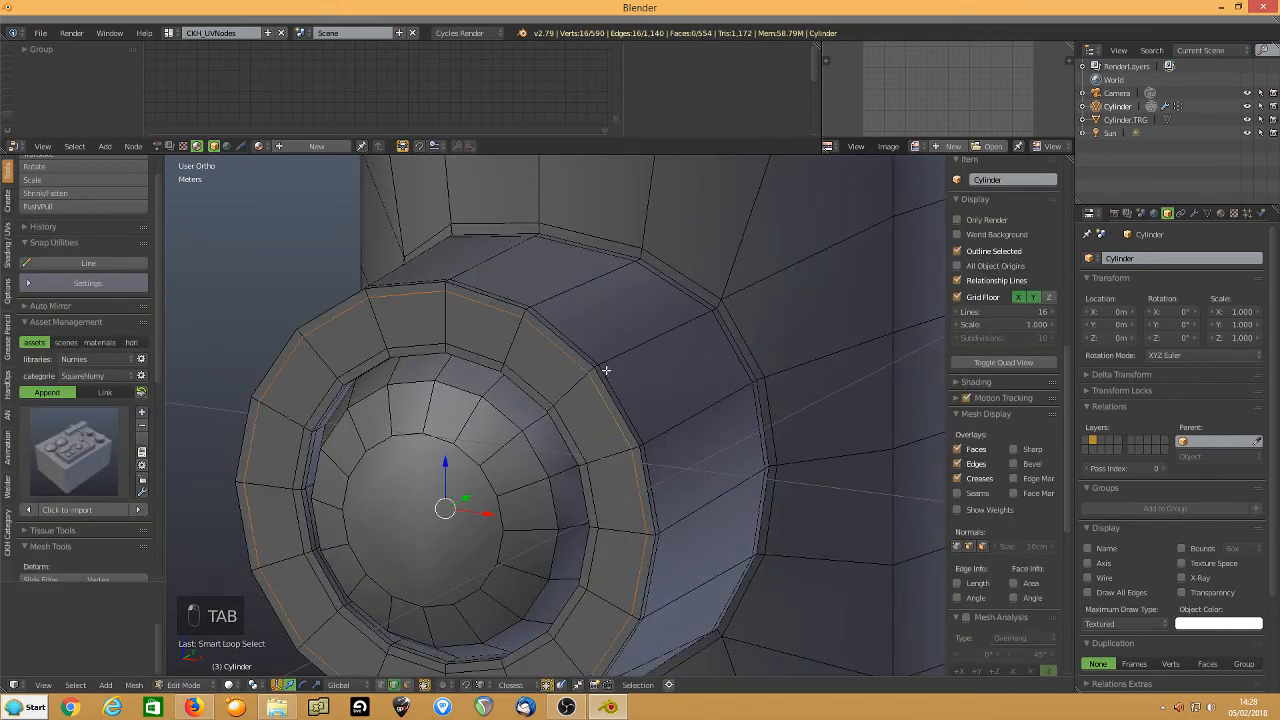
{"action": "key", "text": "ctrl+x"}
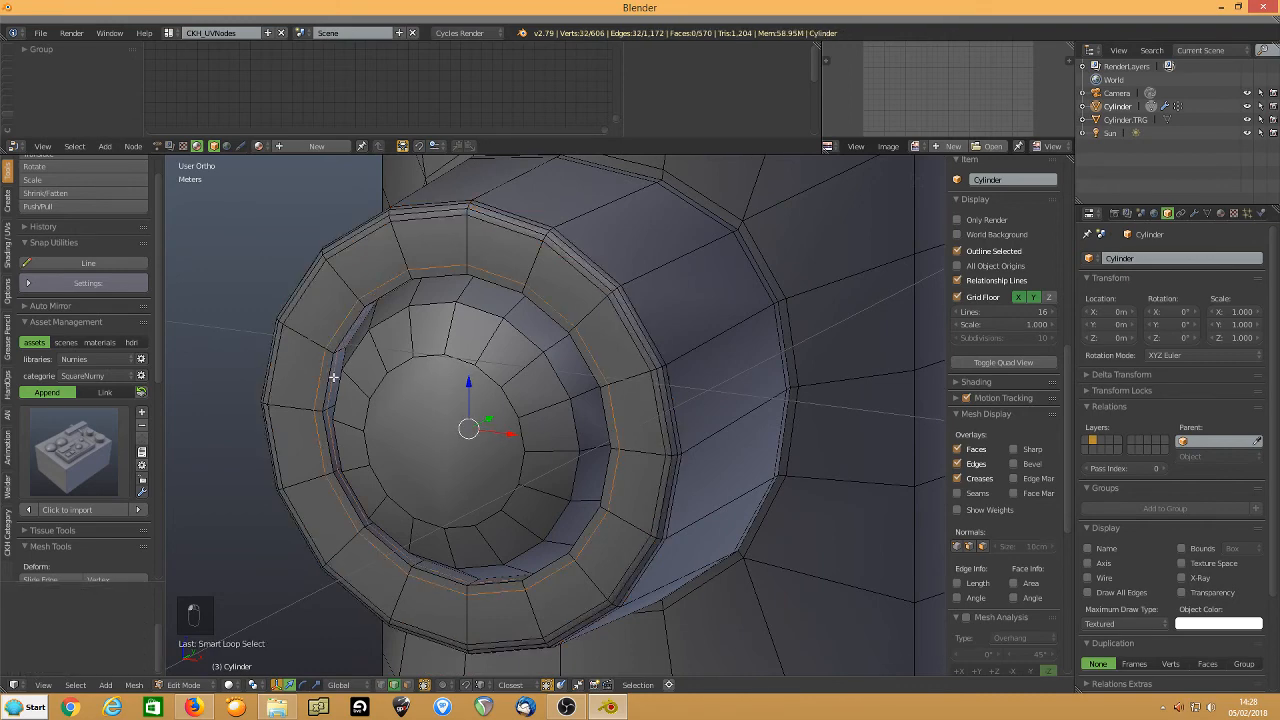
Repeat the three-segment bevel on that ring and return to object mode
{"action": "key", "text": "ctrl+x"}
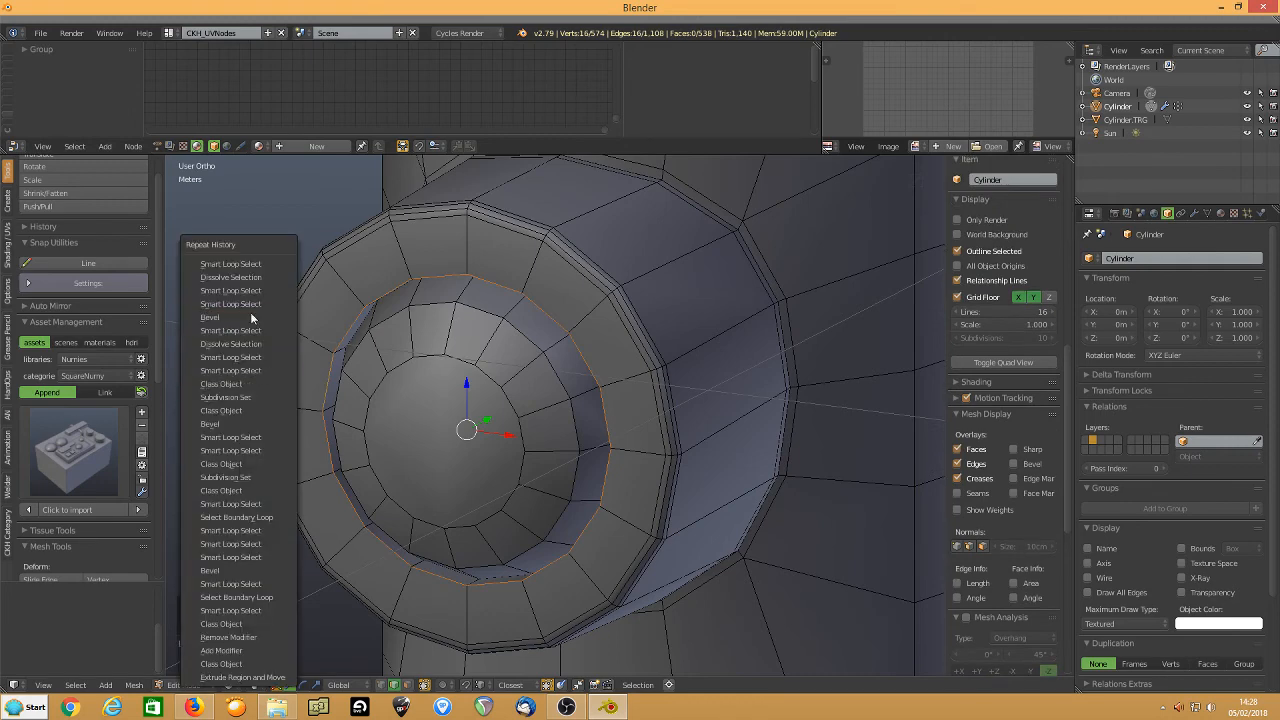
{"action": "left_click", "coordinate": [210, 317]}
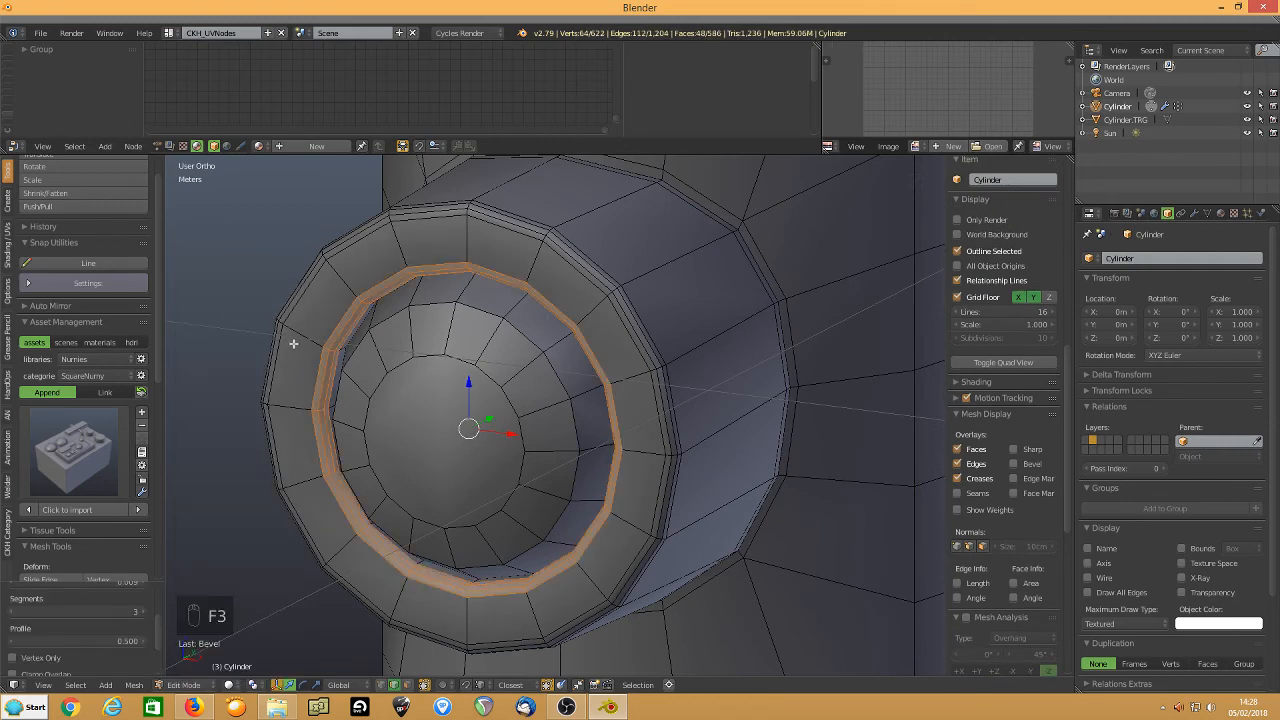
{"action": "key", "text": "Tab"}
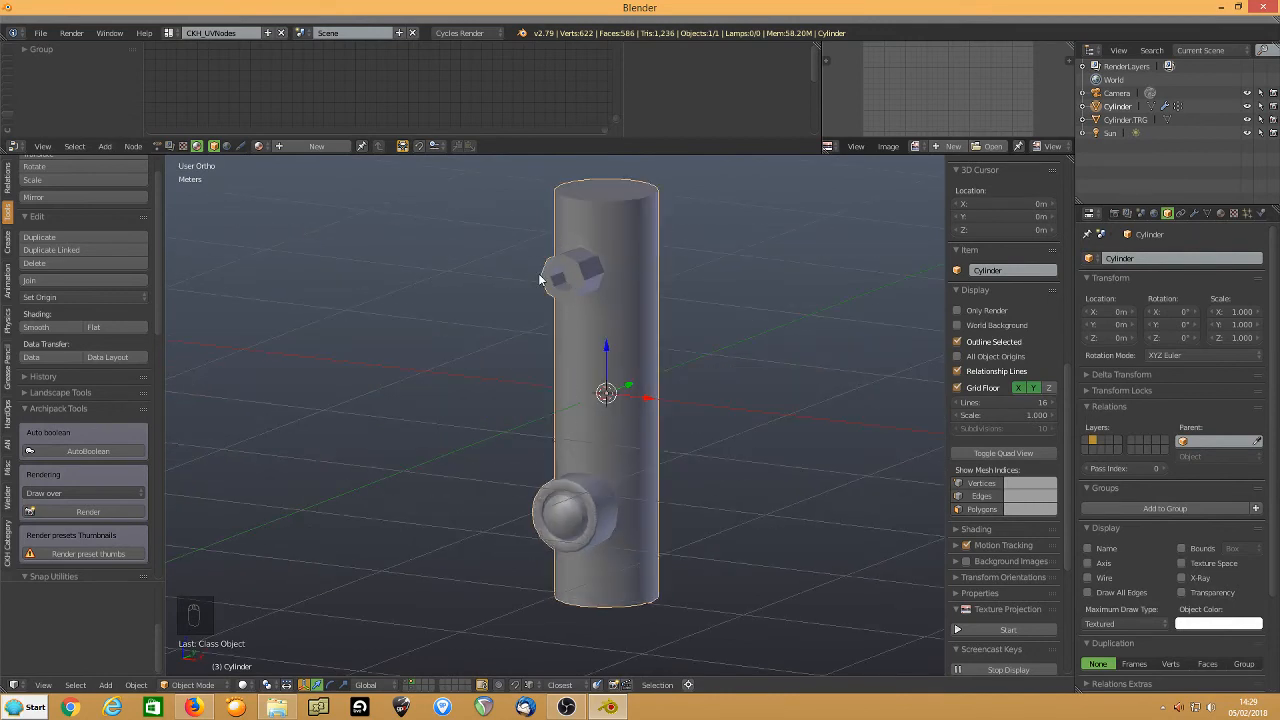
{"action": "mouse_move", "coordinate": [620, 338]}
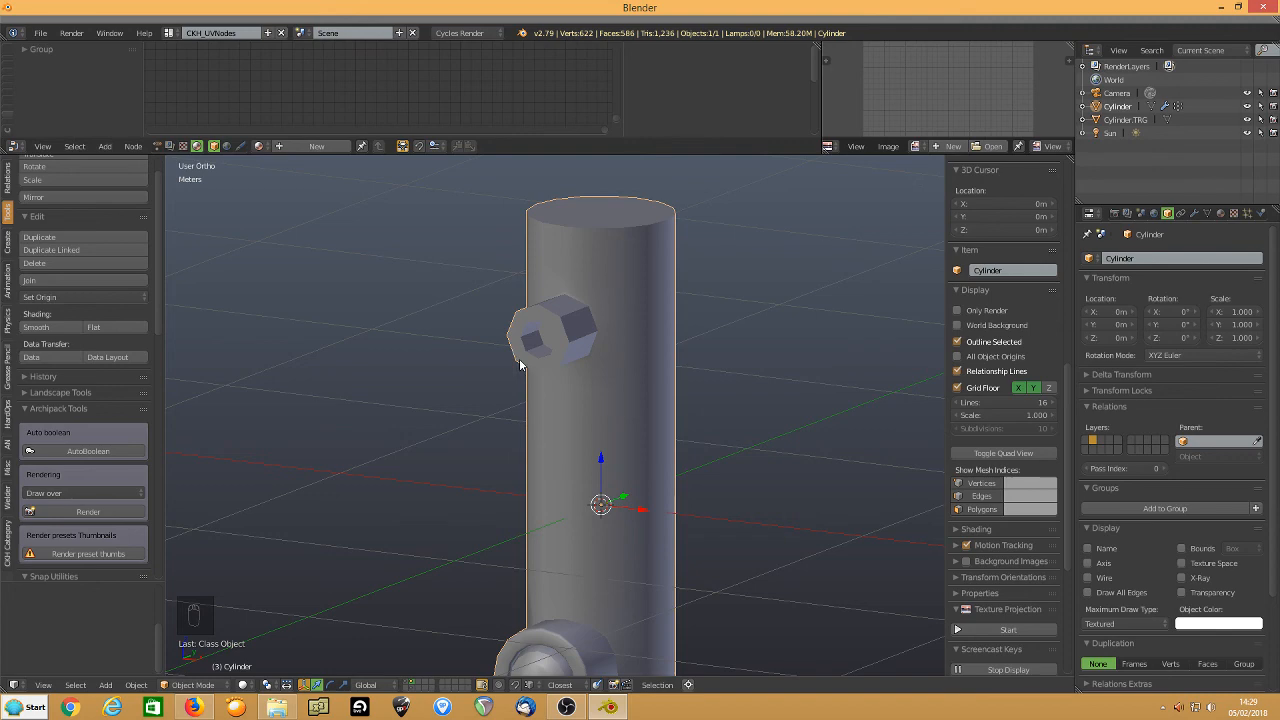
Apply one subdivision level to the cylinder and enable matcap viewport shading
{"action": "key", "text": "ctrl+1"}
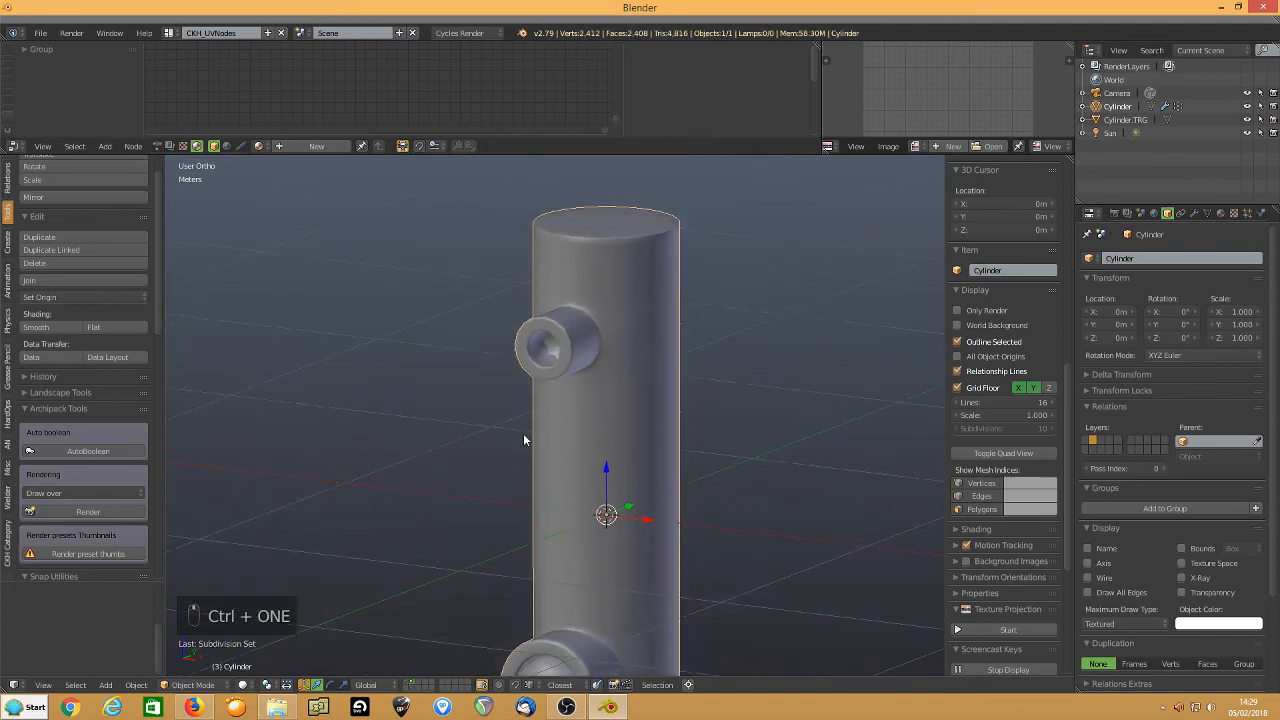
{"action": "key", "text": "Tab"}
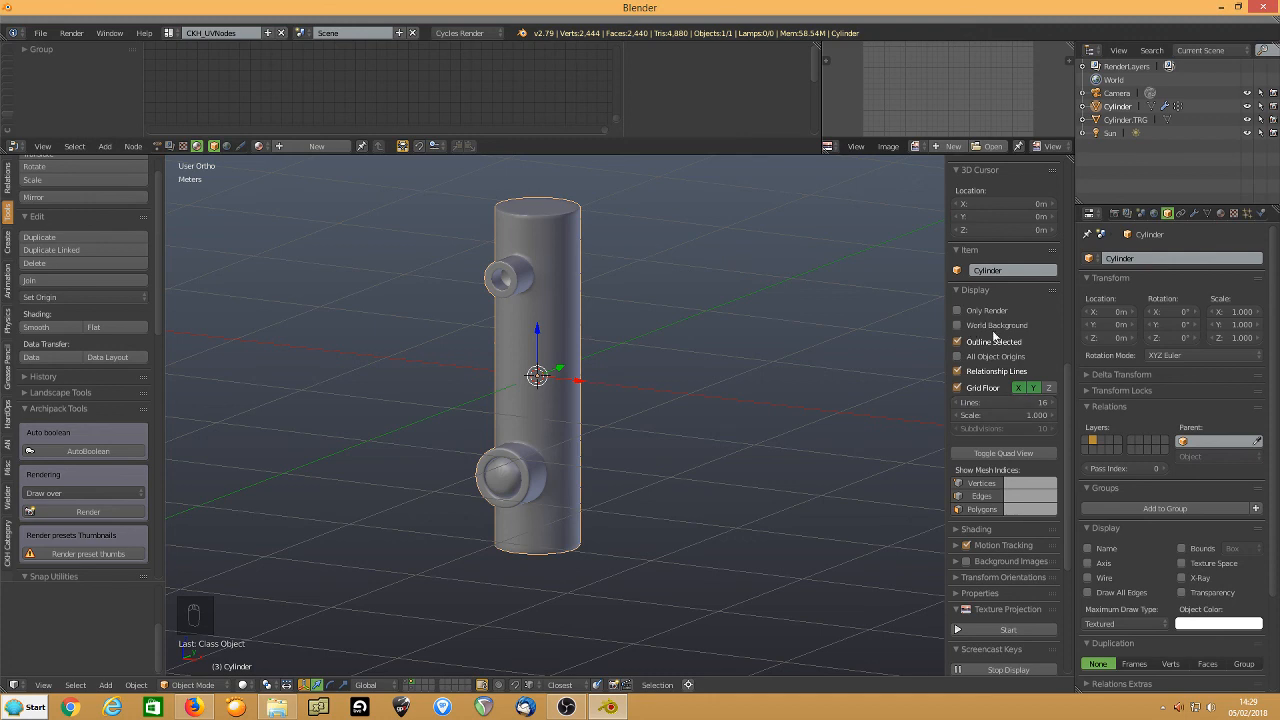
{"action": "scroll", "scroll_direction": "down", "scroll_amount": 3}
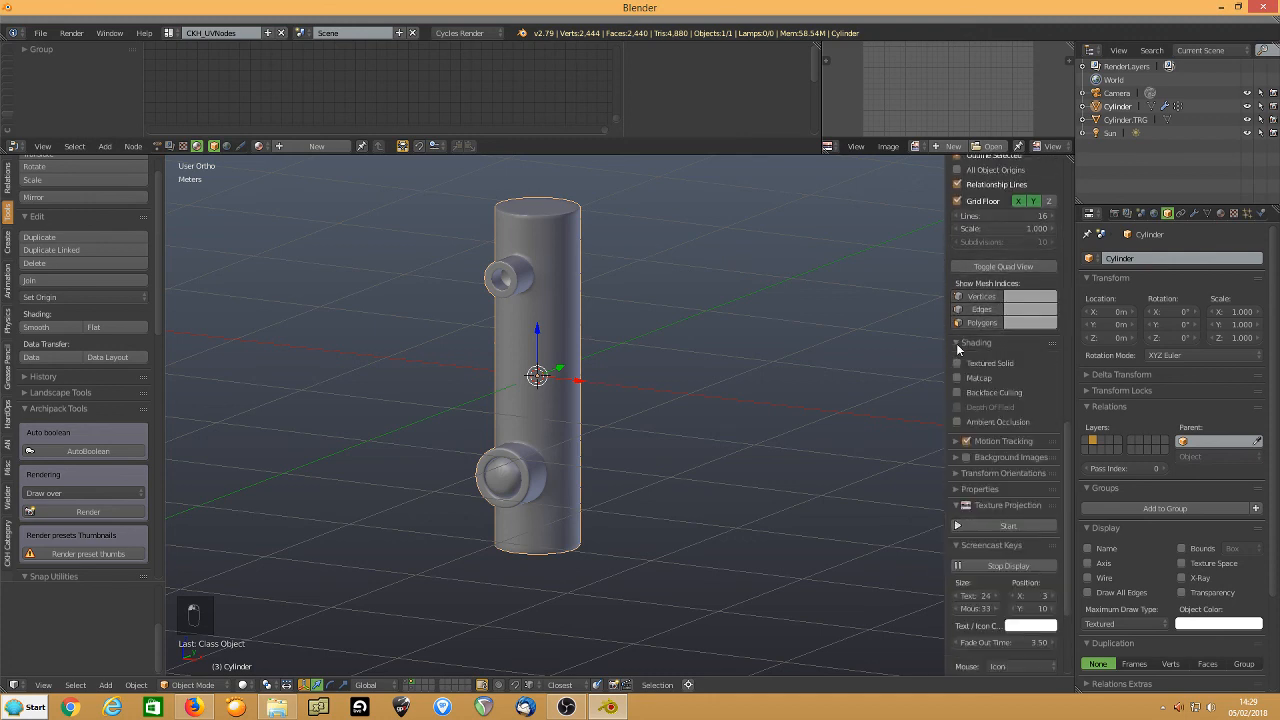
{"action": "left_click", "coordinate": [957, 378]}
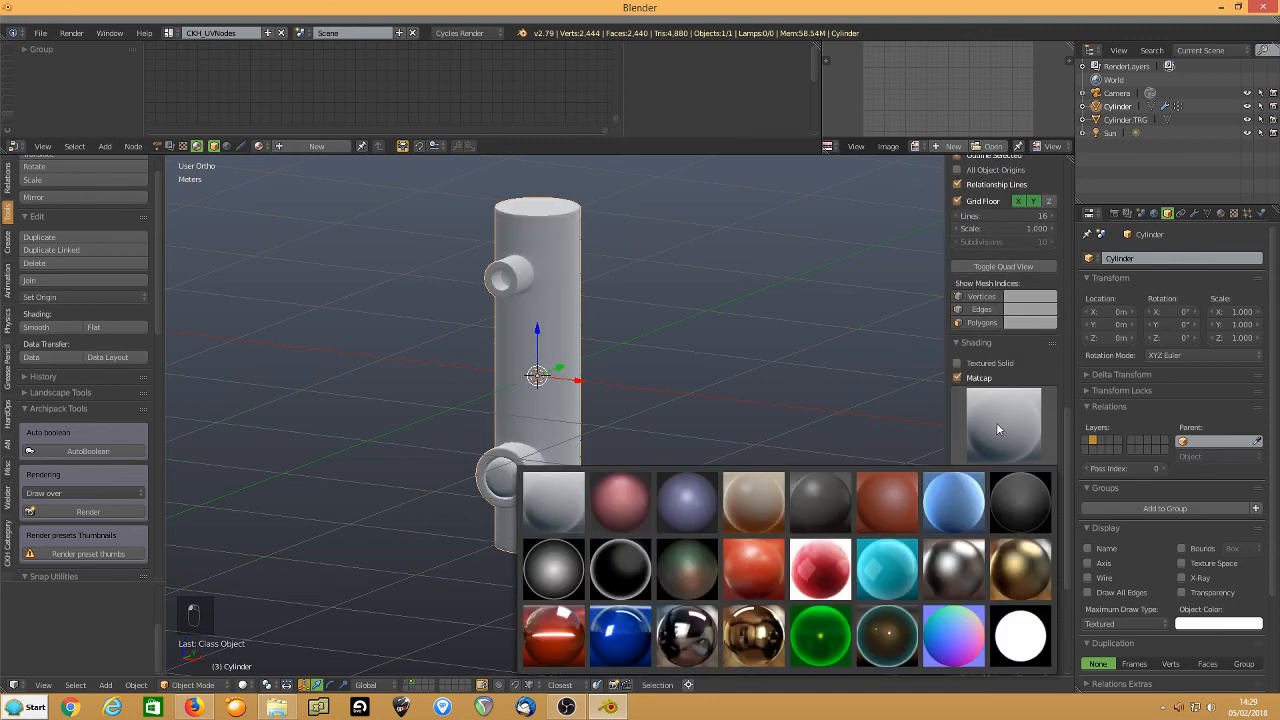